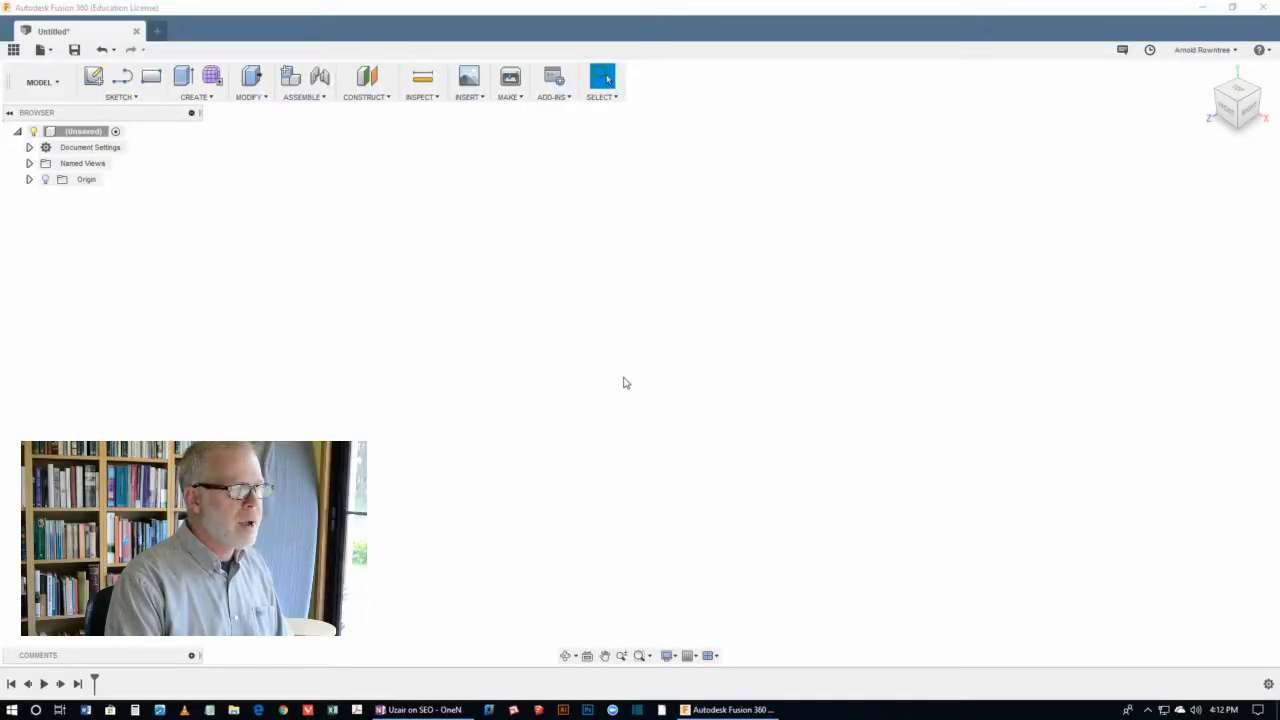
mouse_move(589, 314)
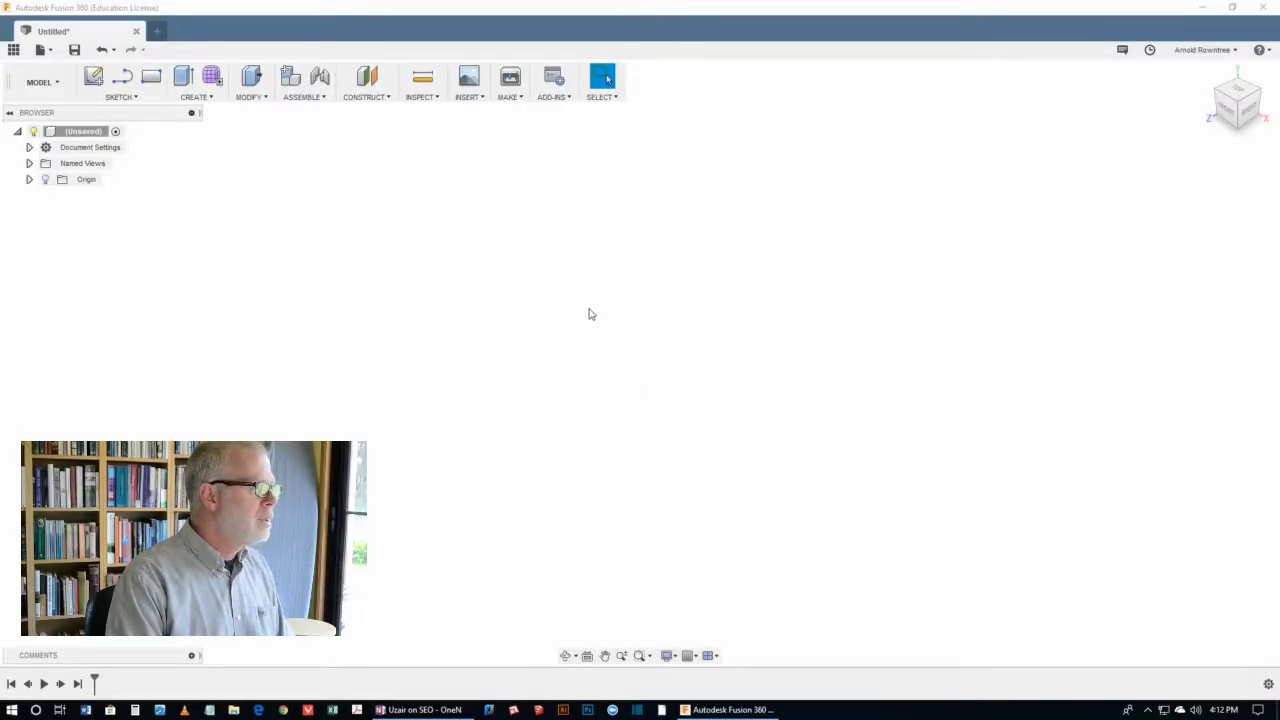
mouse_move(93, 76)
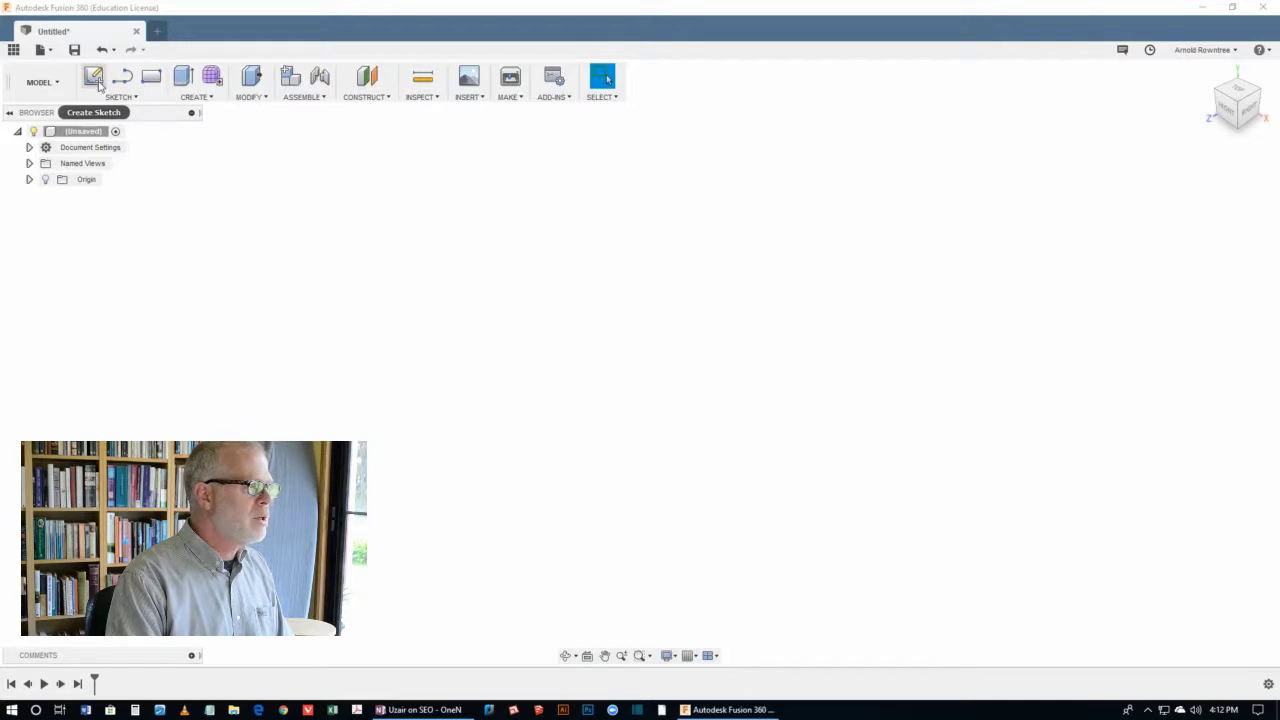
mouse_move(94, 77)
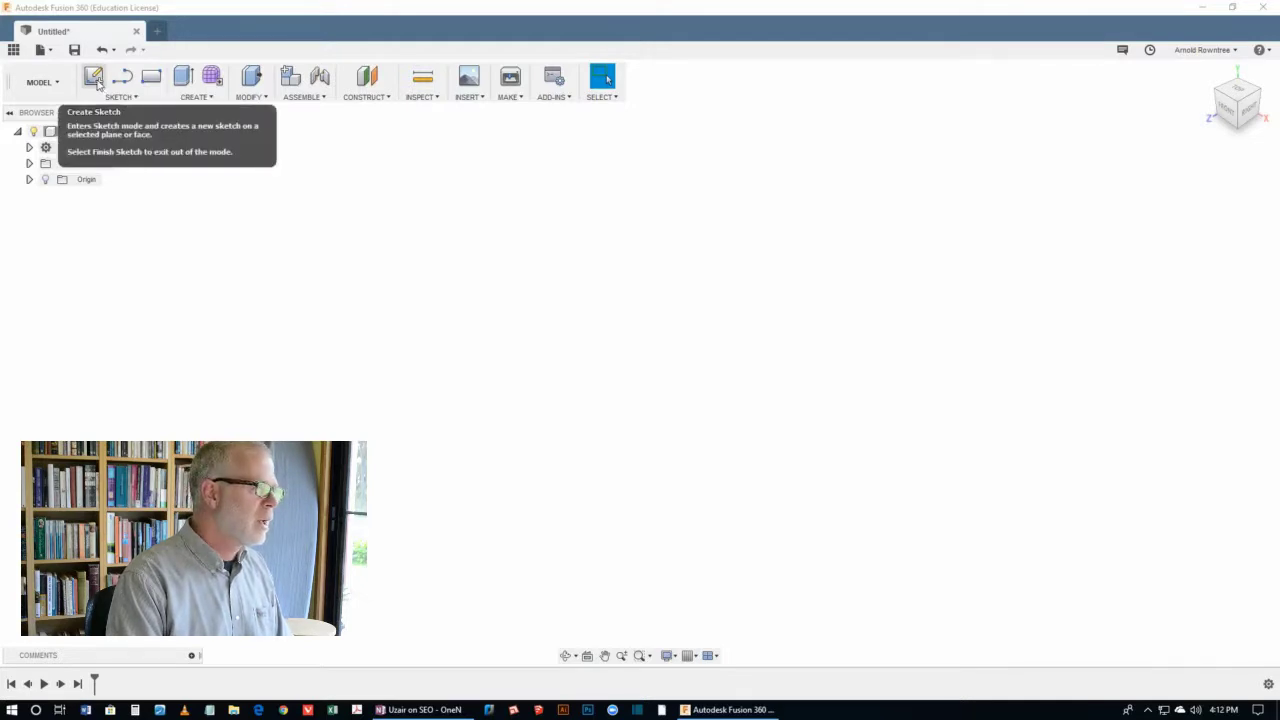
Step: Create a new sketch on the front (XZ) origin plane
click(93, 77)
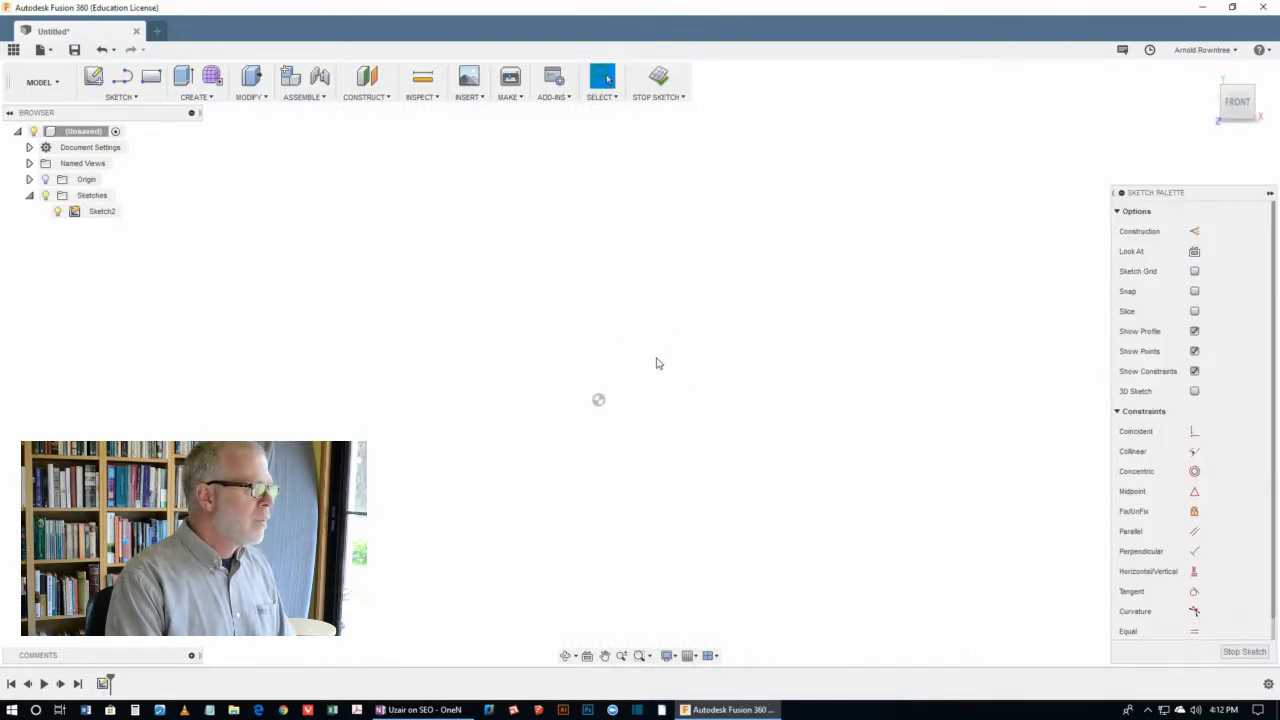
mouse_move(122, 77)
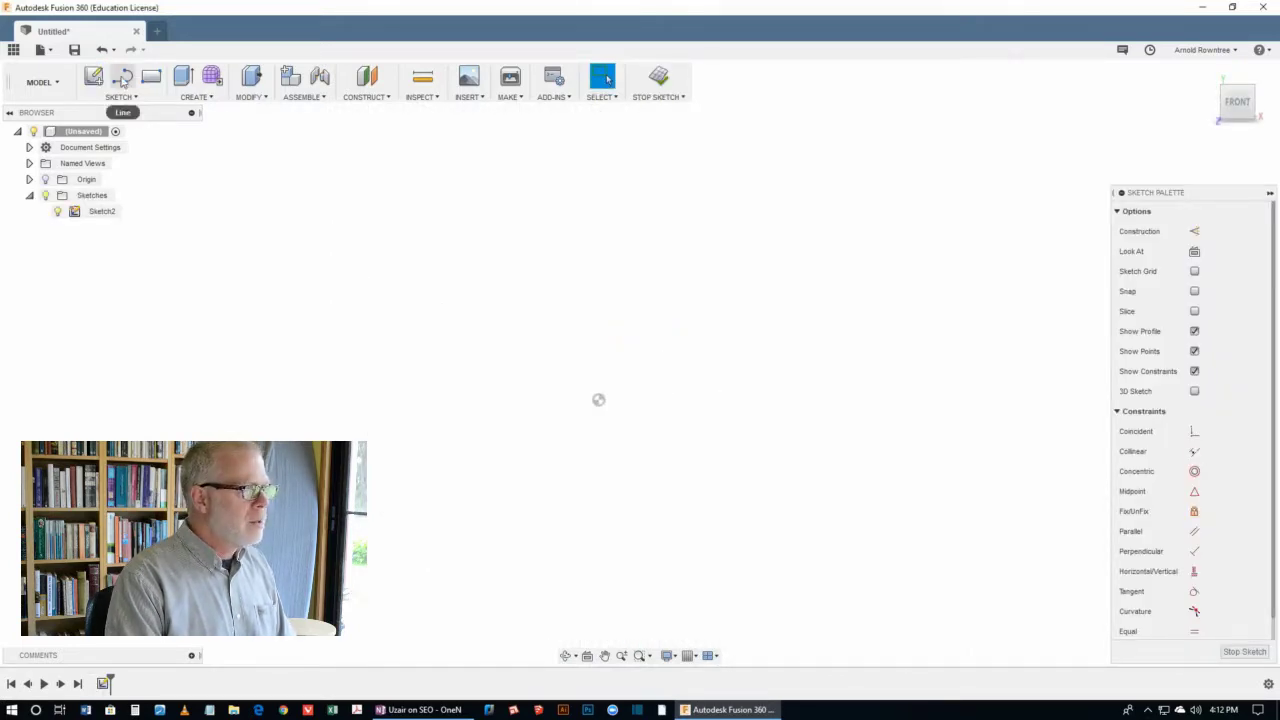
Step: Activate the Line tool to start drawing the base outline
click(93, 76)
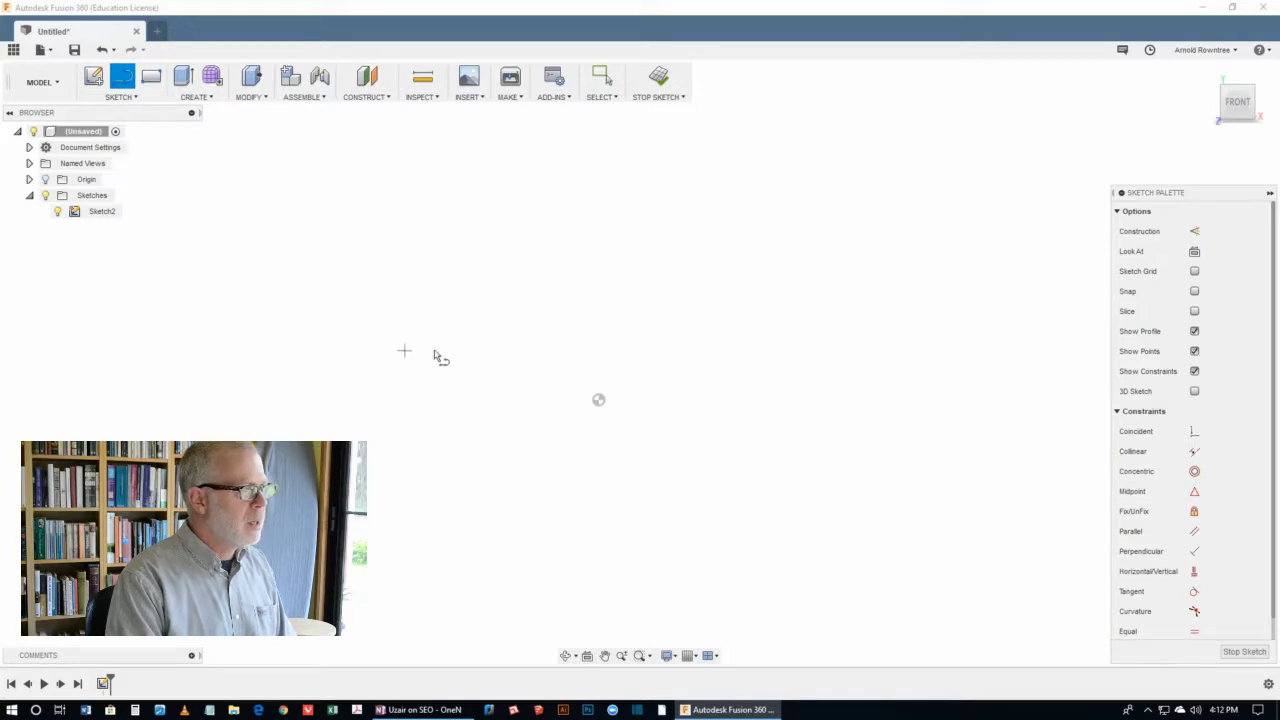
mouse_move(667, 457)
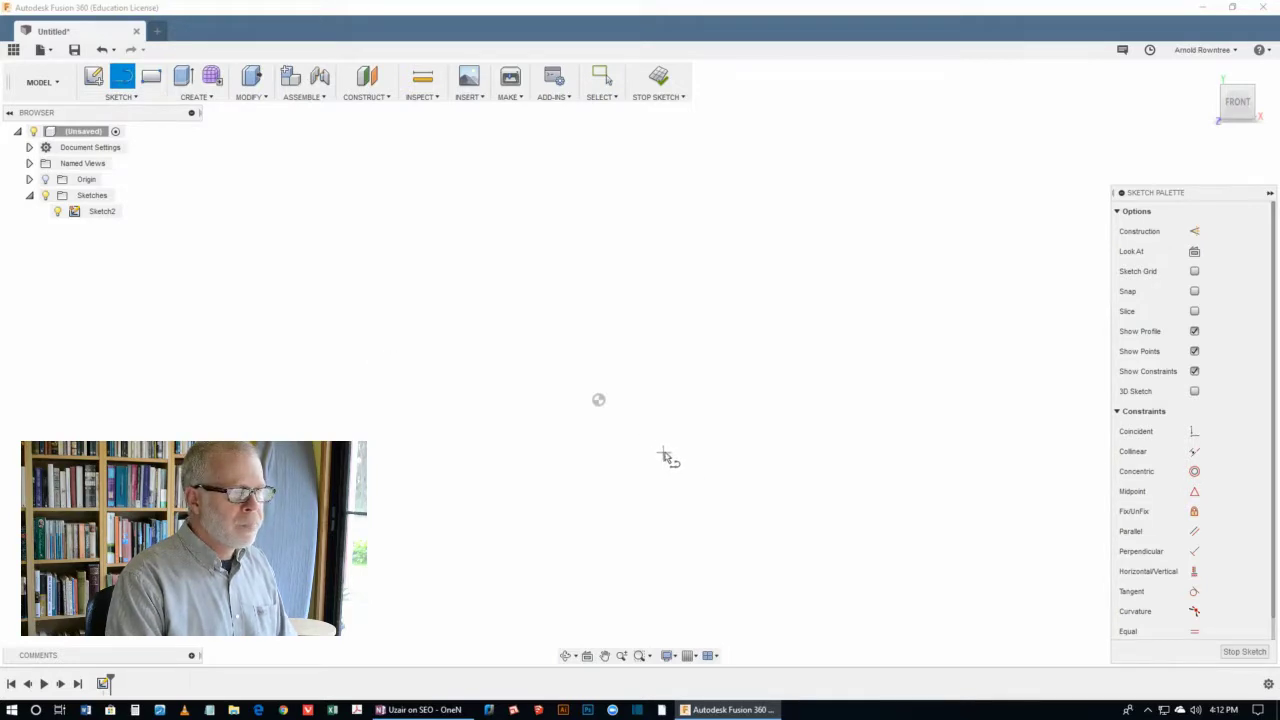
mouse_move(748, 440)
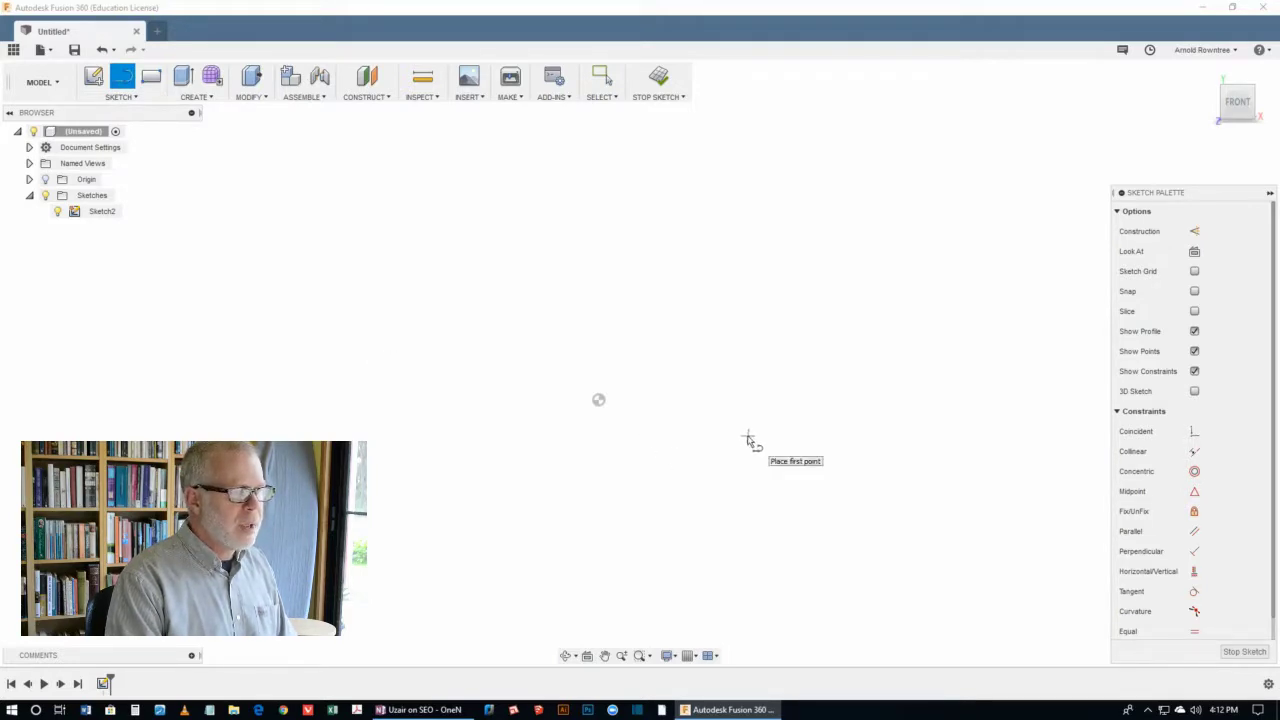
mouse_move(745, 470)
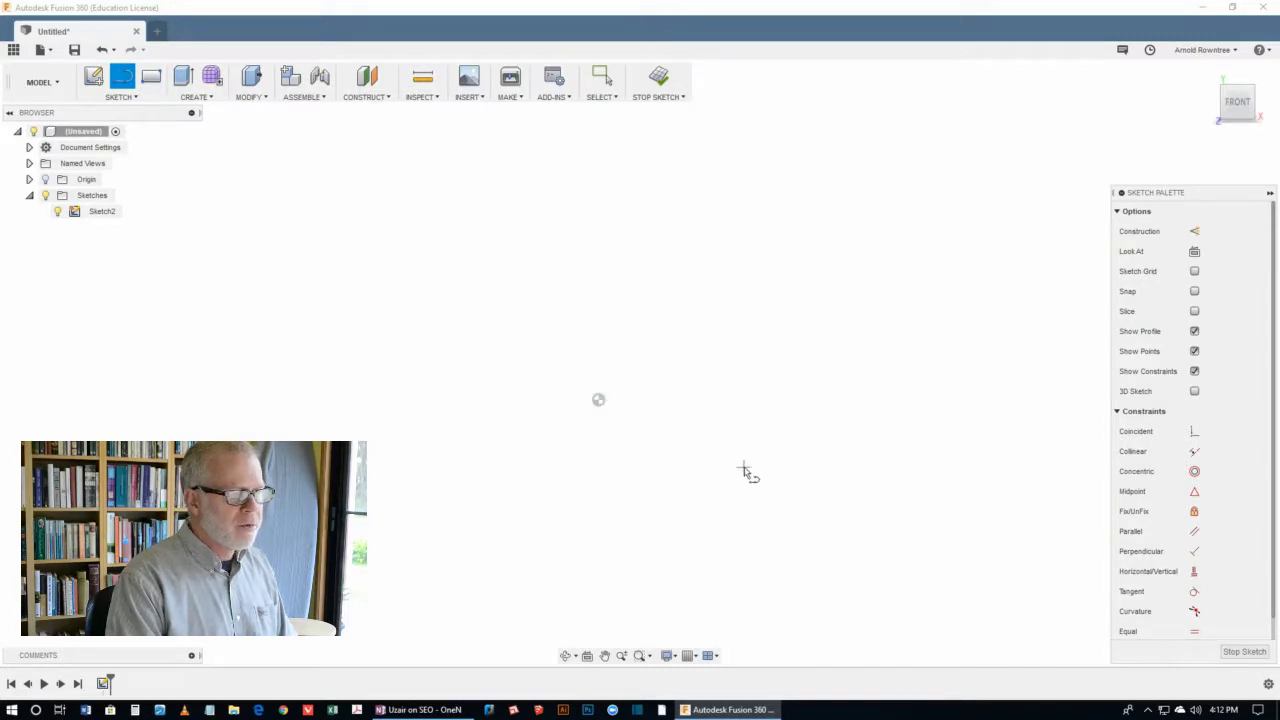
mouse_move(760, 463)
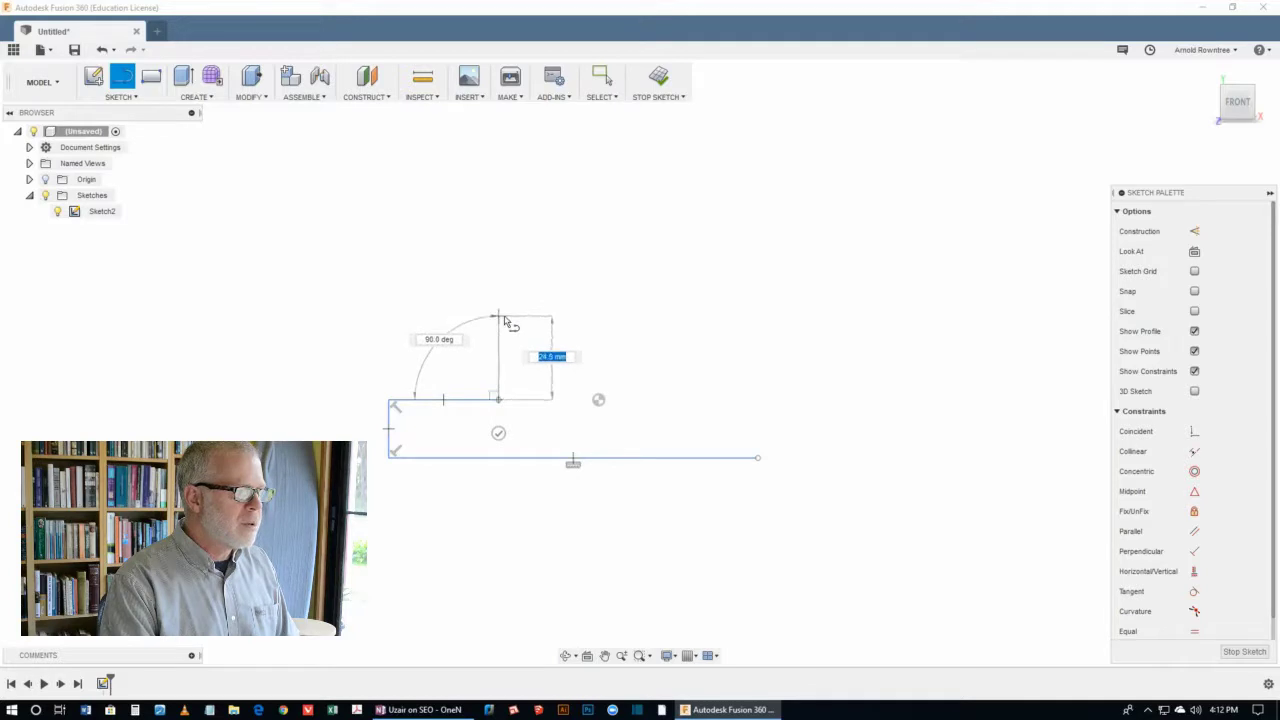
Step: Draw the boss's right side and base's right end, closing the profile at its start
drag(497, 318, 490, 358)
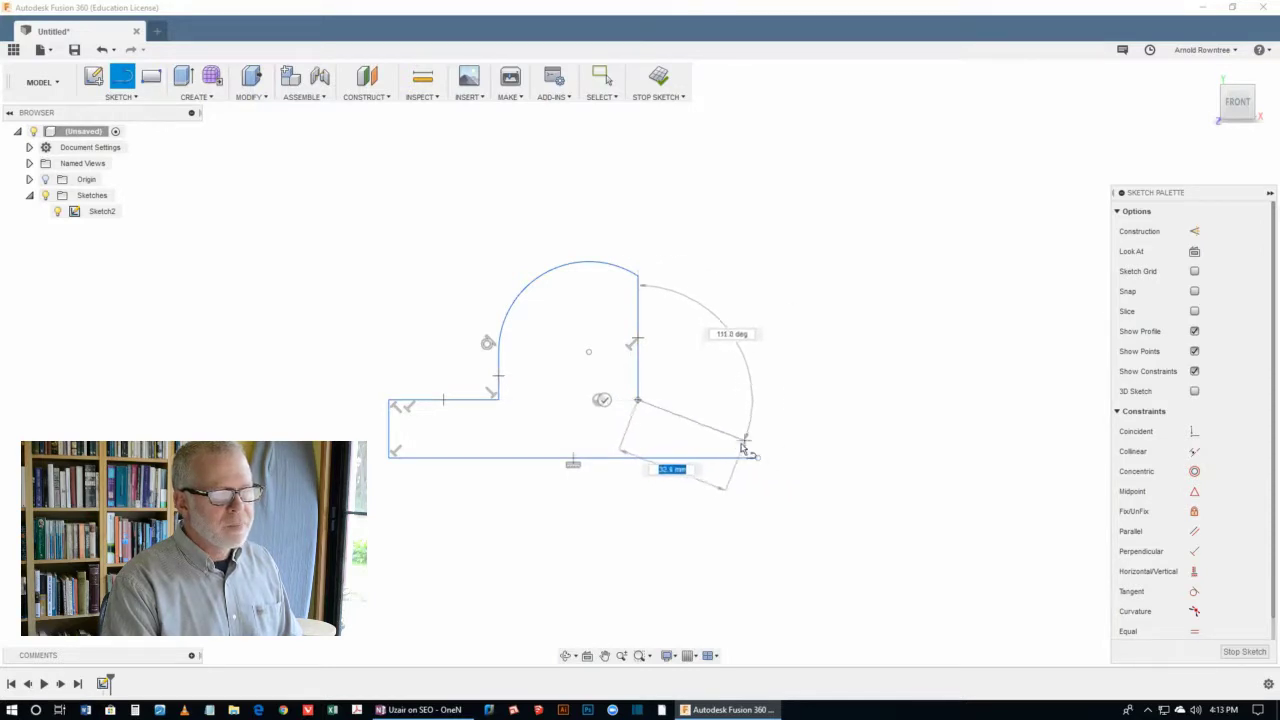
drag(745, 443, 760, 457)
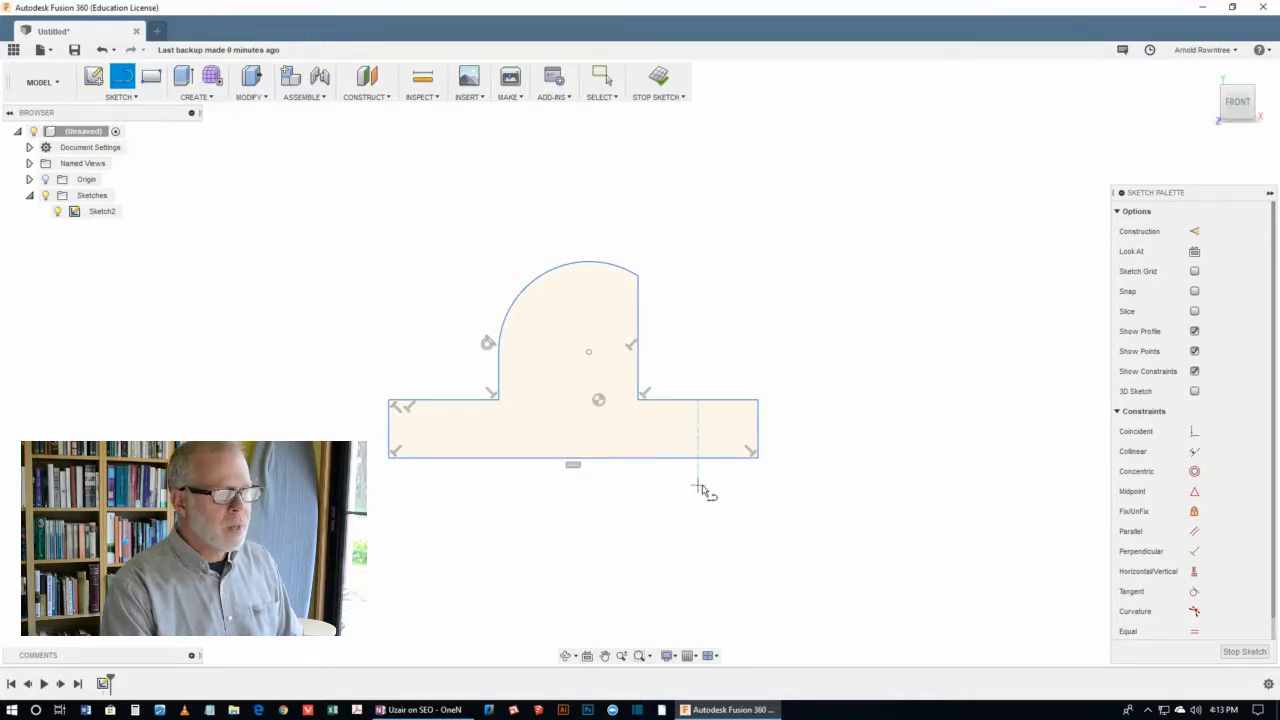
mouse_move(800, 330)
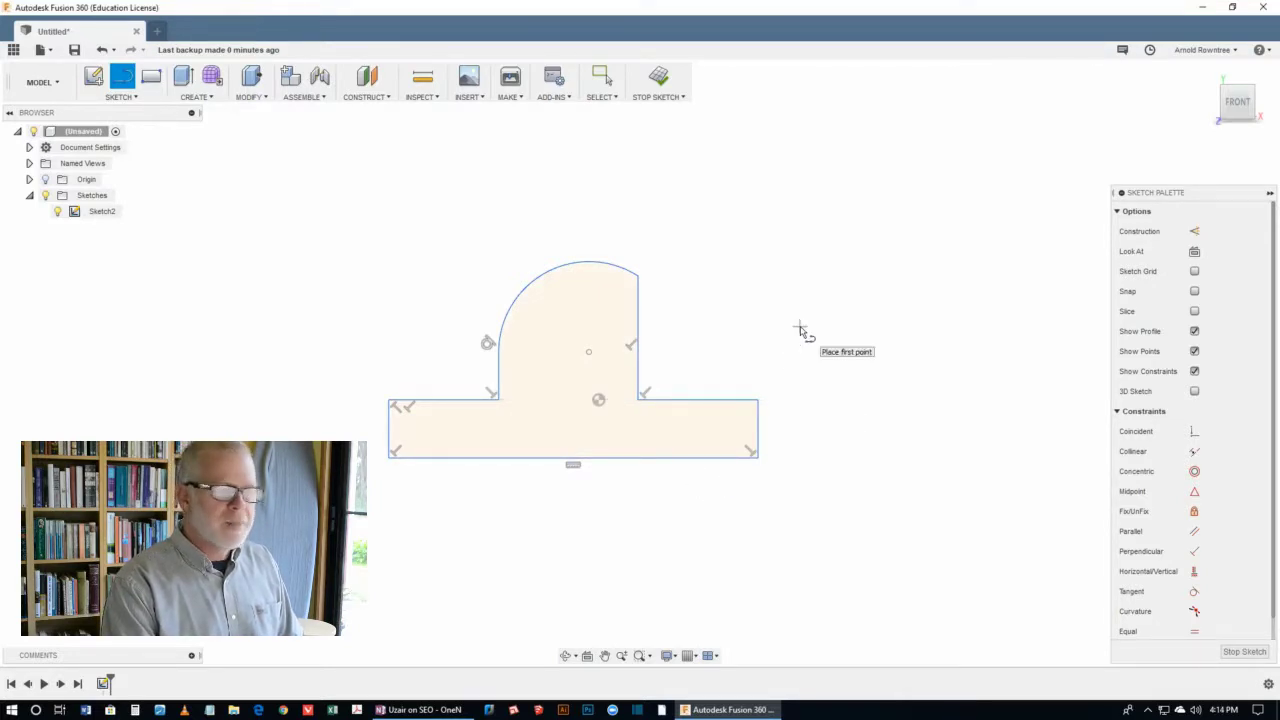
mouse_move(838, 347)
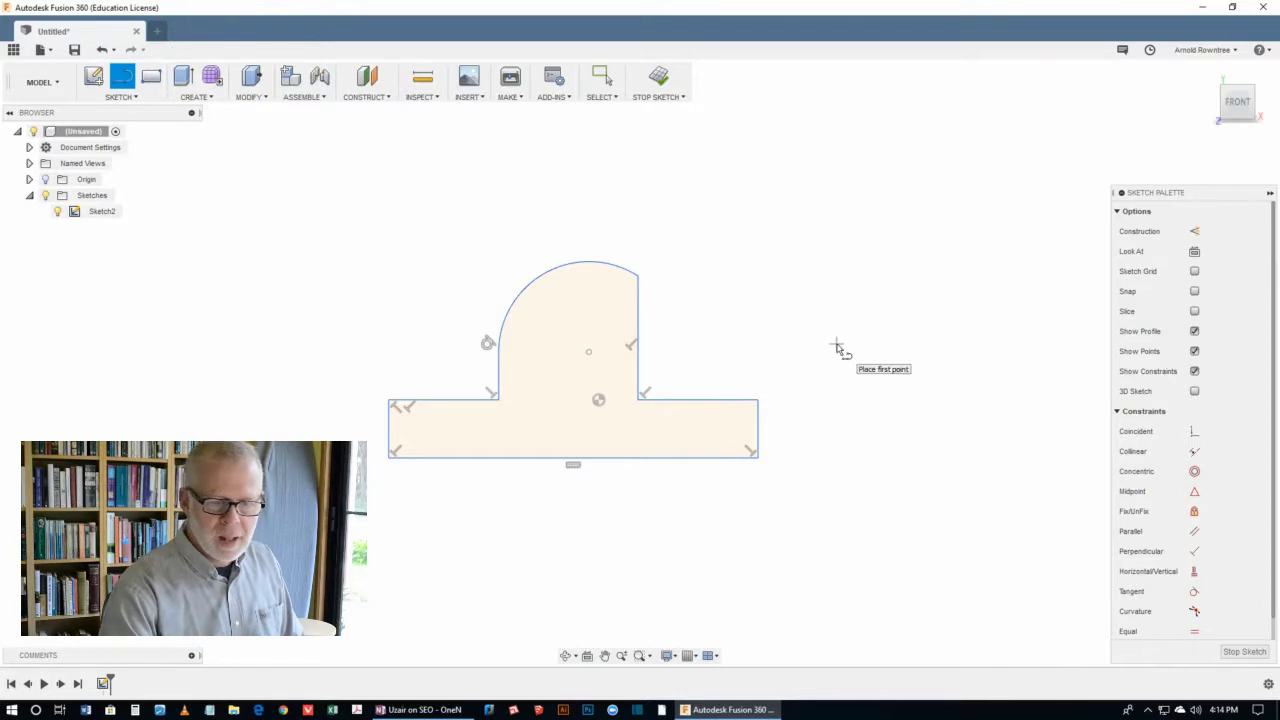
mouse_move(860, 330)
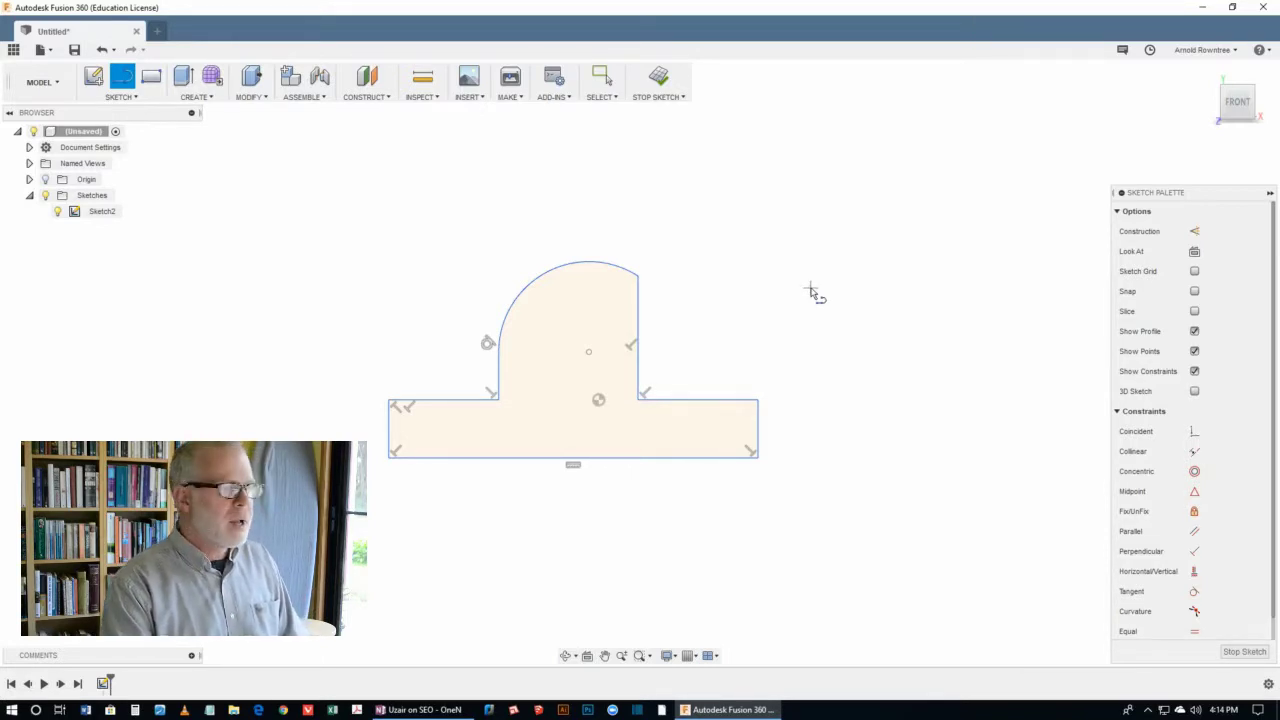
mouse_move(410, 443)
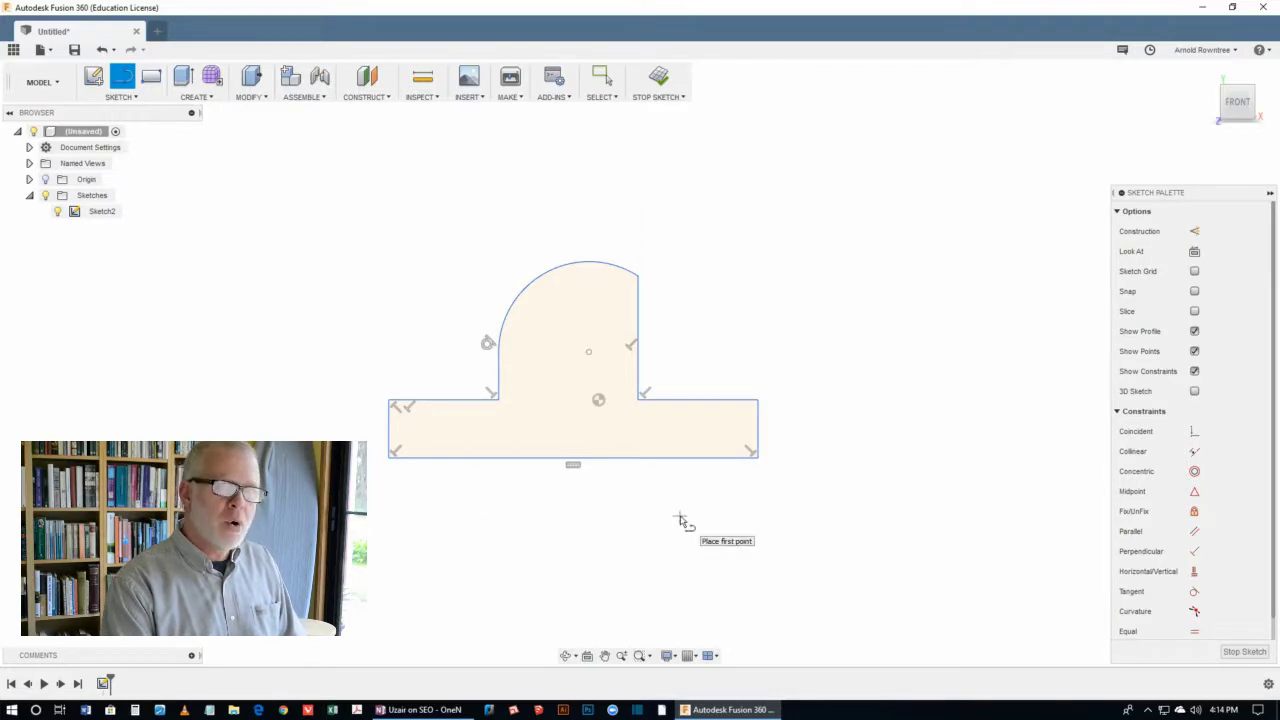
mouse_move(783, 523)
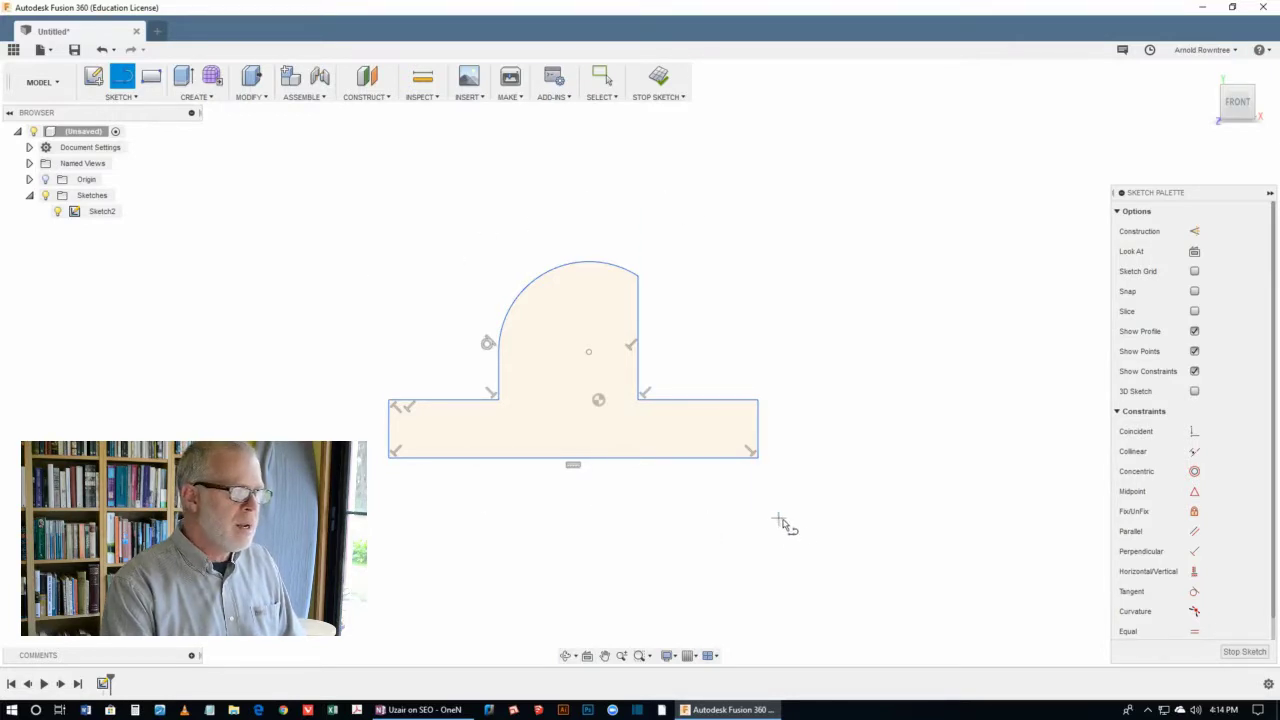
mouse_move(765, 300)
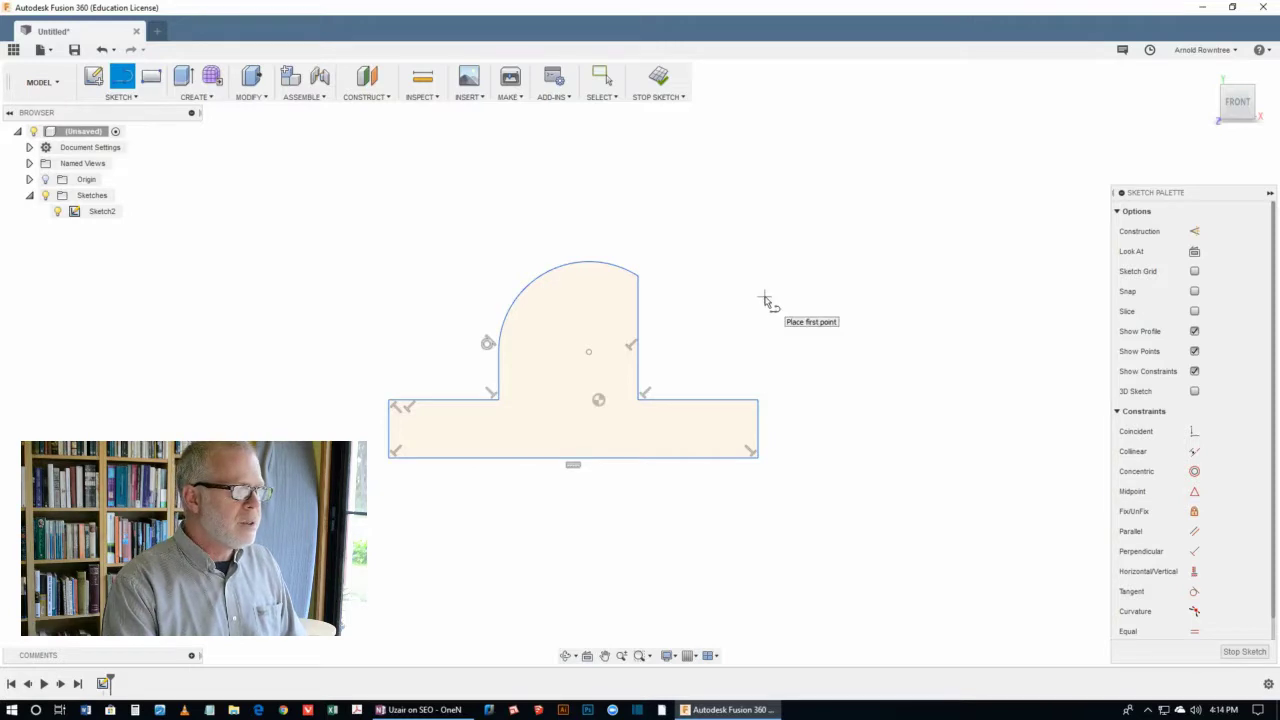
mouse_move(790, 303)
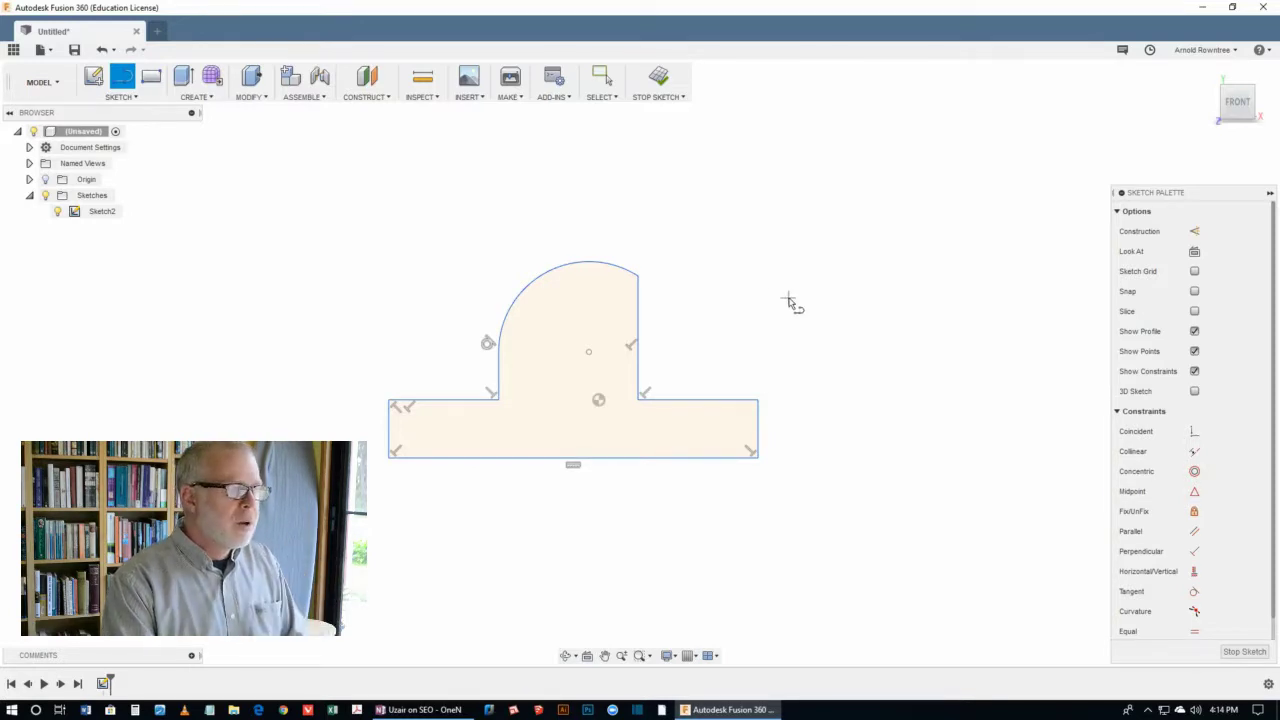
mouse_move(789, 302)
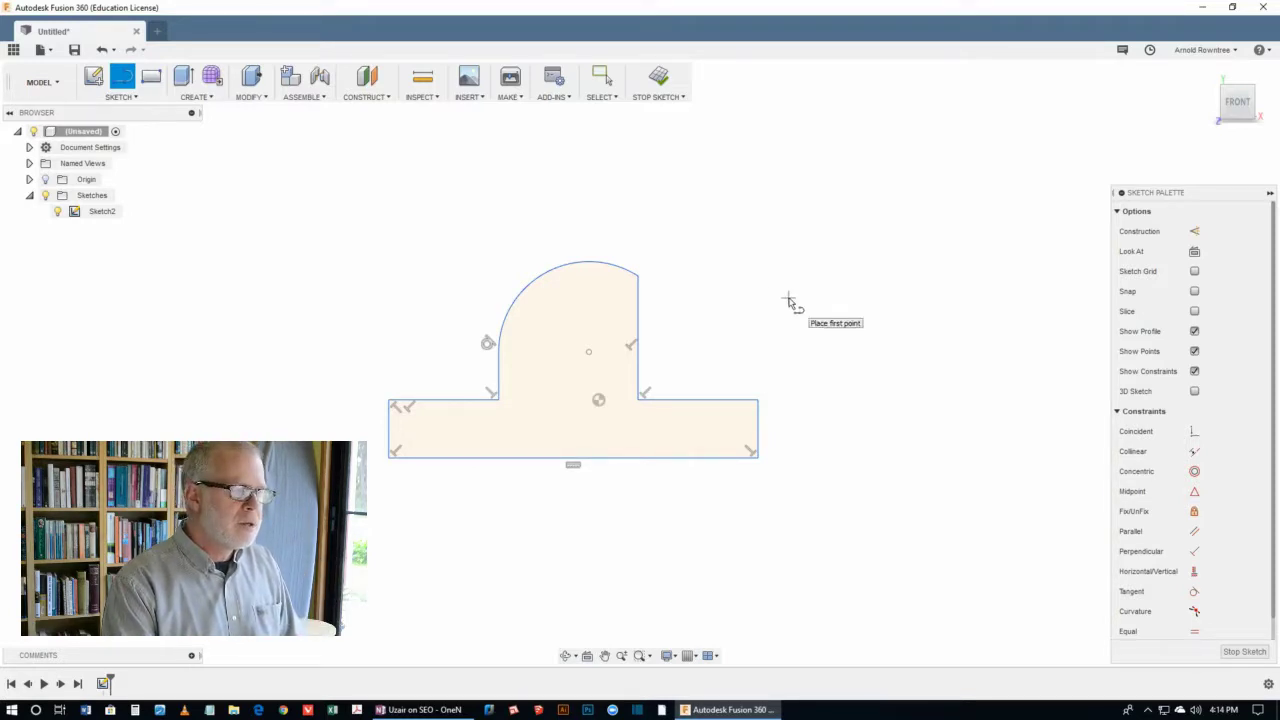
mouse_move(753, 312)
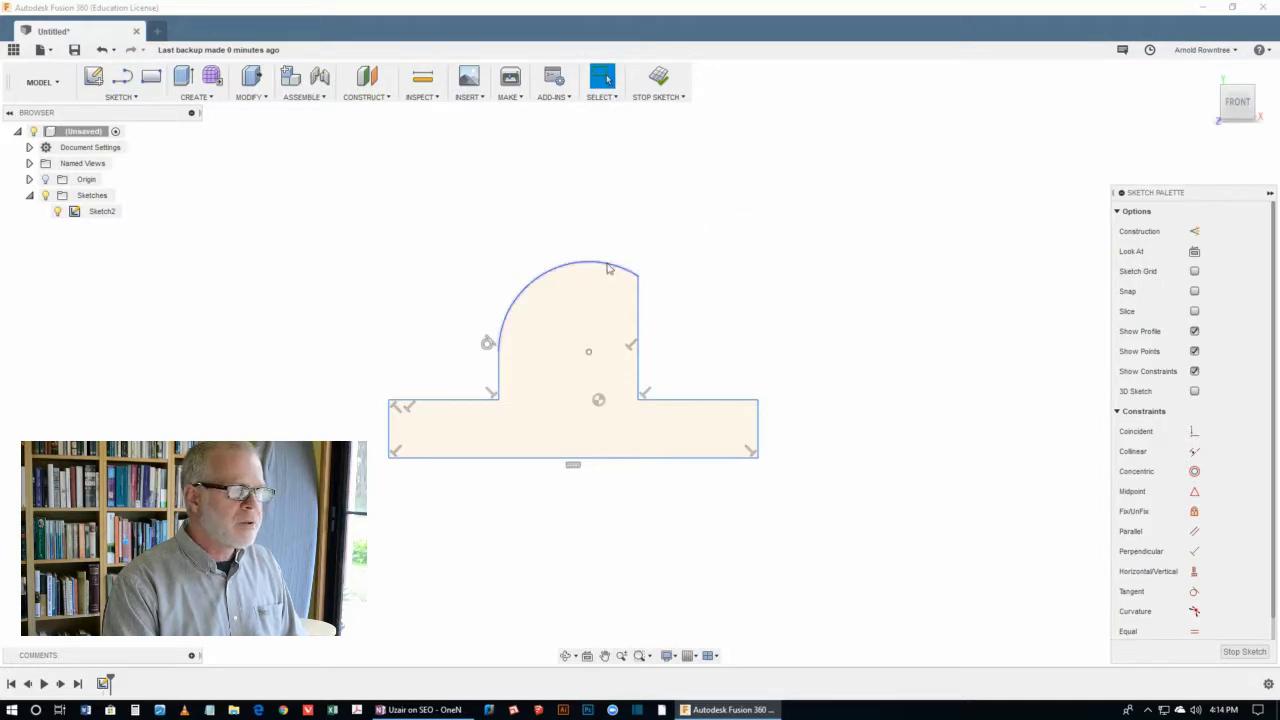
Step: Select the boss's arched top for a Tangent constraint with its sides
click(608, 268)
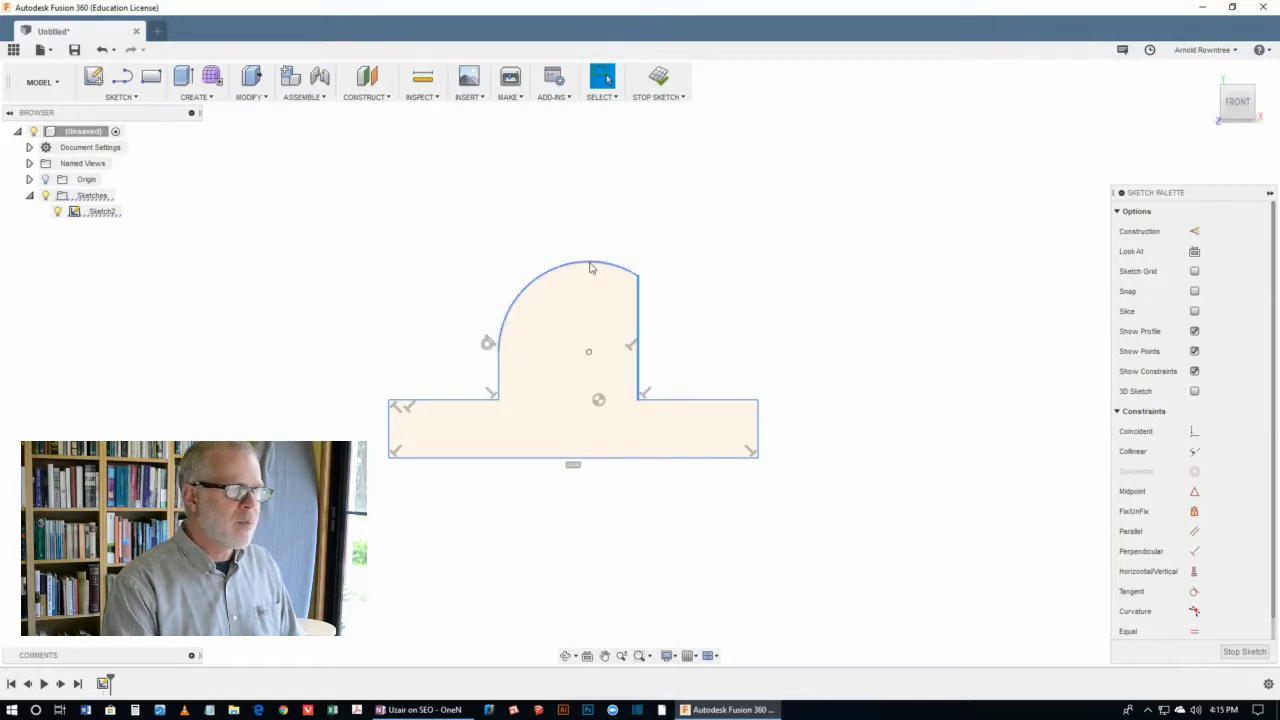
click(560, 265)
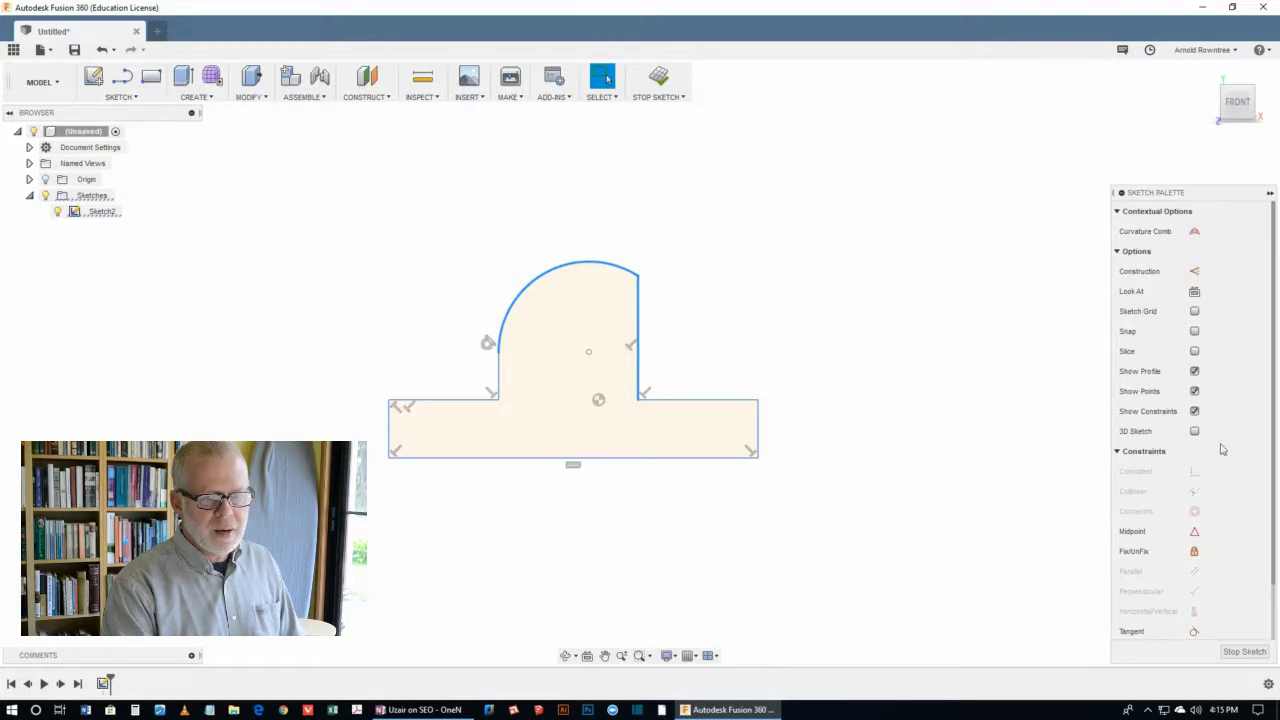
mouse_move(1158, 463)
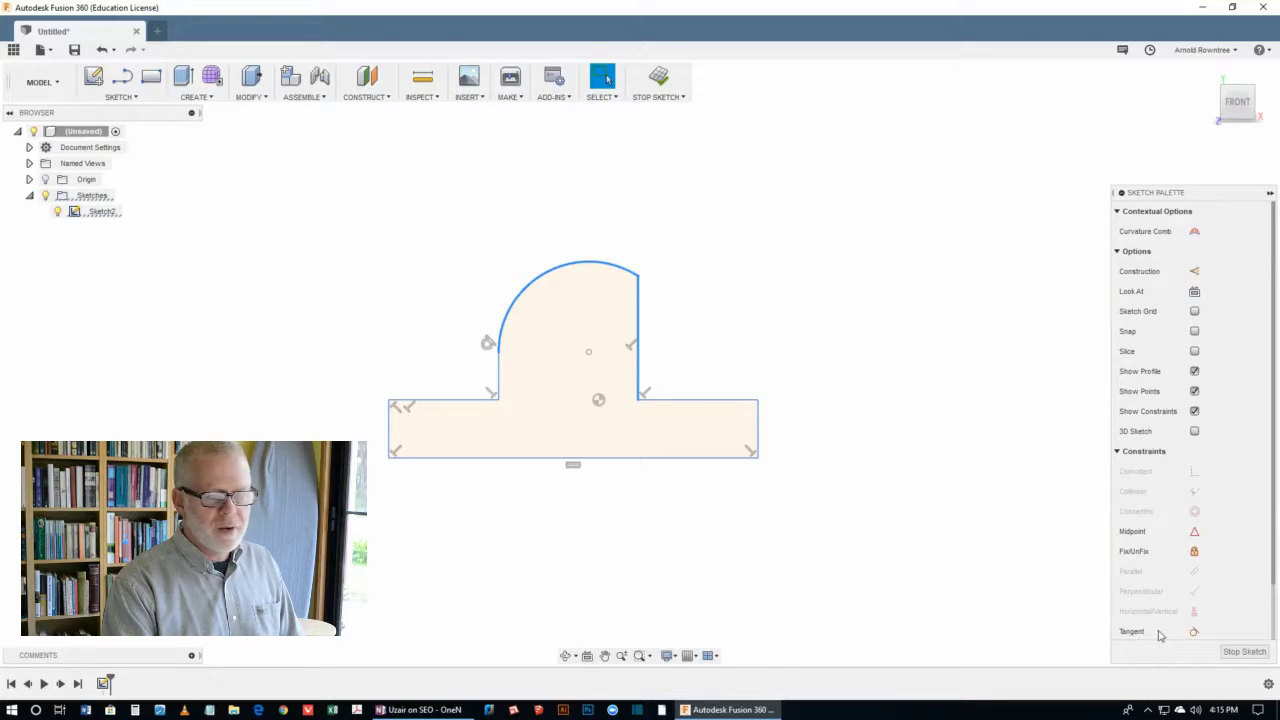
mouse_move(1193, 631)
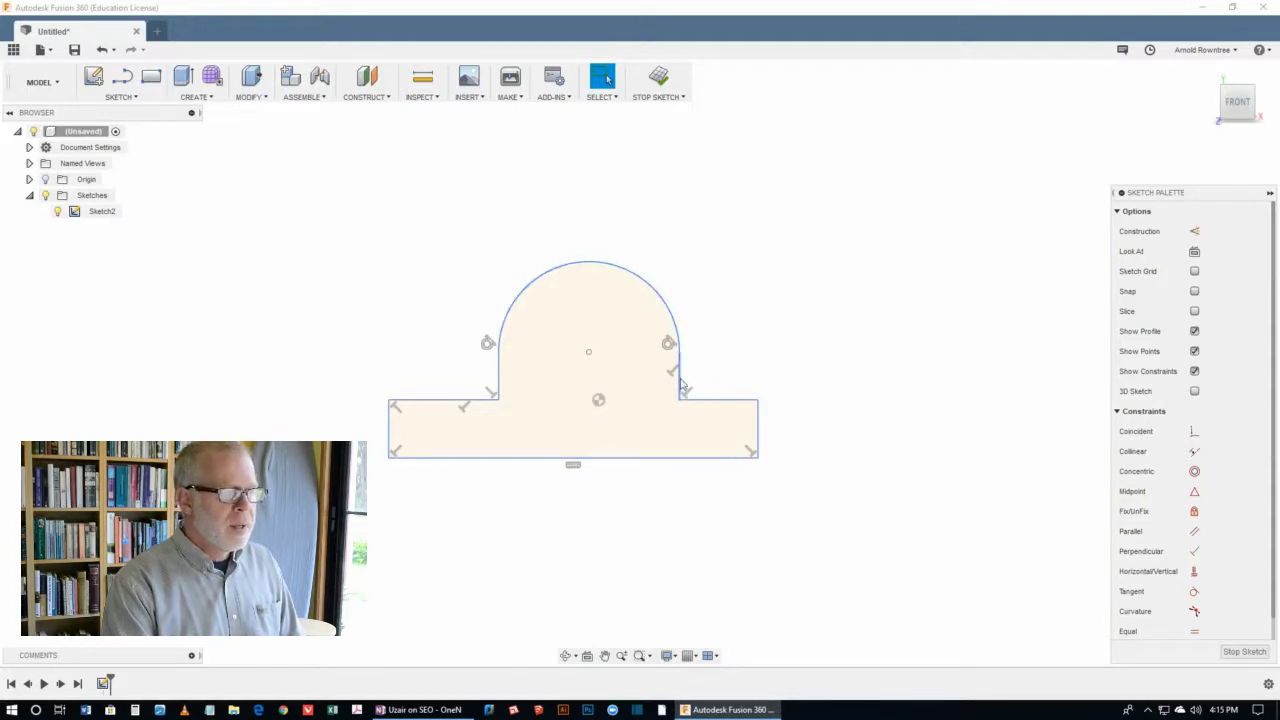
mouse_move(408, 365)
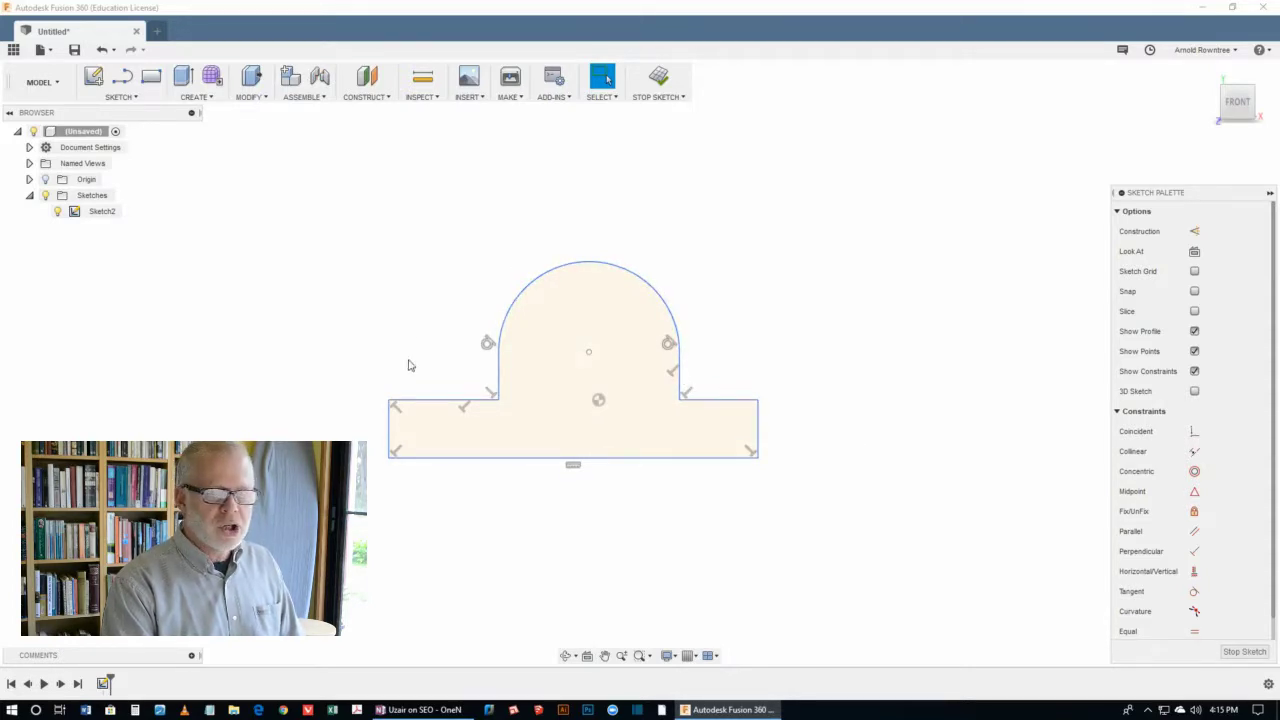
mouse_move(770, 337)
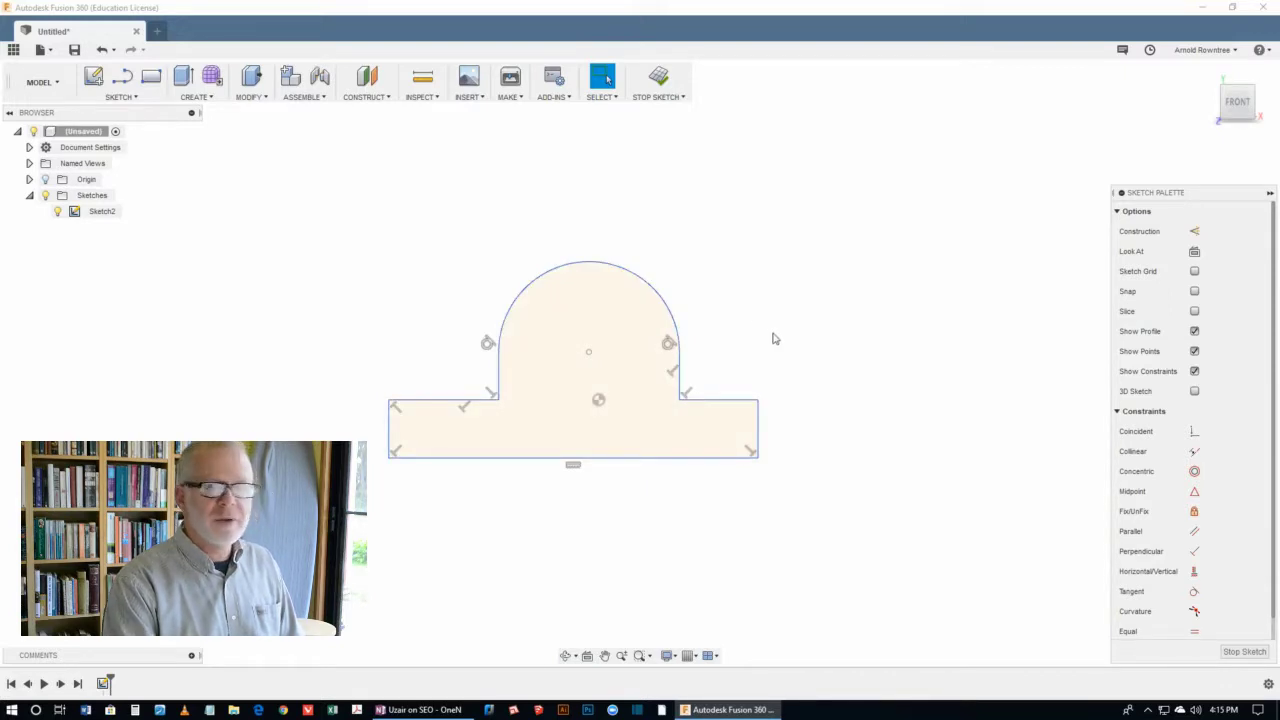
mouse_move(794, 362)
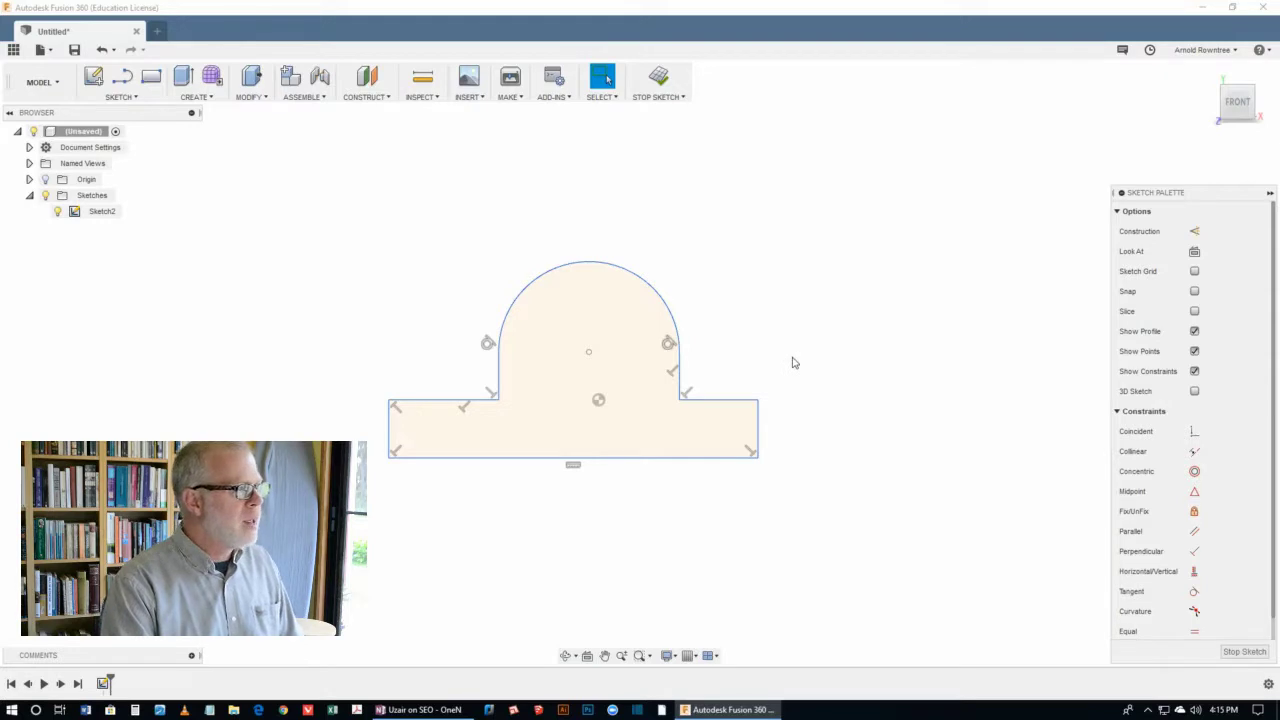
mouse_move(115, 105)
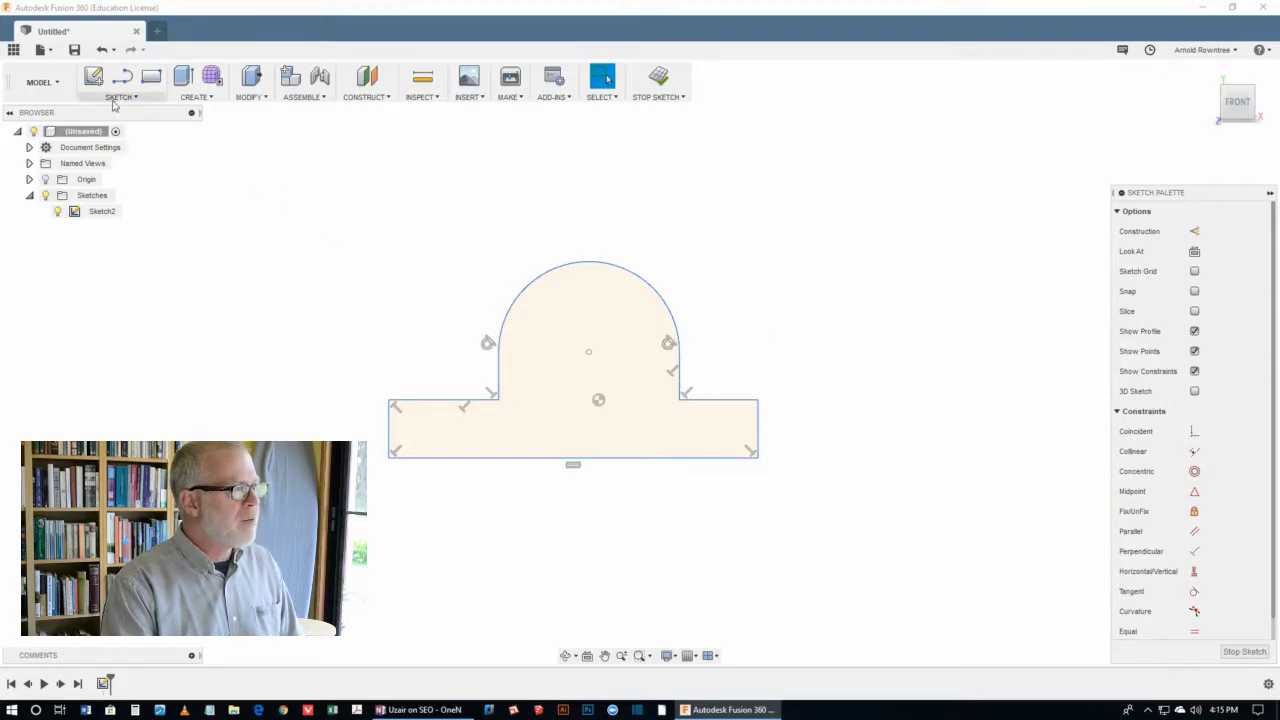
Step: Dimension the base's bottom edge to 120 with Sketch Dimension
click(121, 82)
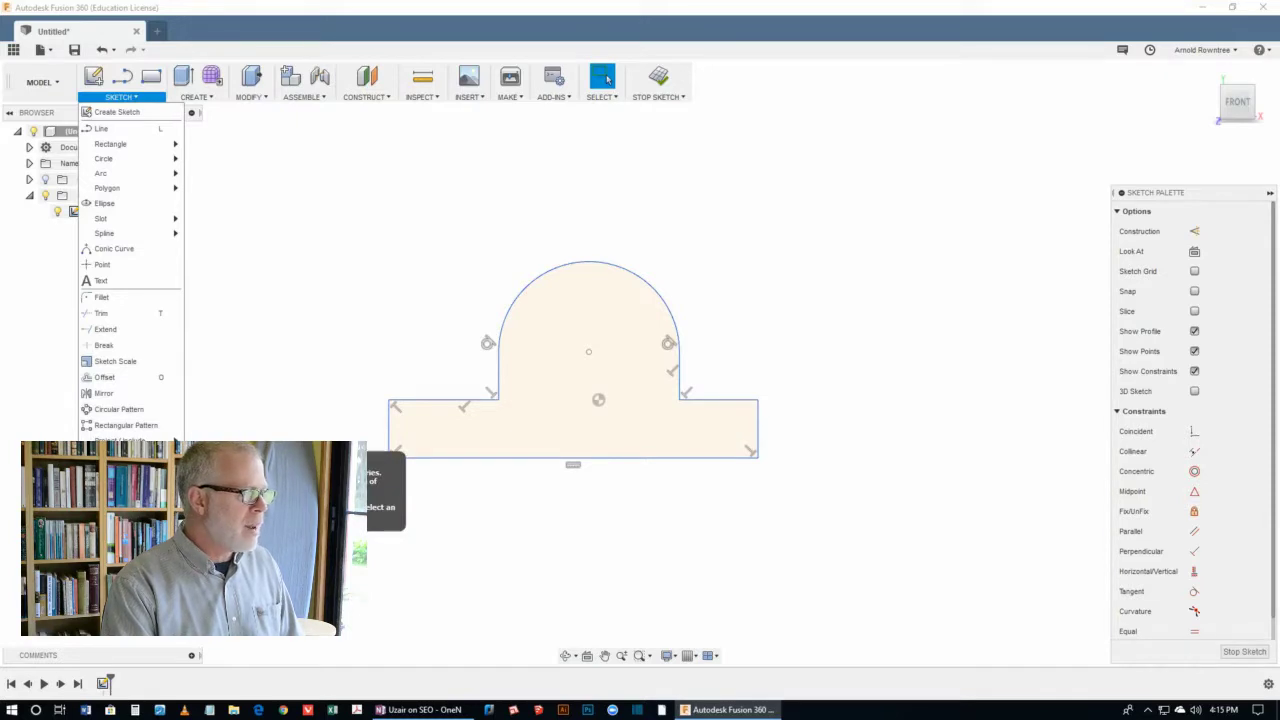
click(315, 387)
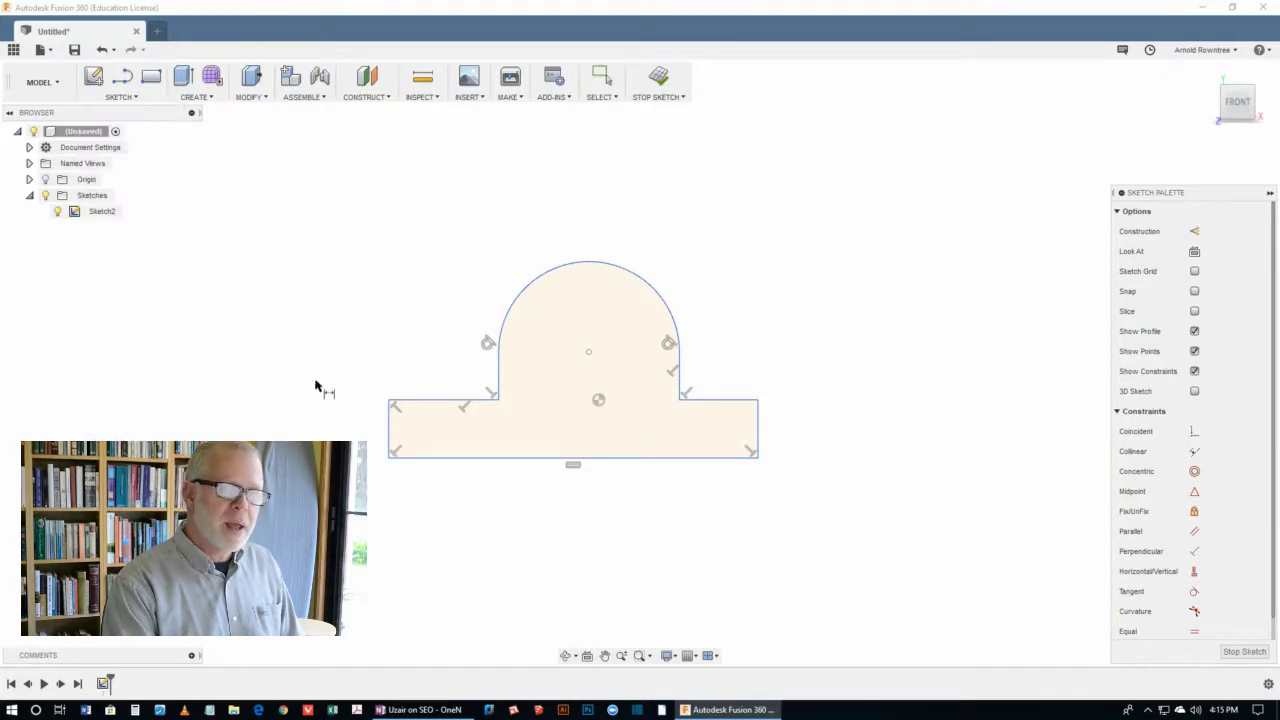
mouse_move(410, 293)
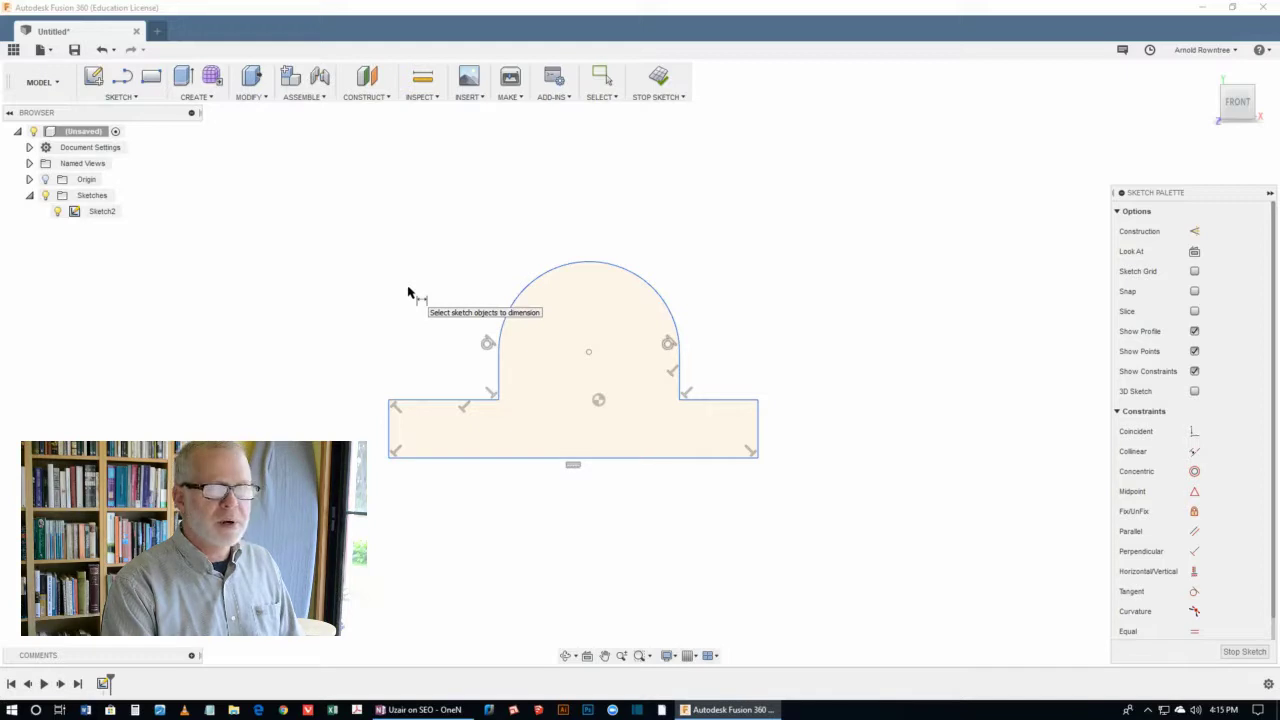
mouse_move(405, 328)
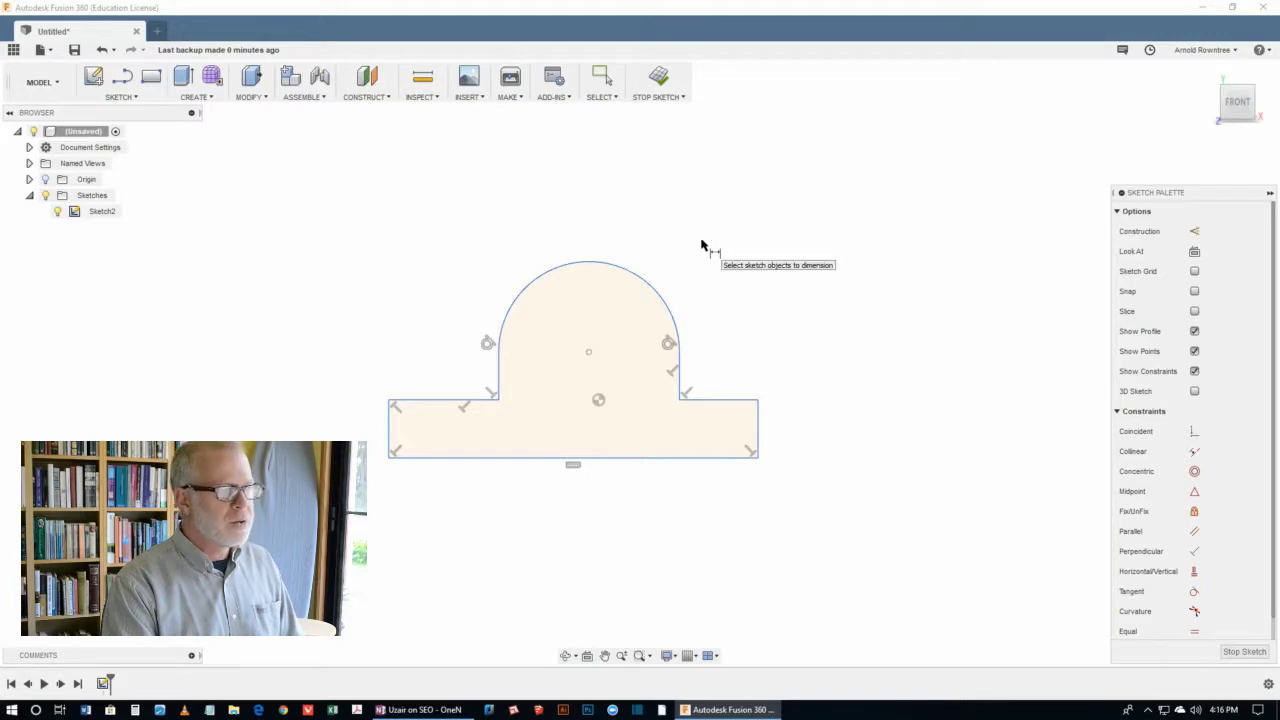
mouse_move(648, 495)
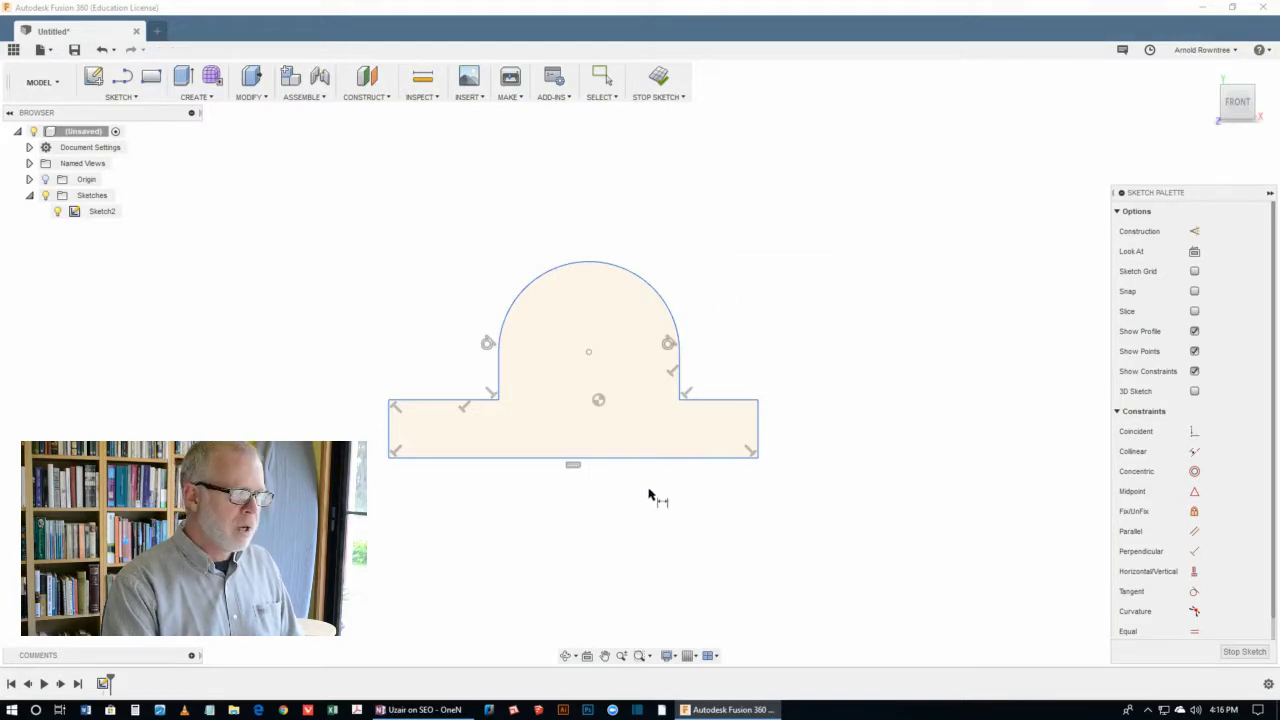
mouse_move(635, 465)
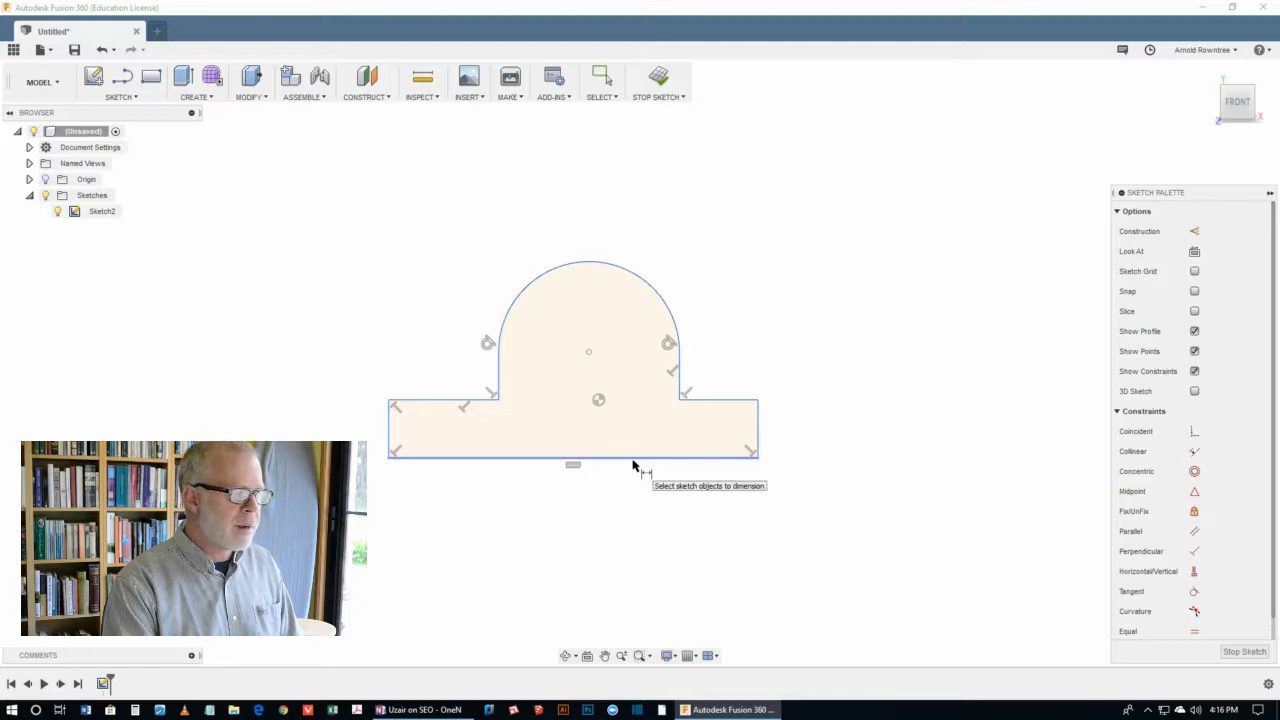
click(573, 455)
text(120)
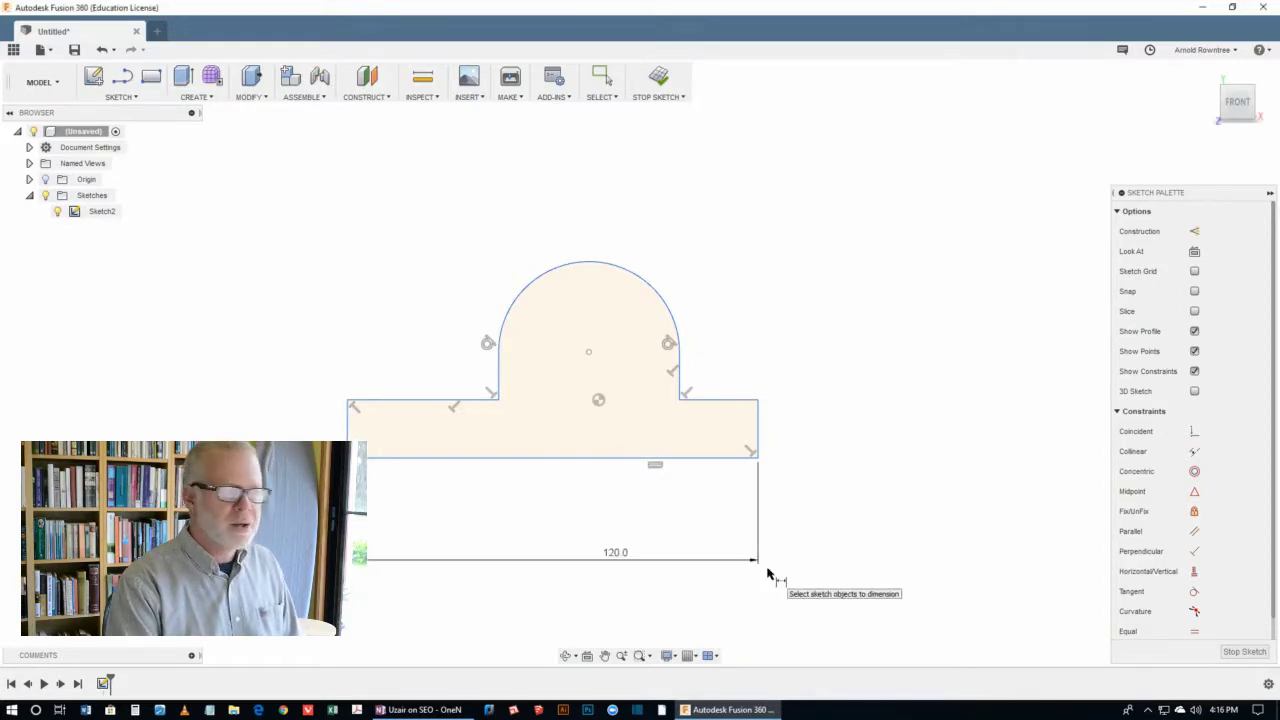
mouse_move(725, 330)
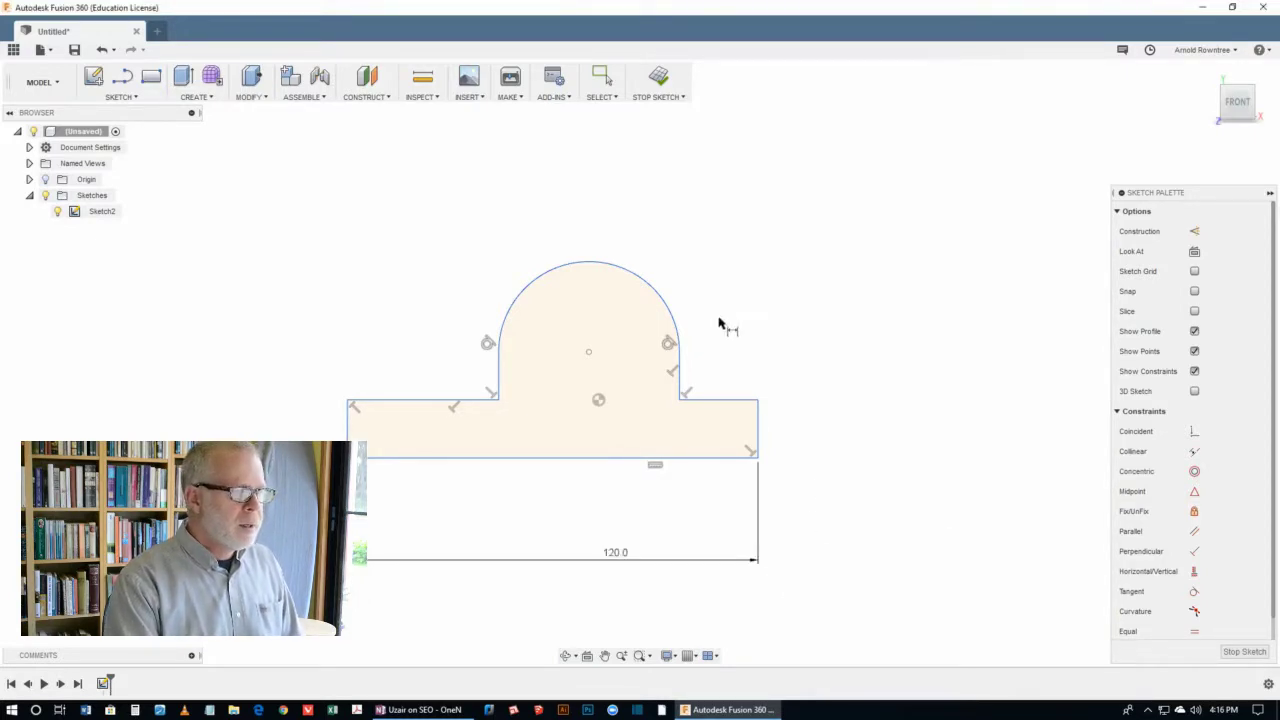
mouse_move(770, 285)
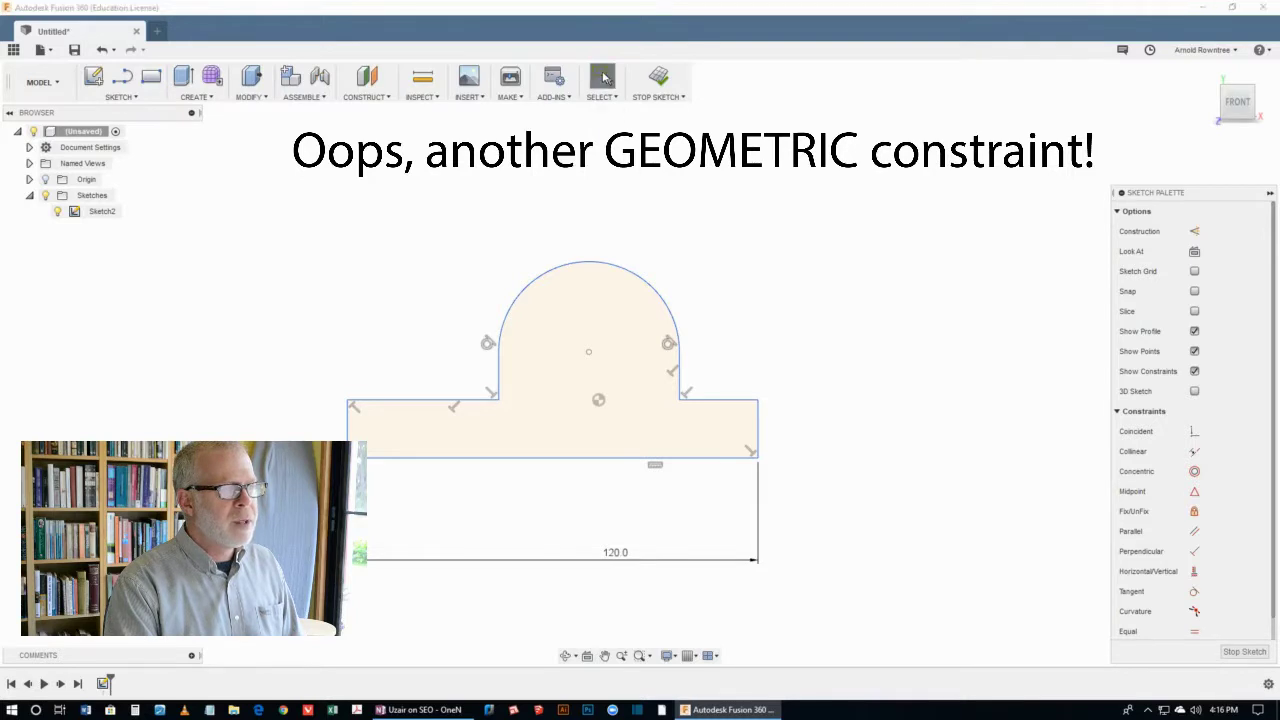
Step: Pick the arch centre point to make it coincident with the base point
click(602, 76)
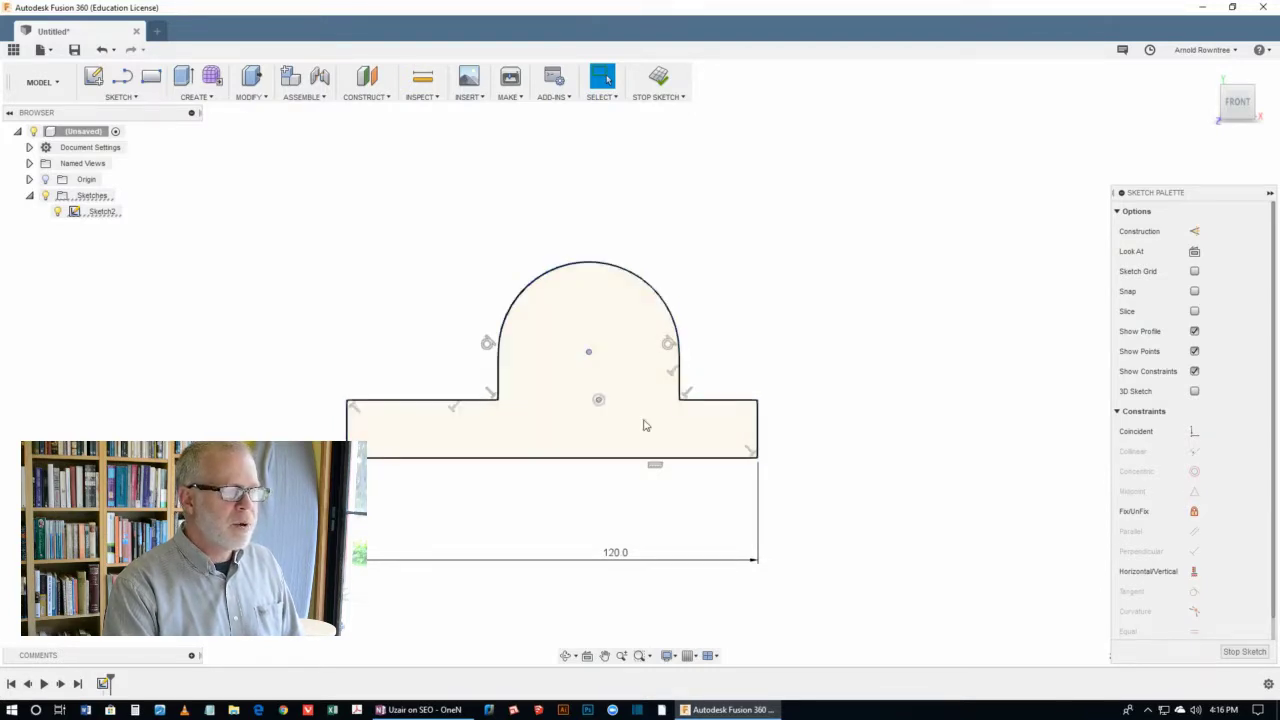
mouse_move(630, 428)
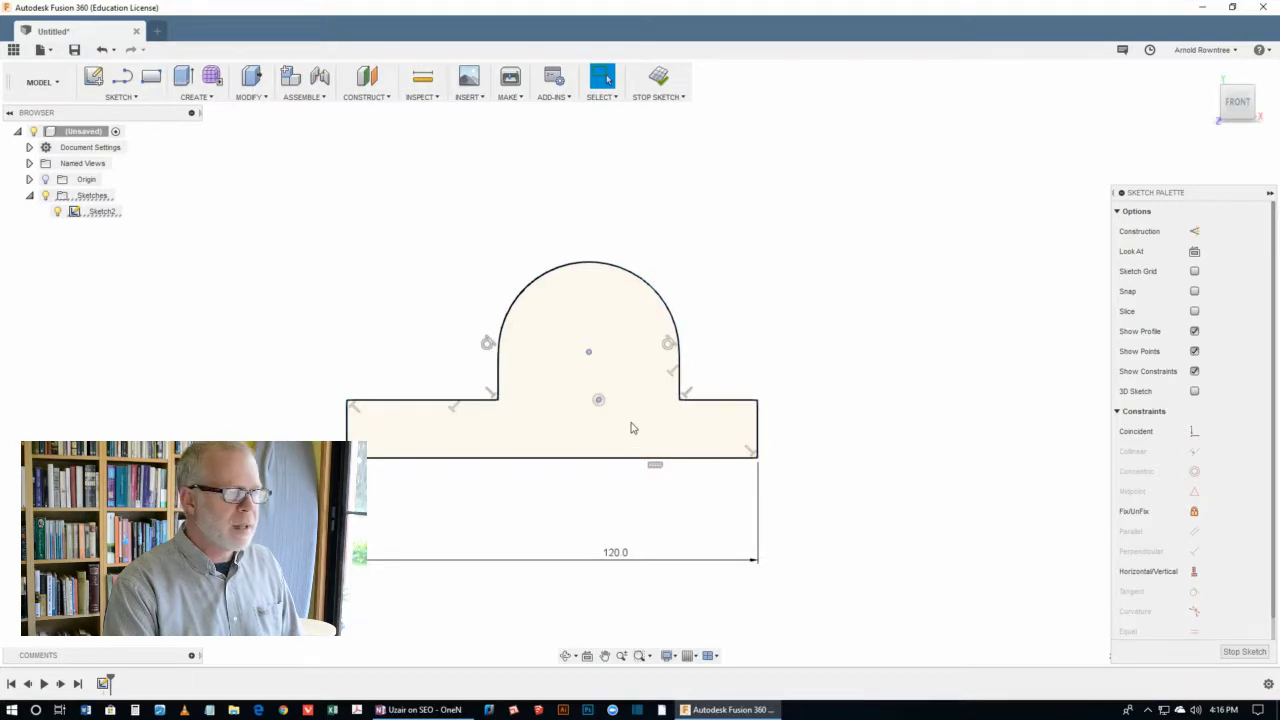
mouse_move(656, 428)
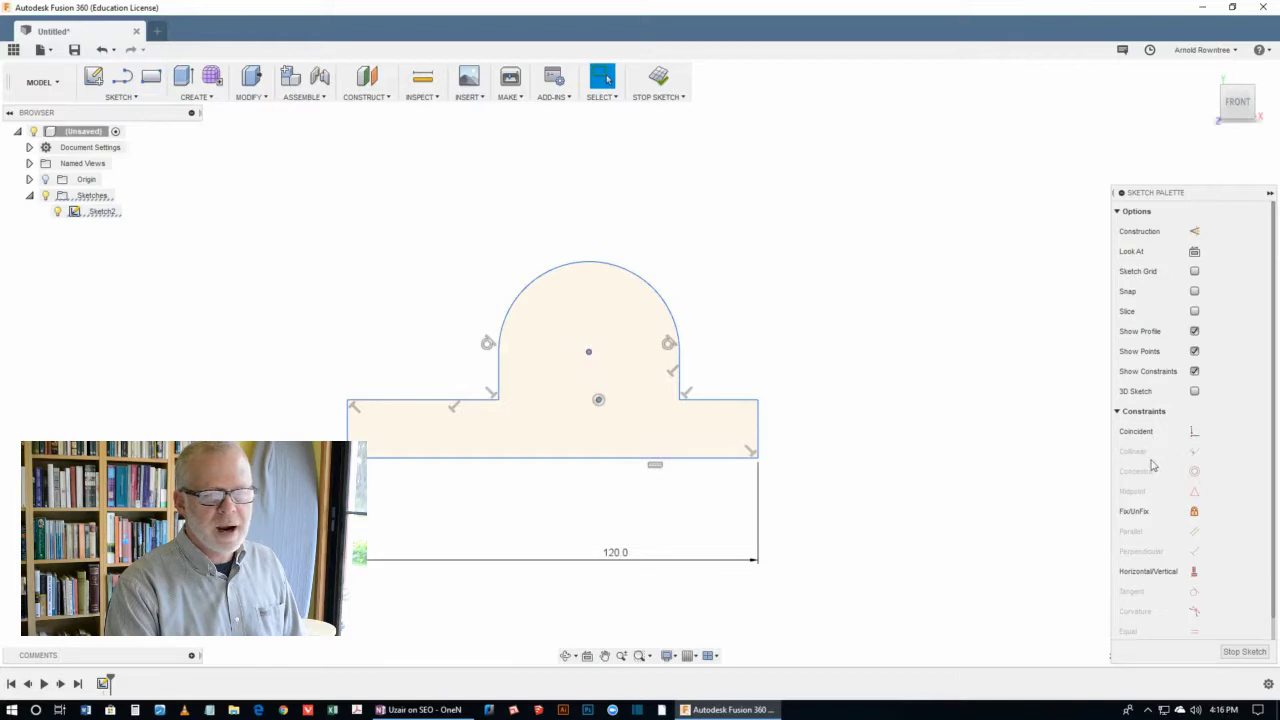
mouse_move(1203, 415)
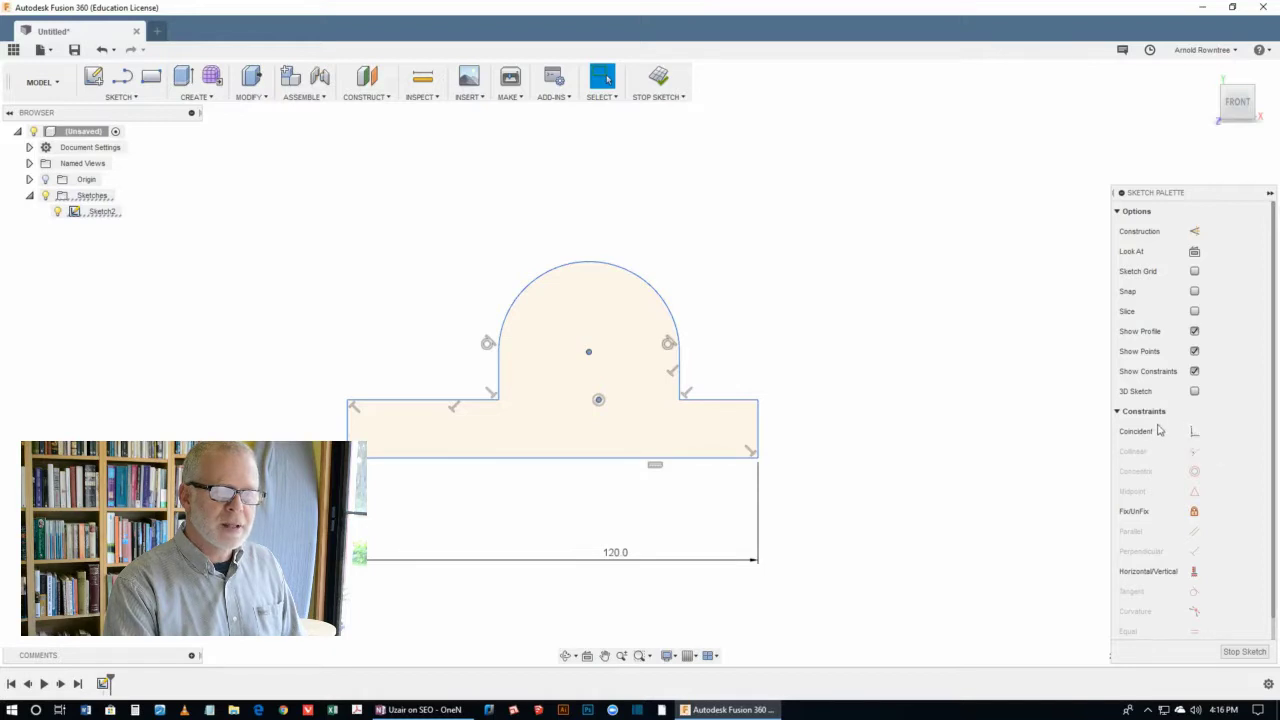
mouse_move(1194, 430)
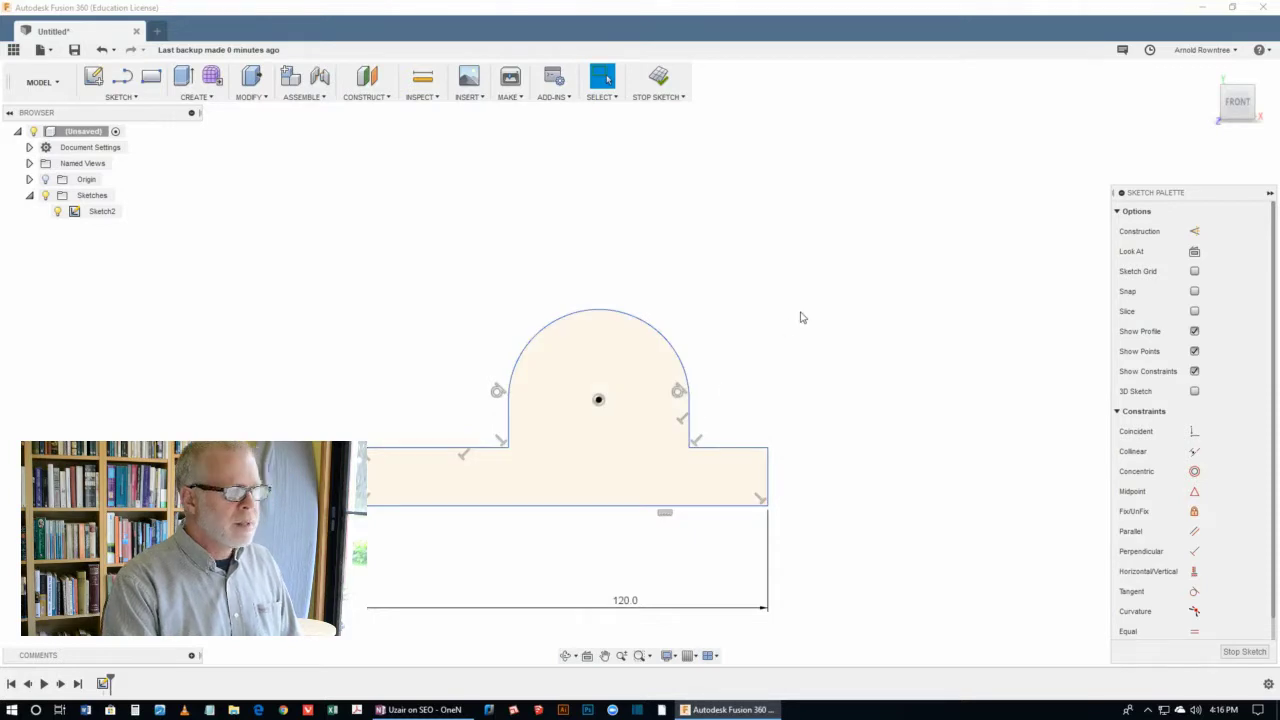
mouse_move(128, 207)
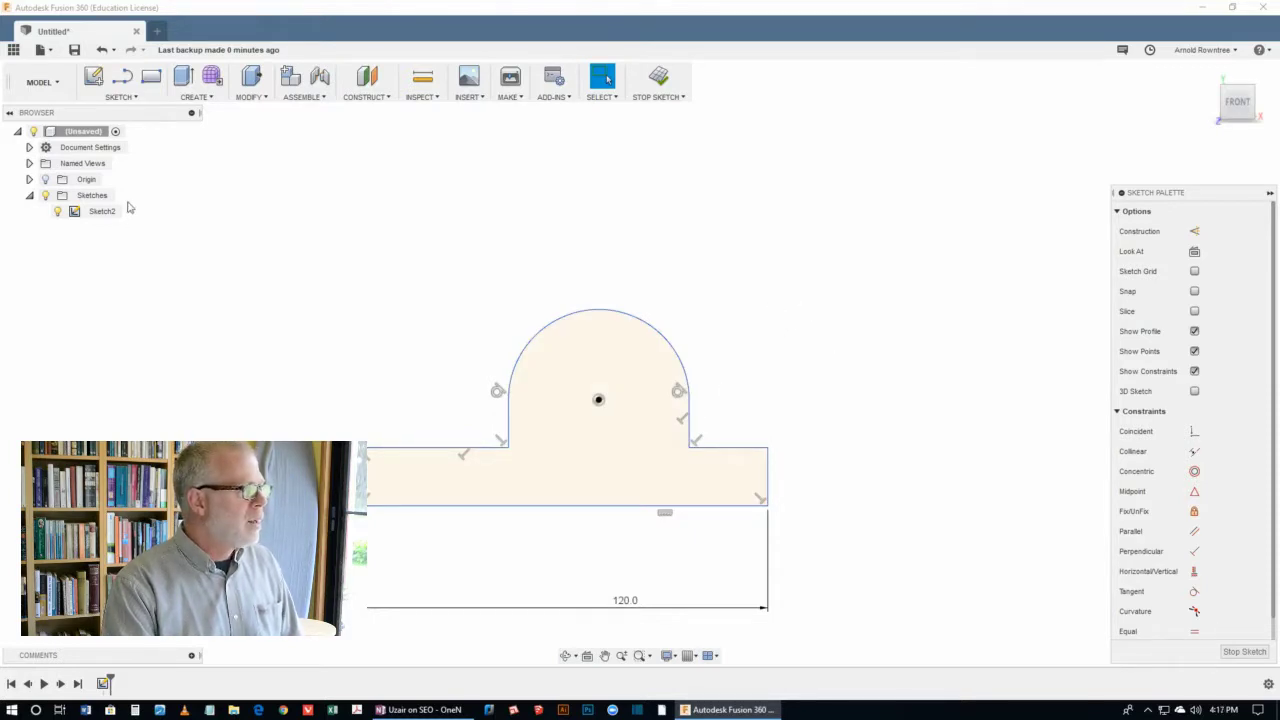
Step: Add the 60 arch-centre offset, R30 radius, 30 centre height and 10 base thickness dimensions
click(120, 96)
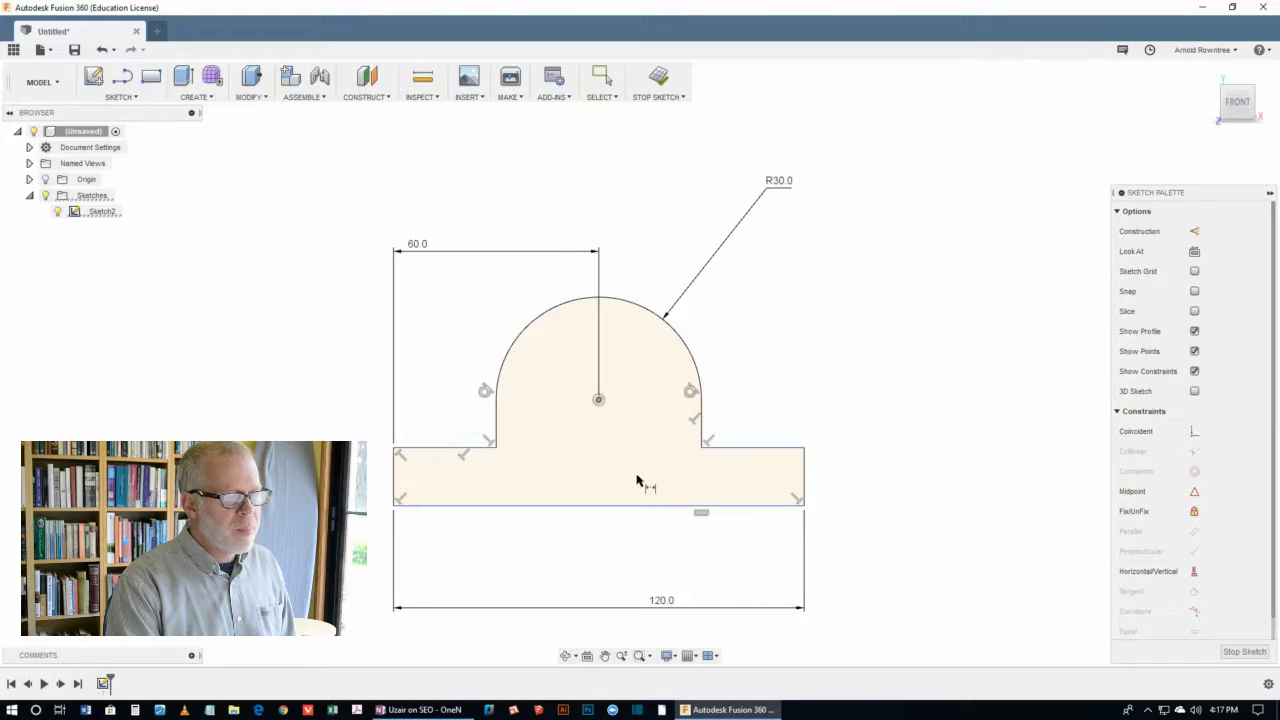
click(598, 505)
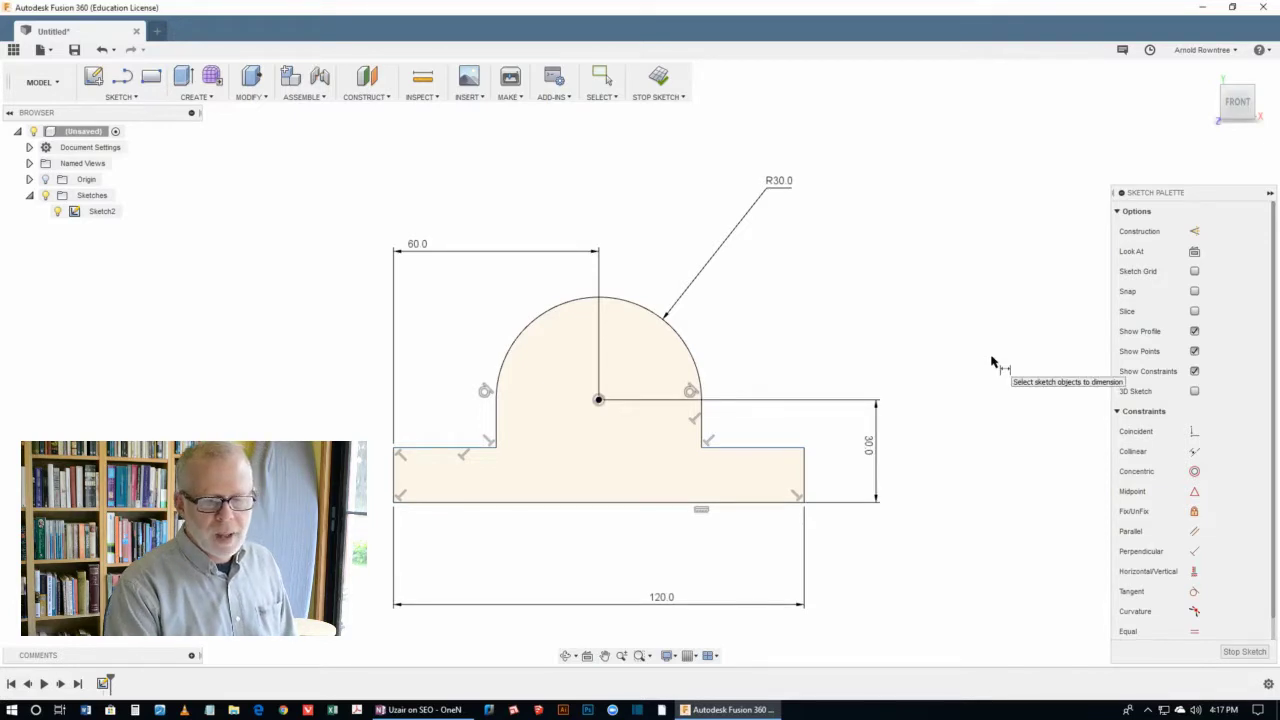
mouse_move(1125, 385)
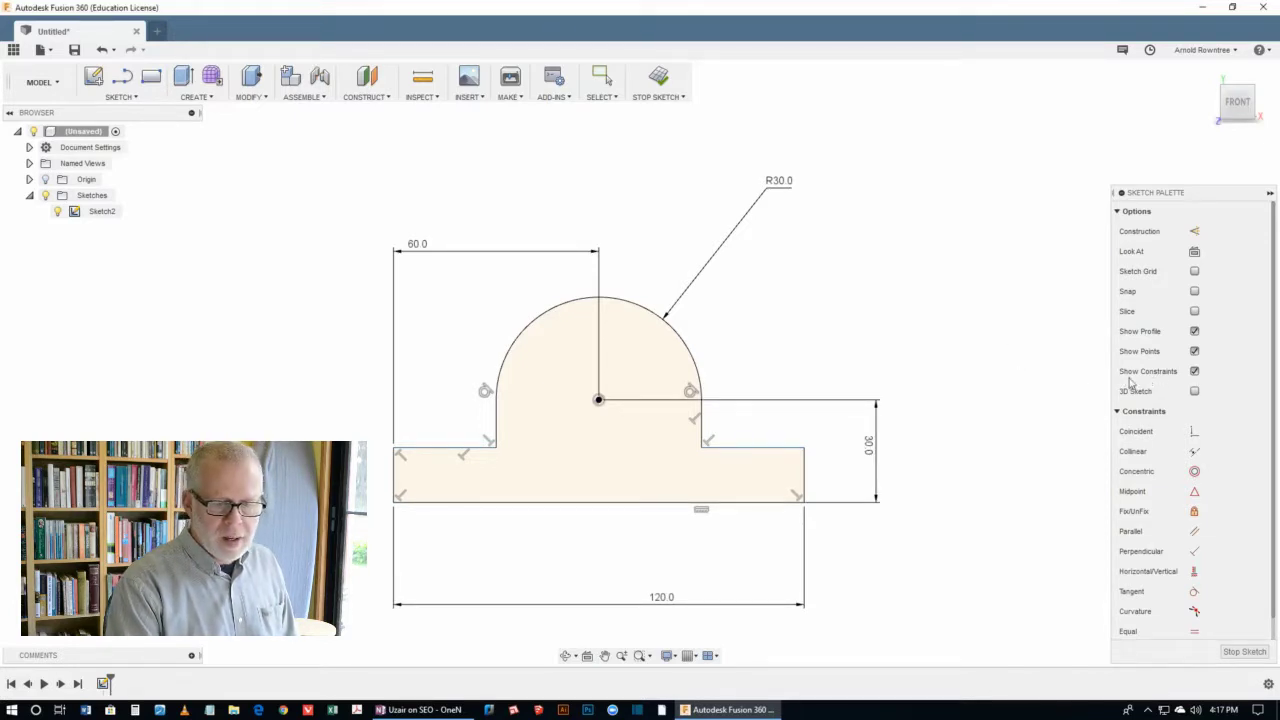
mouse_move(1100, 370)
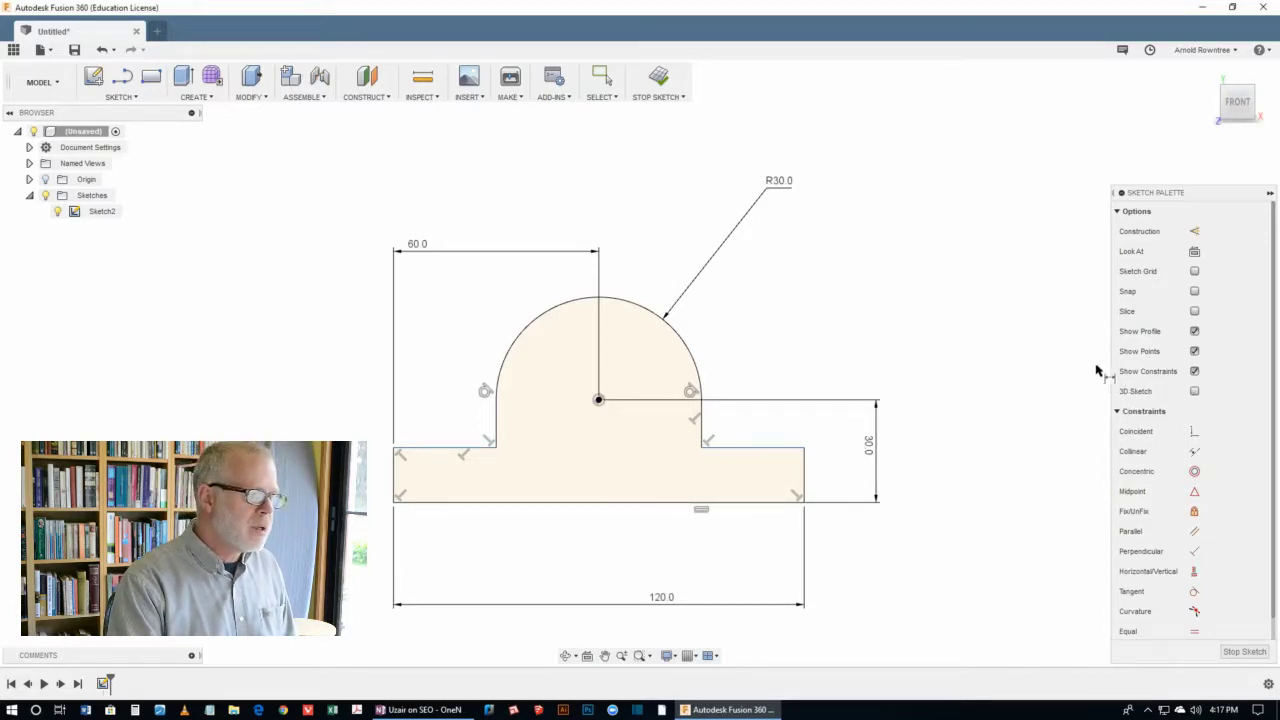
mouse_move(805, 480)
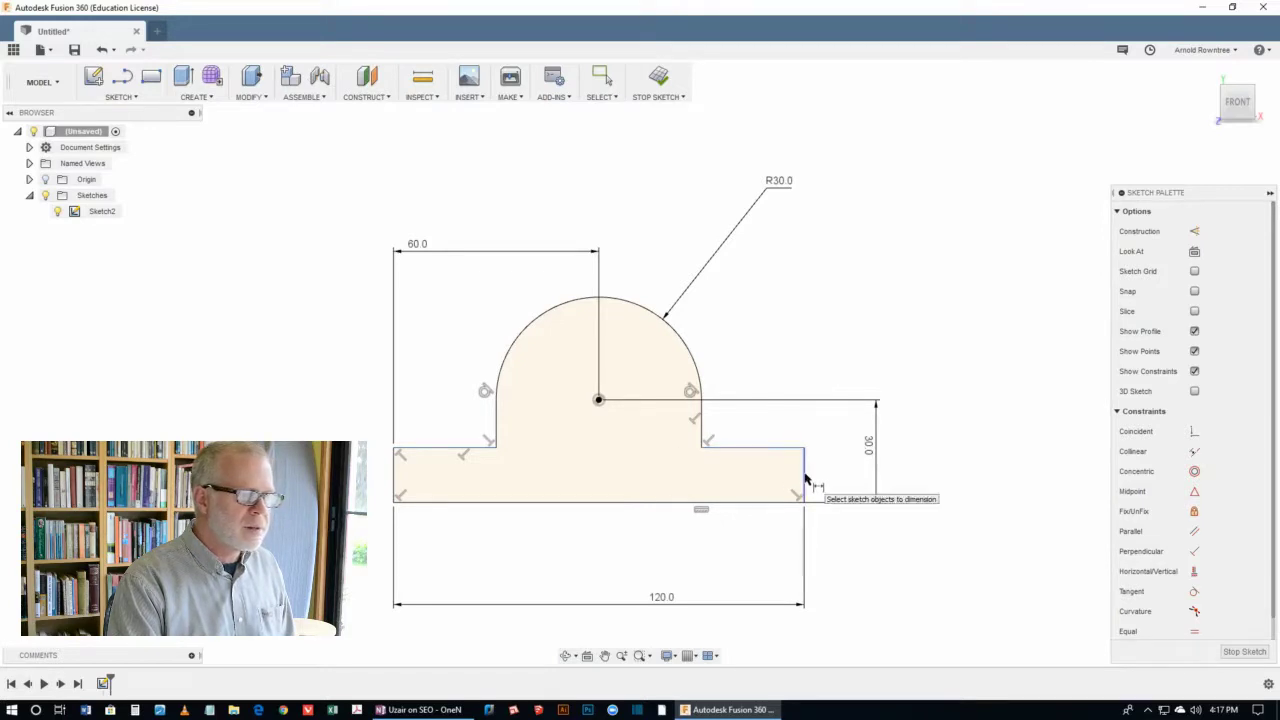
click(805, 478)
text(10)
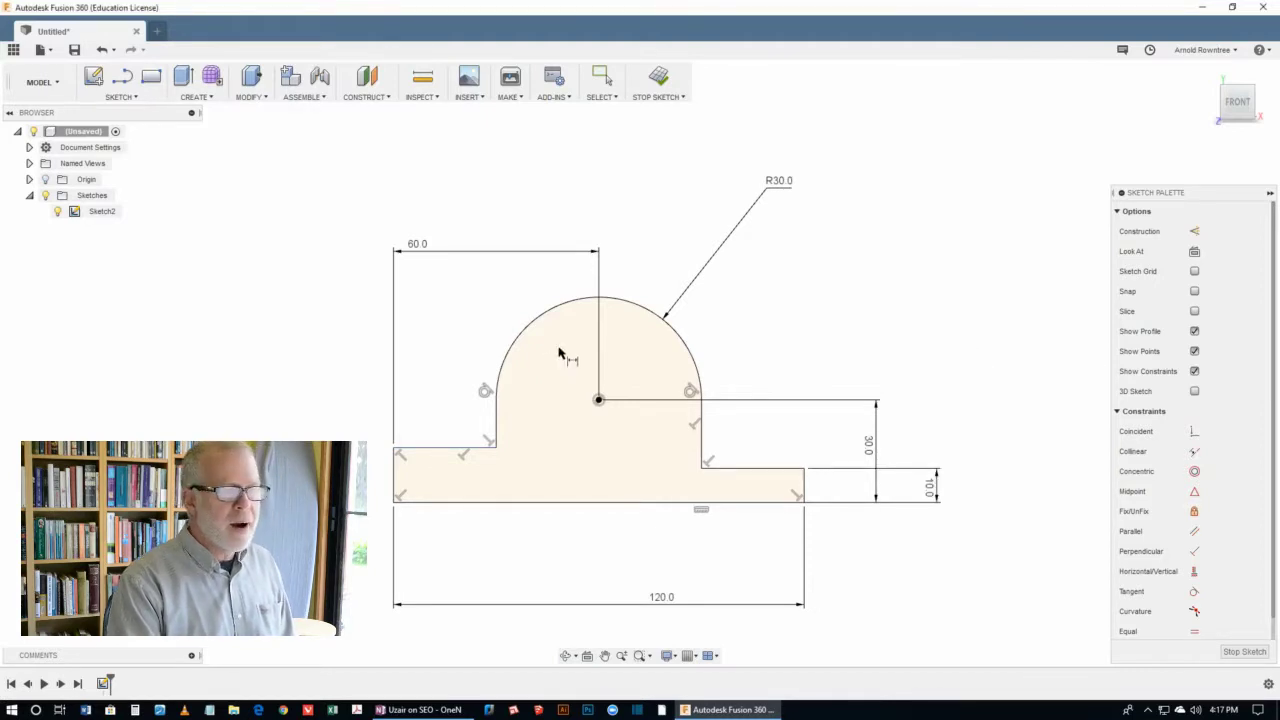
mouse_move(758, 272)
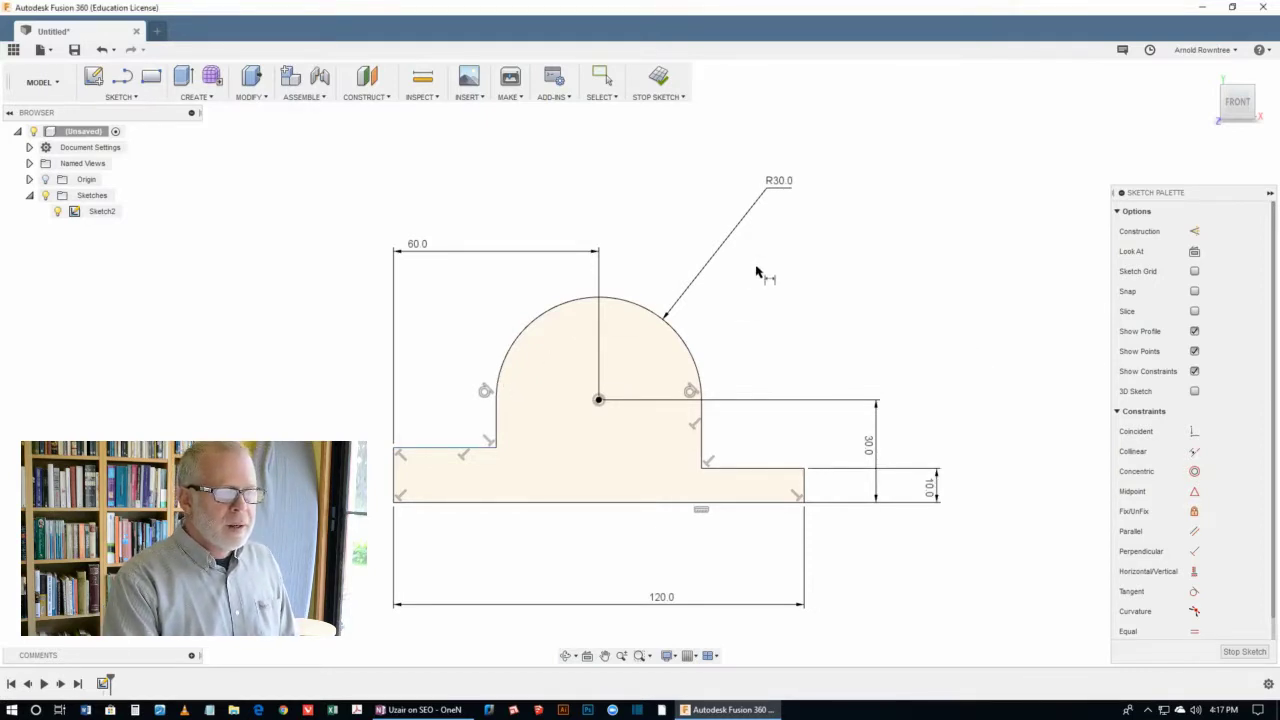
mouse_move(758, 280)
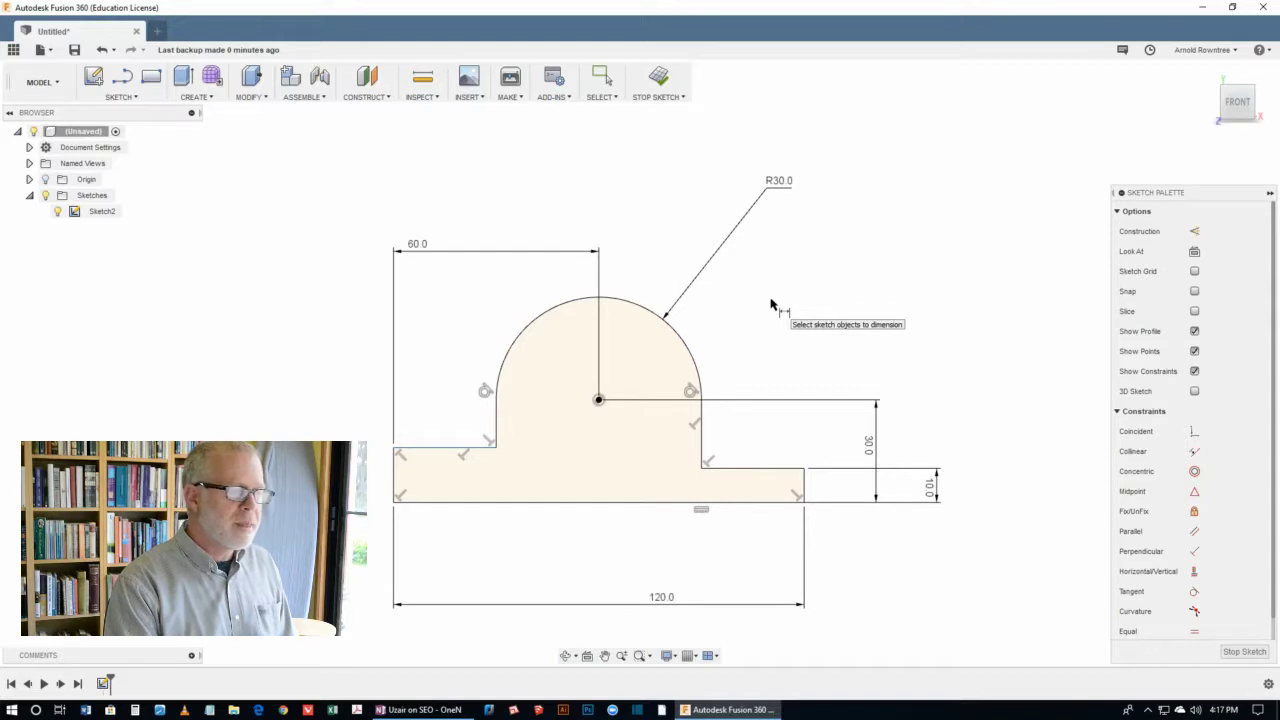
mouse_move(765, 307)
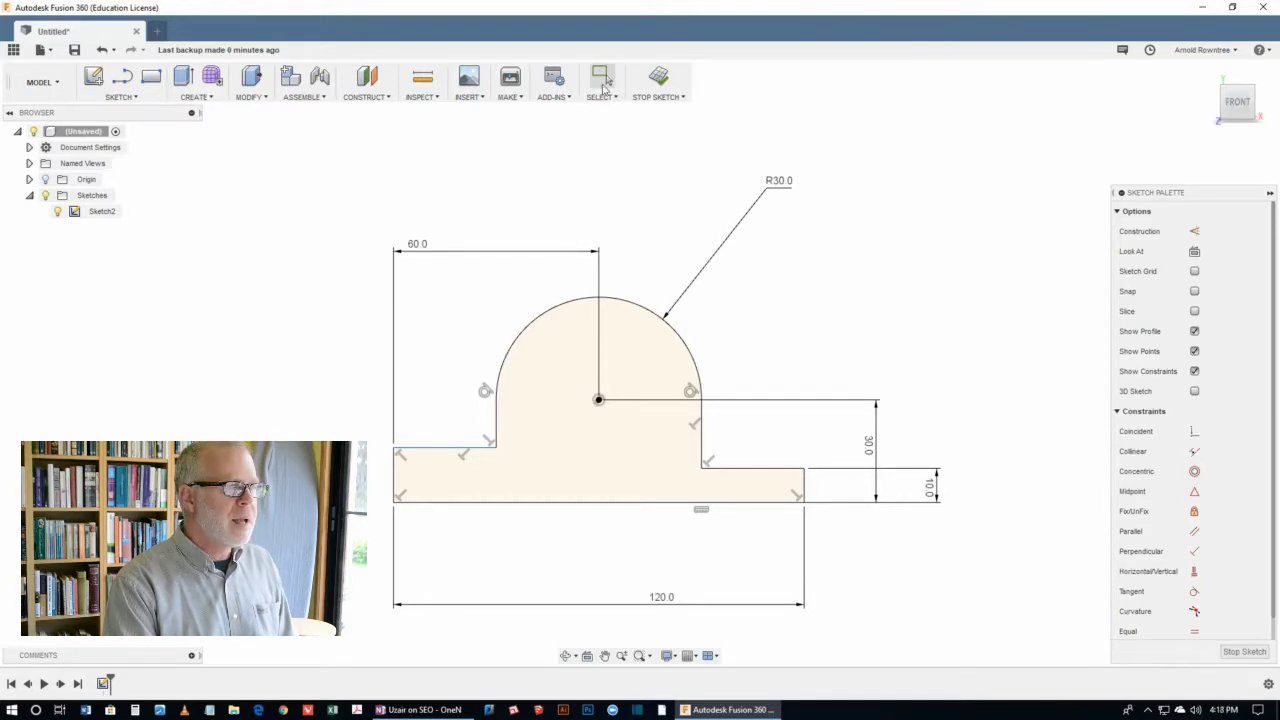
Step: Select the base's two top edges to make them collinear
click(602, 77)
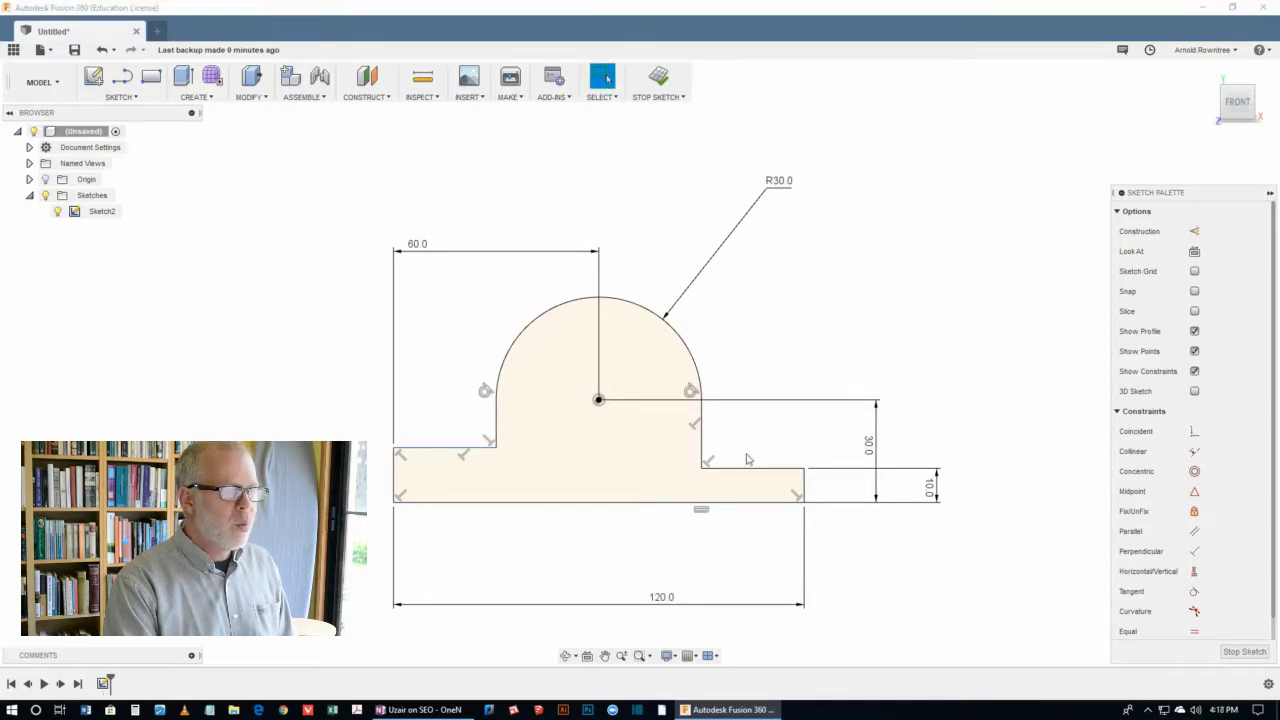
click(755, 465)
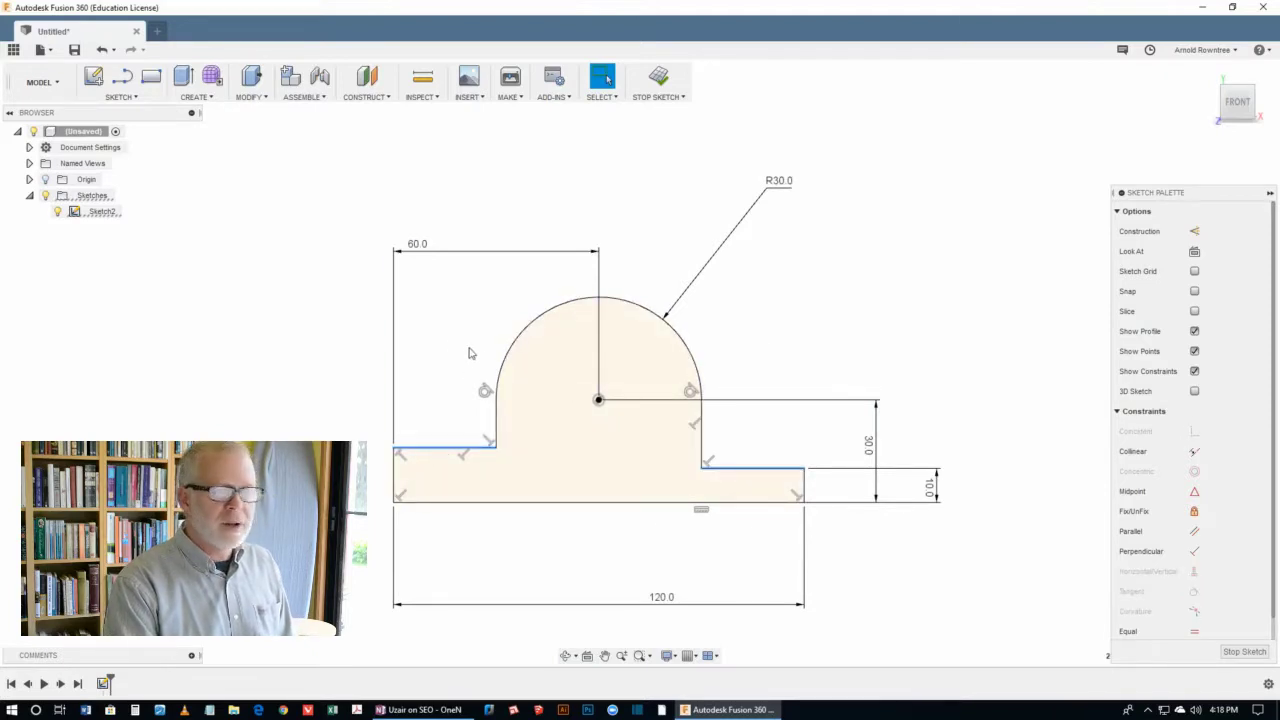
mouse_move(746, 294)
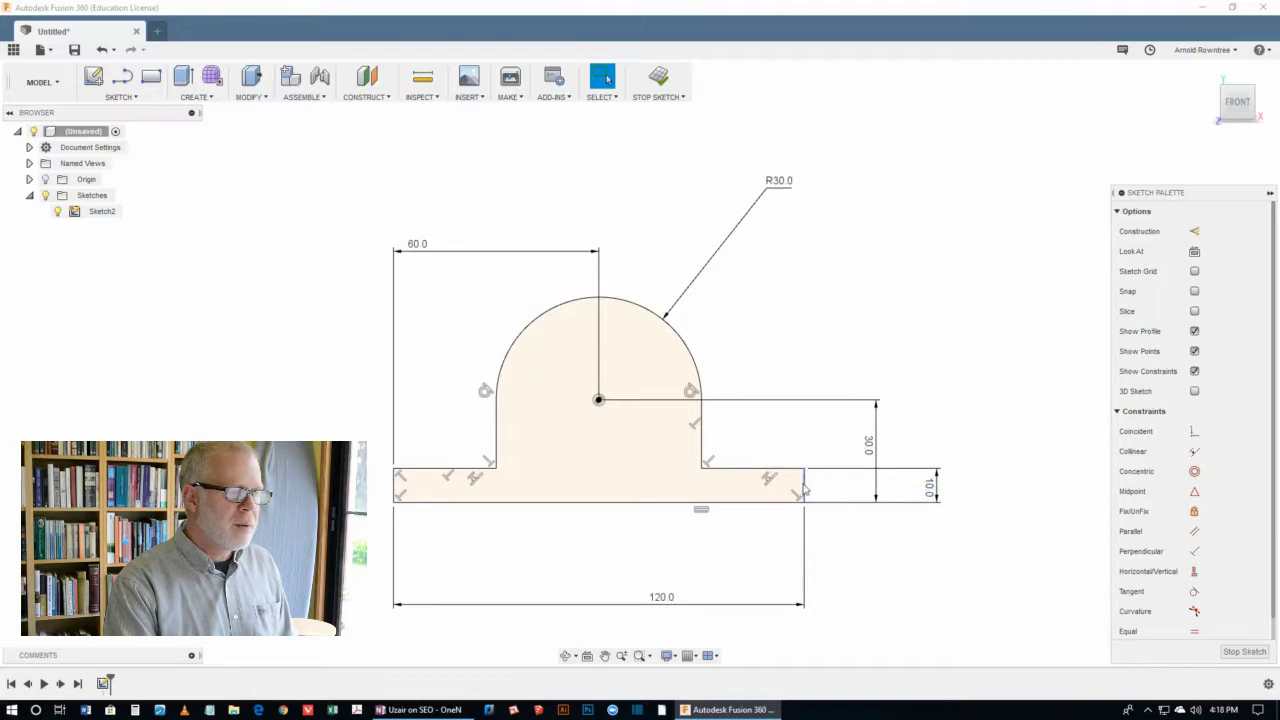
mouse_move(428, 477)
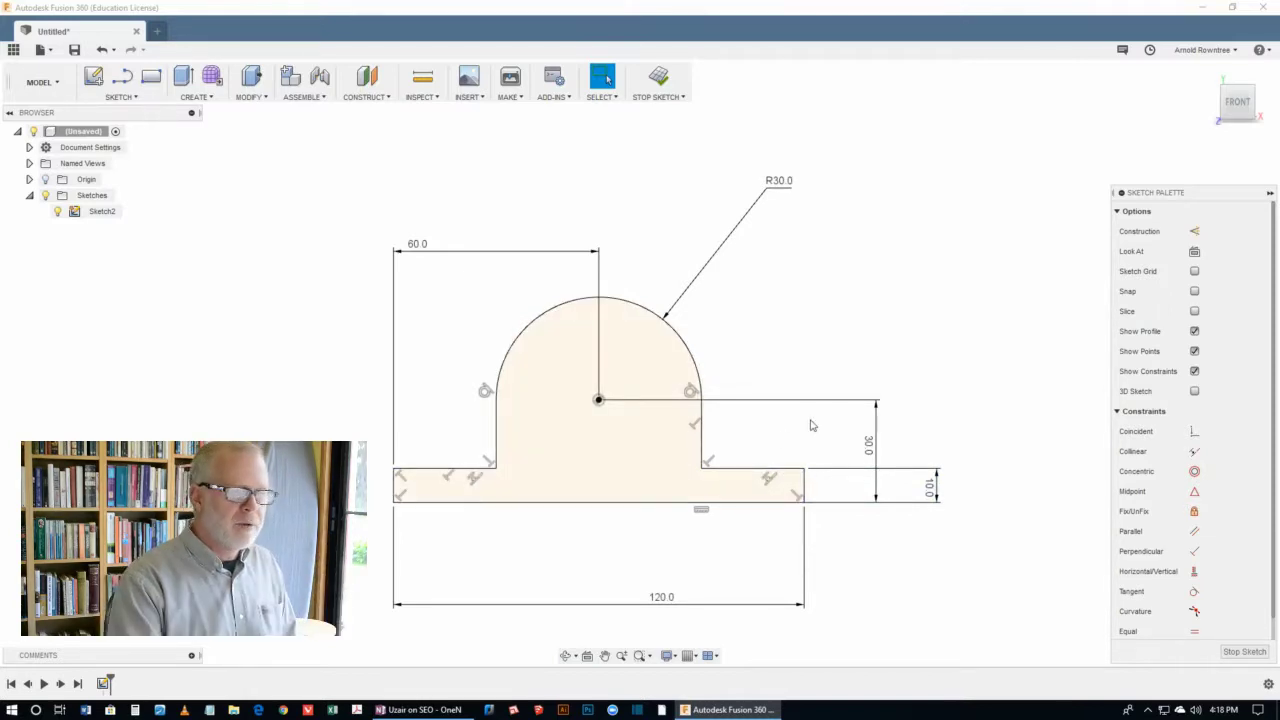
mouse_move(923, 382)
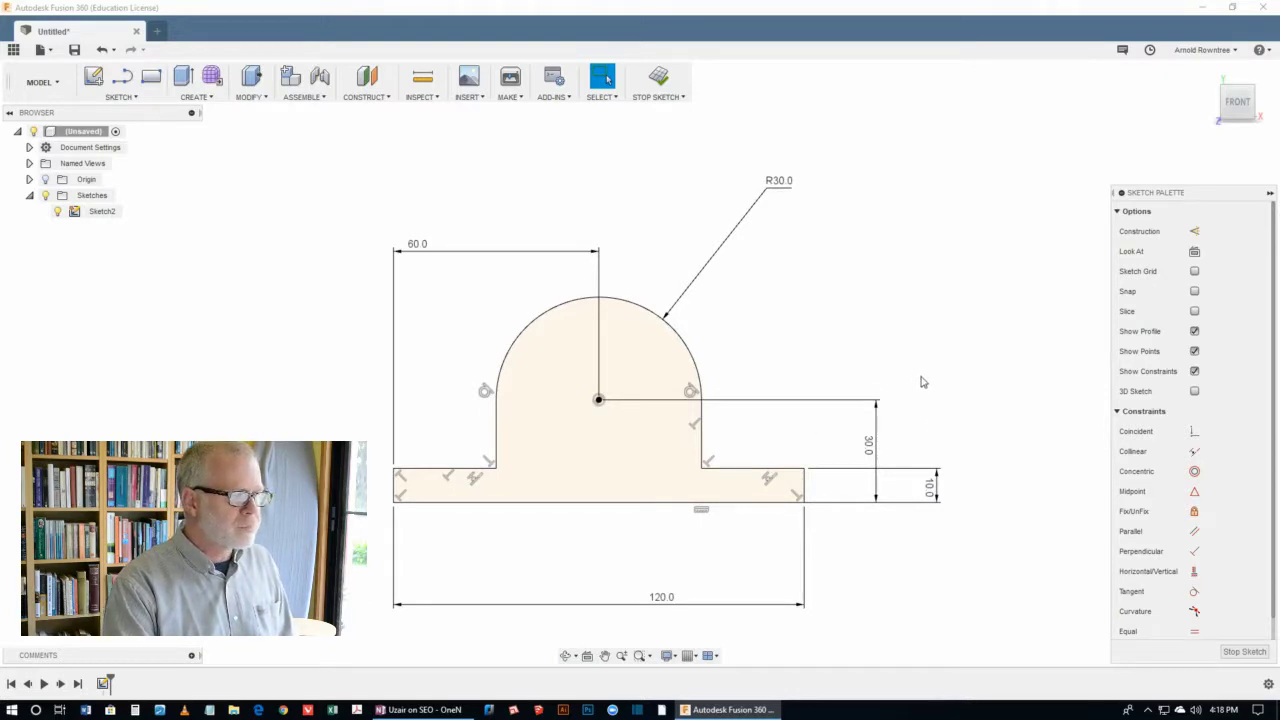
mouse_move(870, 247)
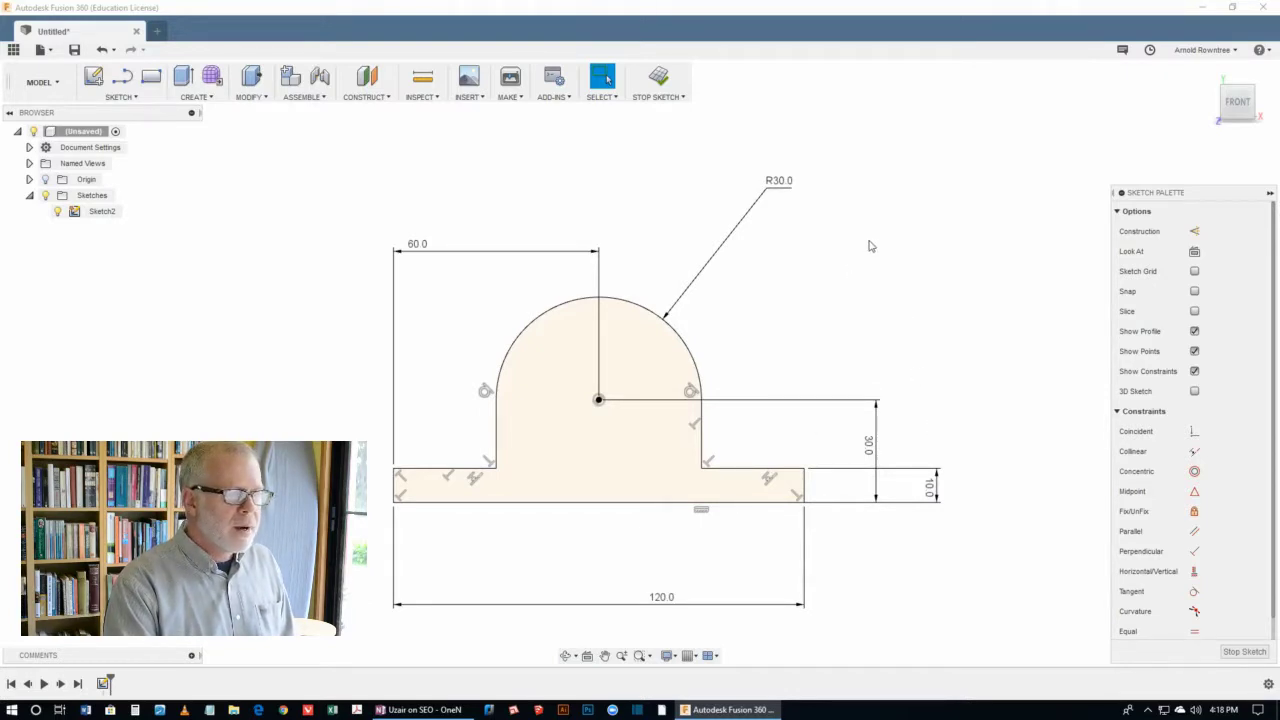
mouse_move(842, 276)
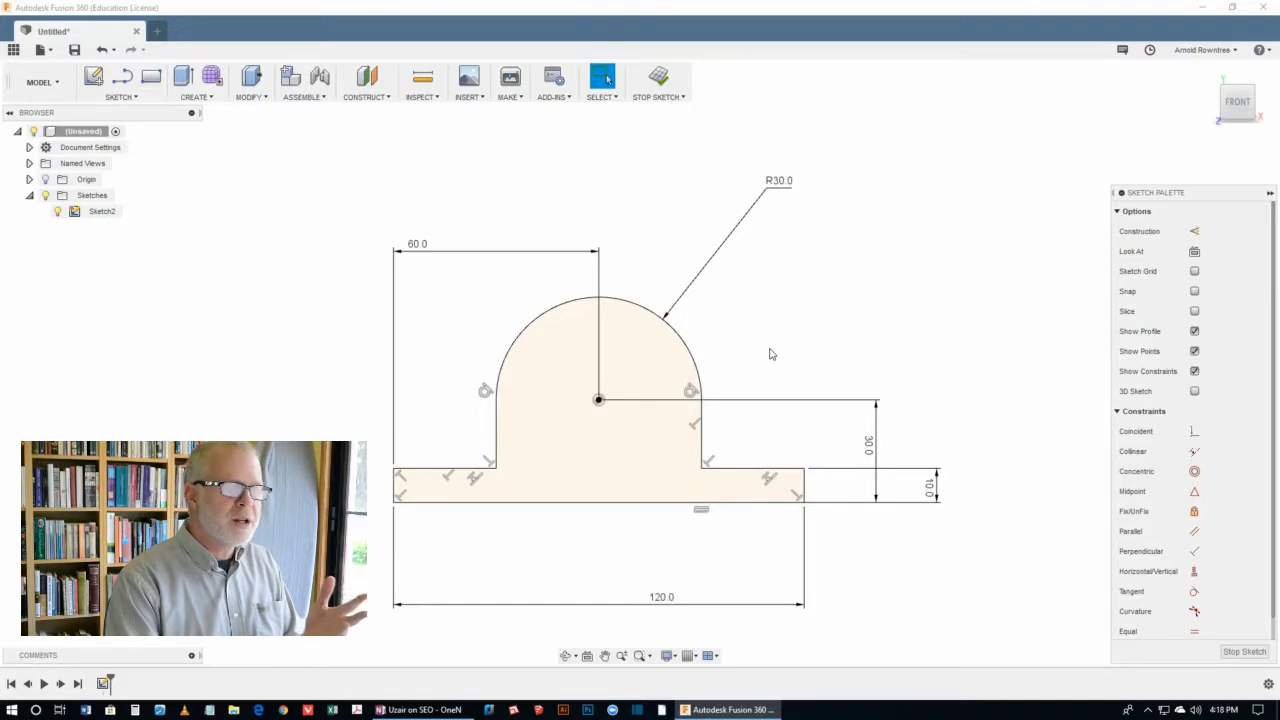
mouse_move(768, 355)
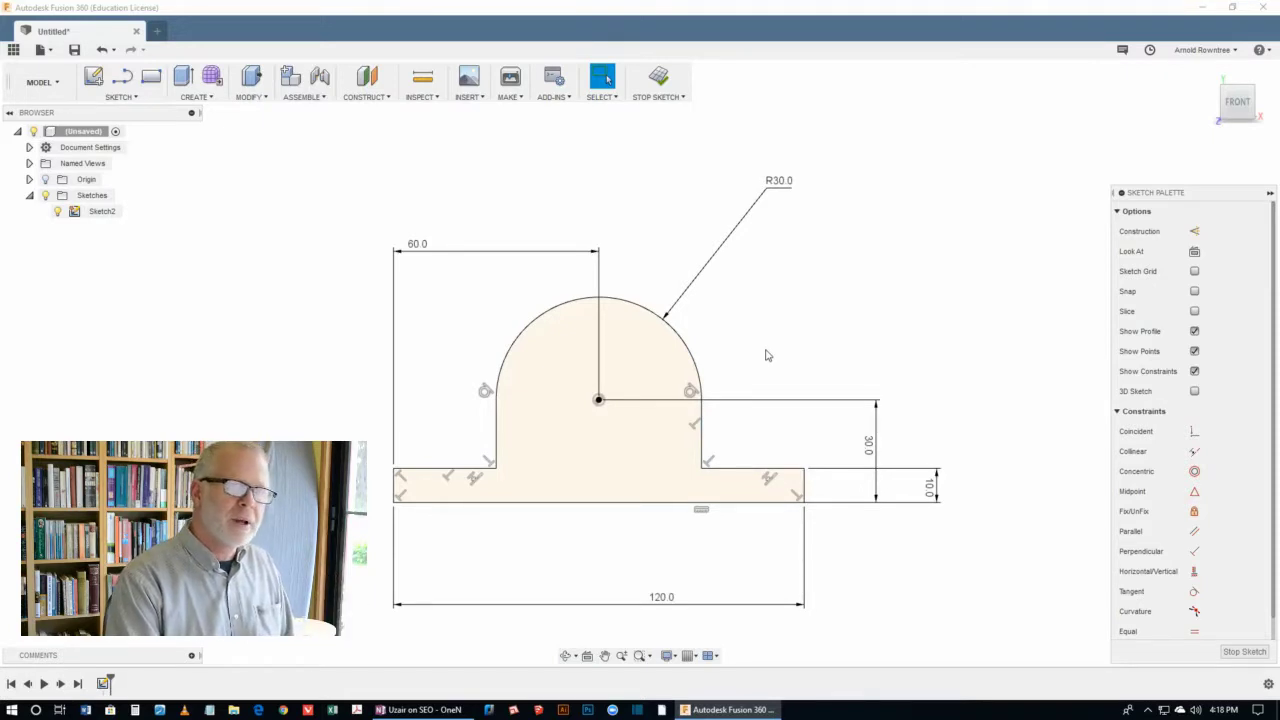
mouse_move(810, 318)
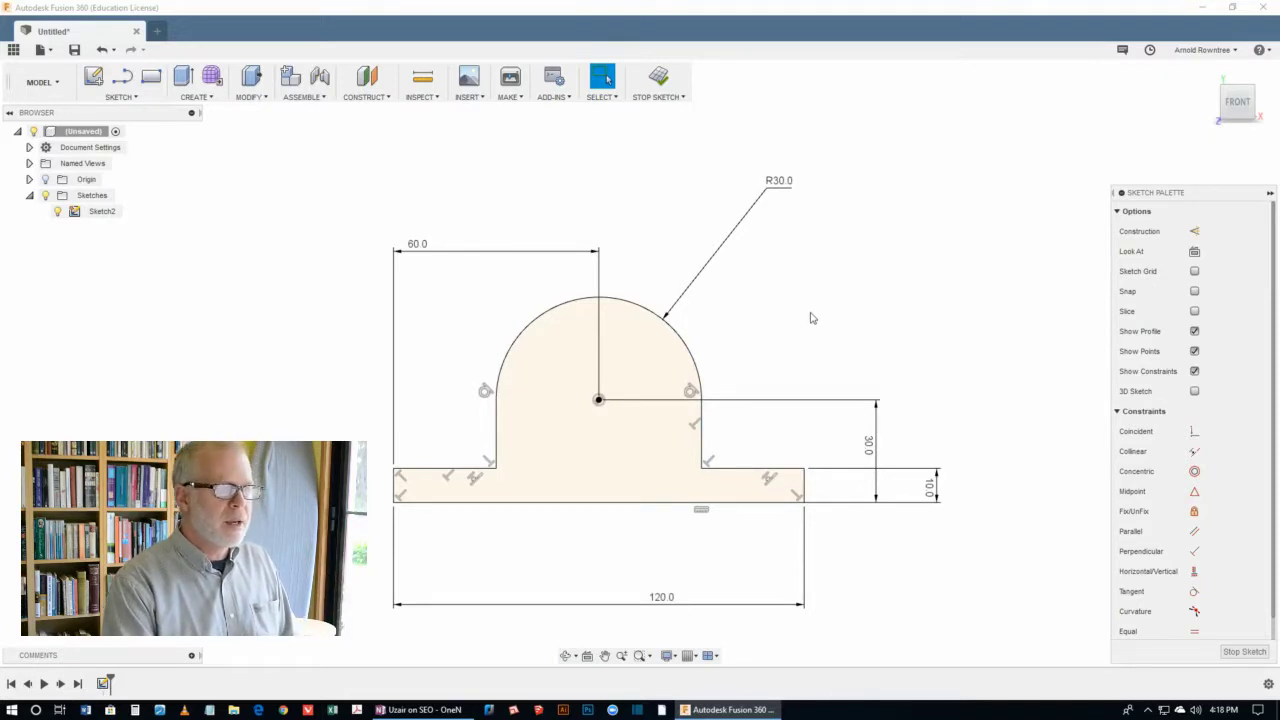
mouse_move(833, 294)
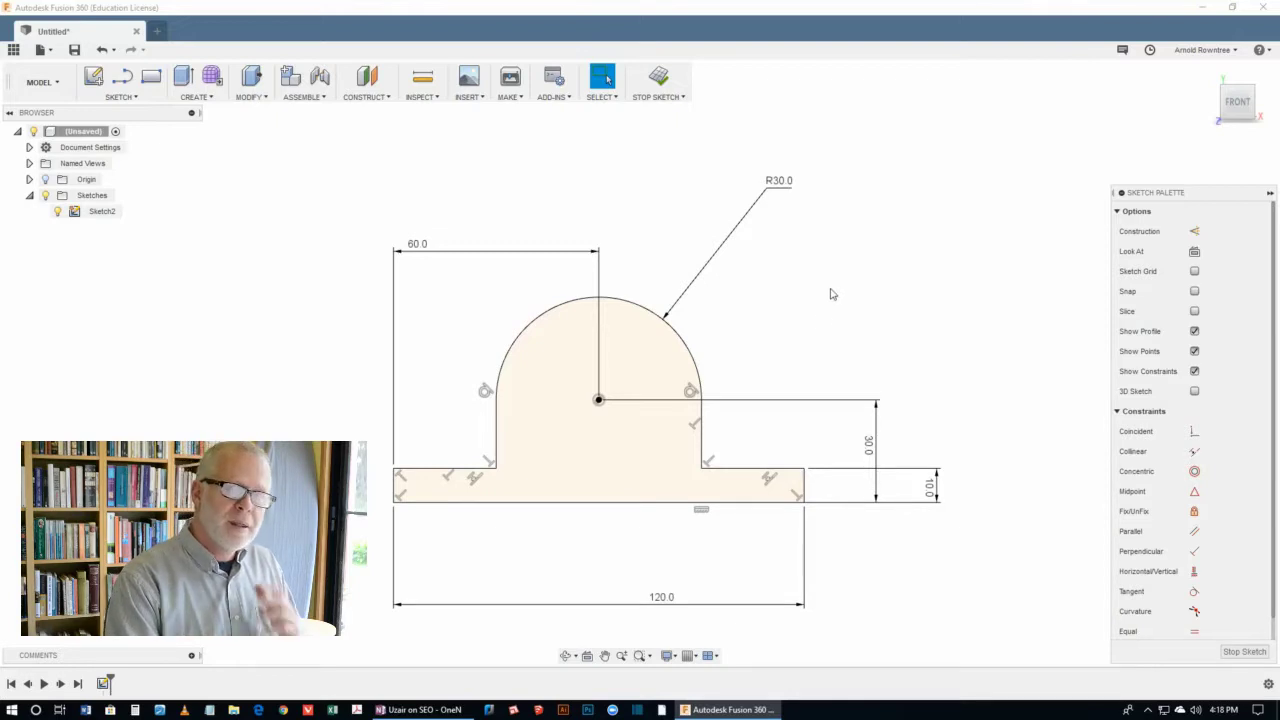
mouse_move(839, 270)
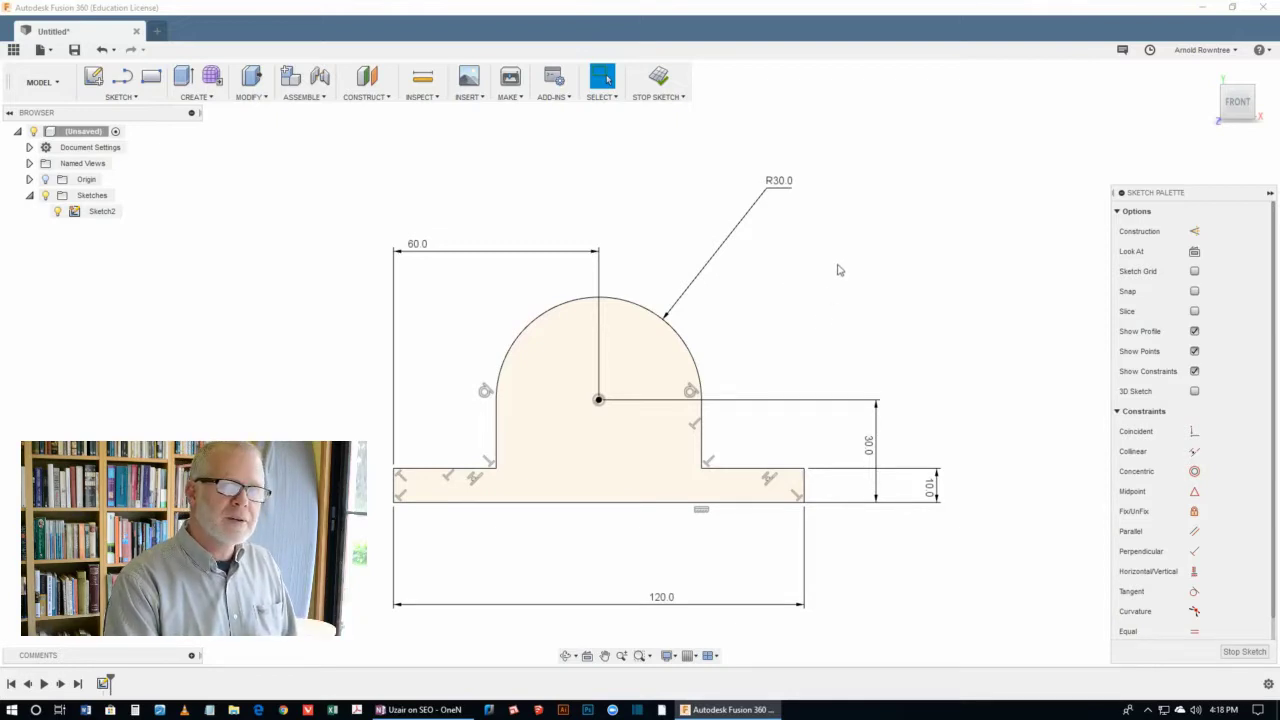
mouse_move(846, 268)
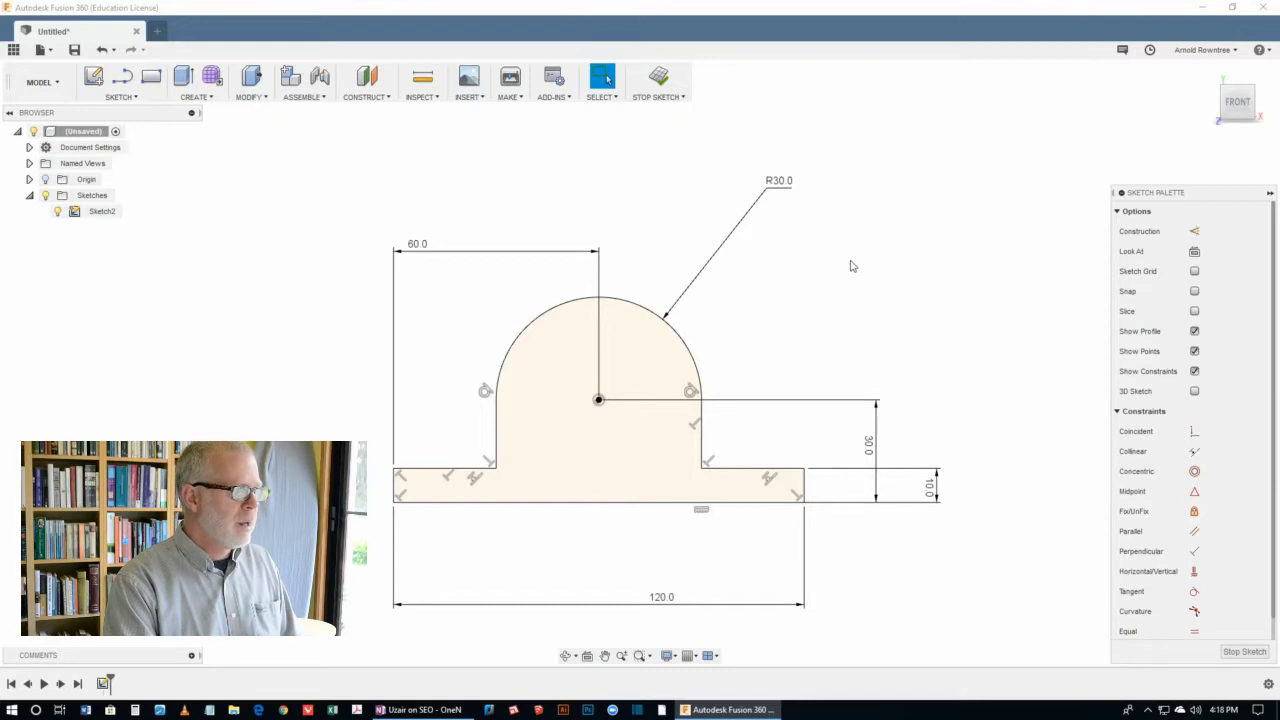
mouse_move(214, 151)
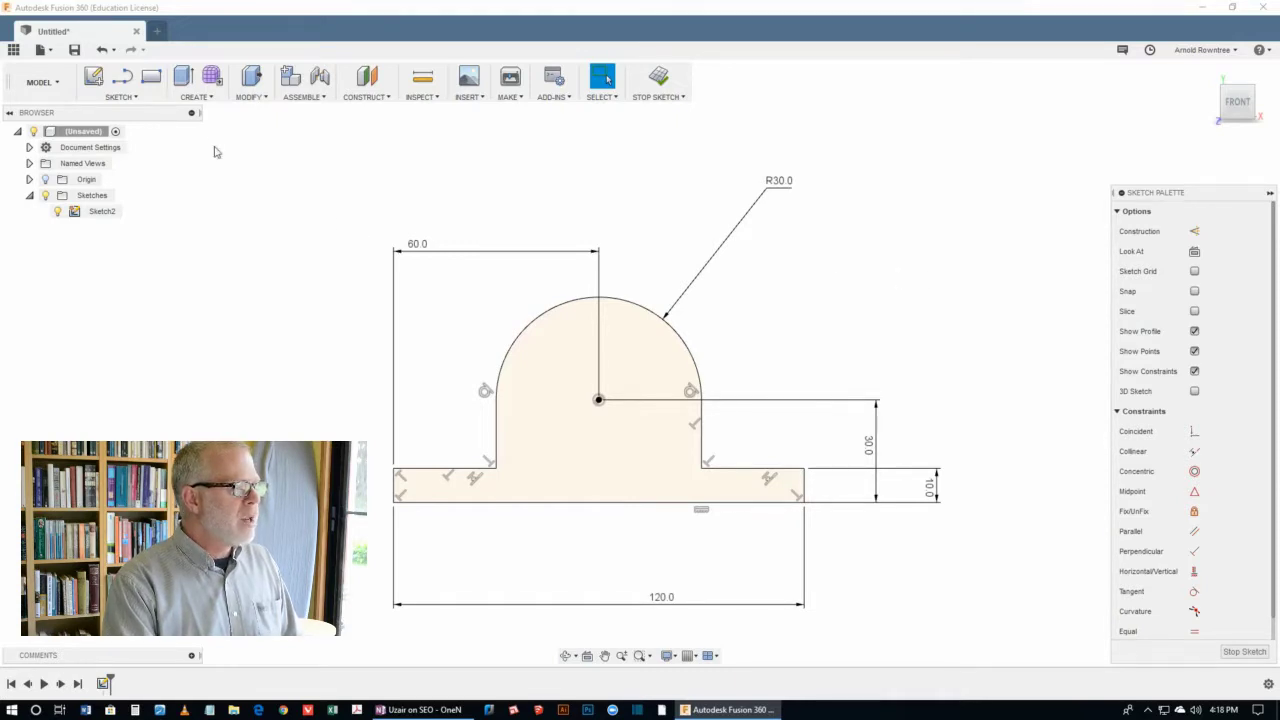
mouse_move(336, 181)
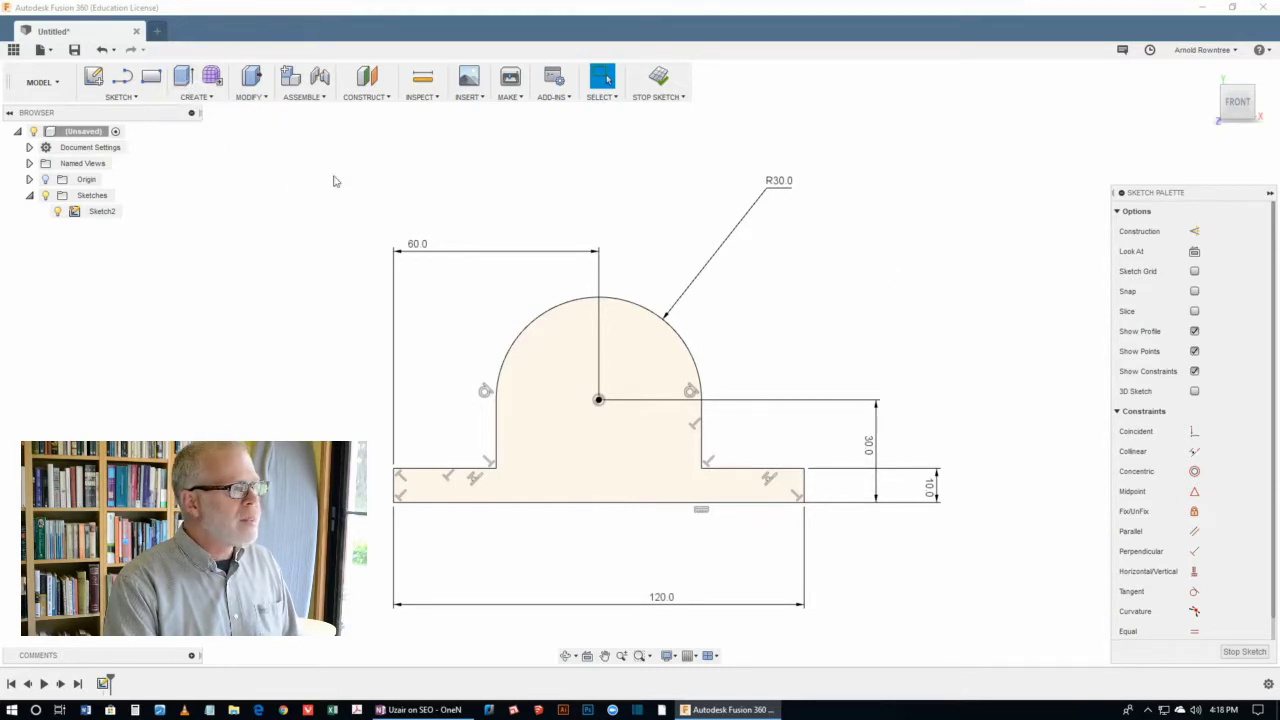
mouse_move(673, 189)
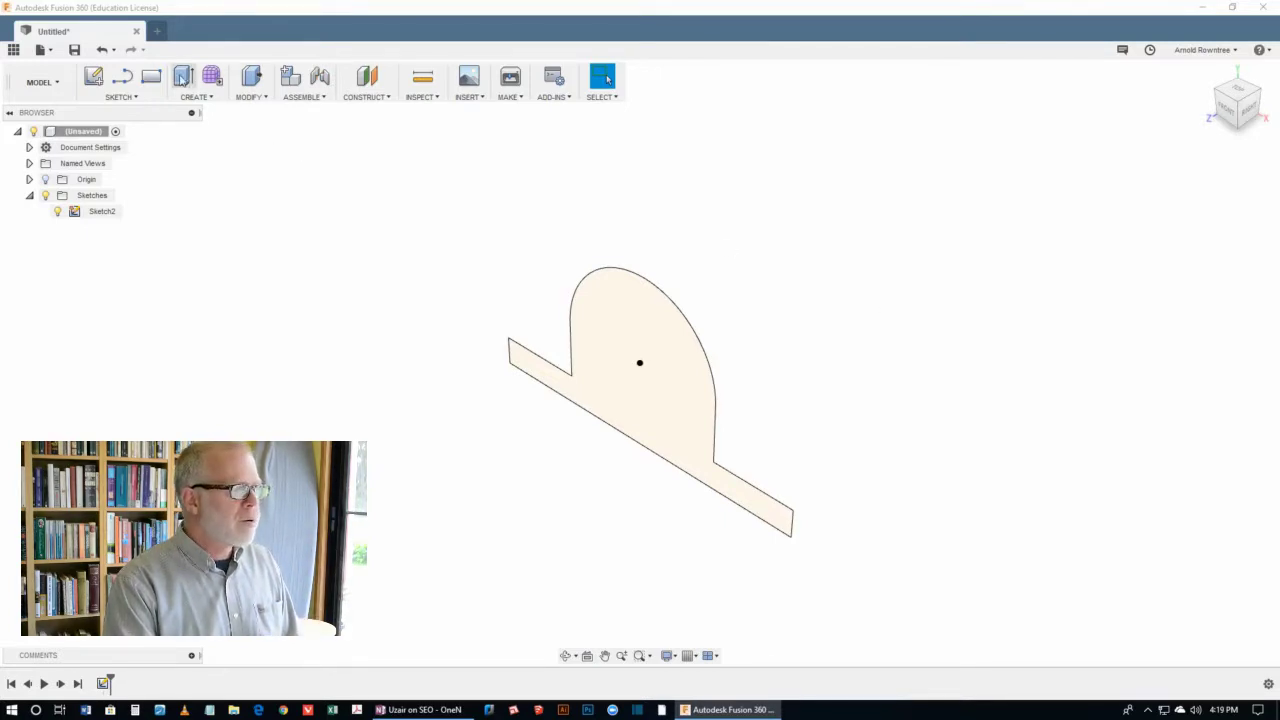
Step: Extrude the arched pillow-block profile 60 mm deep into a solid
click(183, 77)
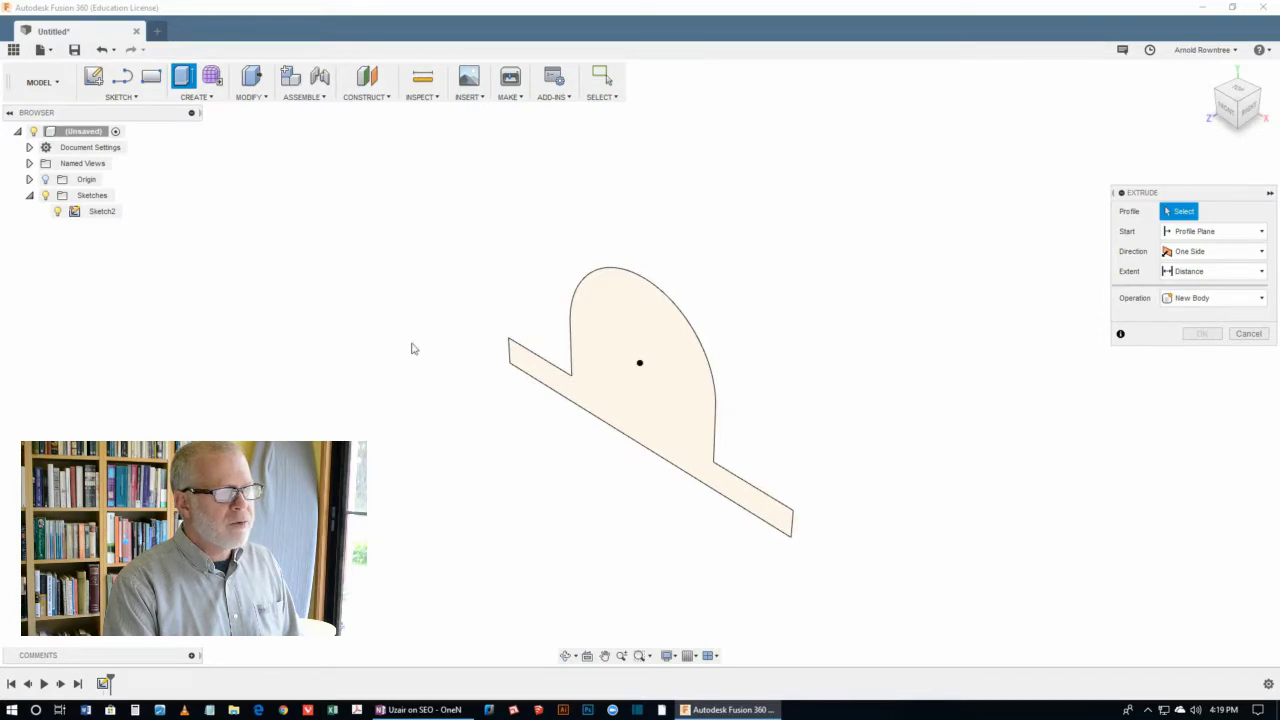
click(640, 362)
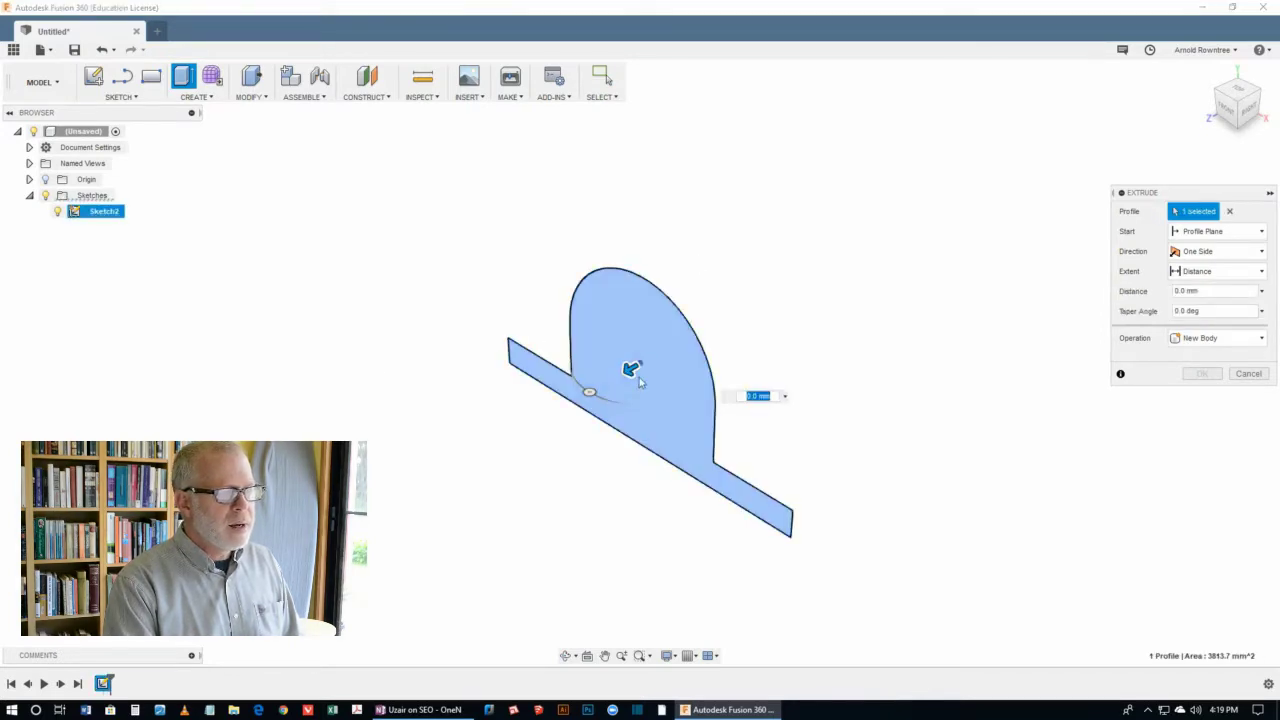
drag(632, 368, 608, 382)
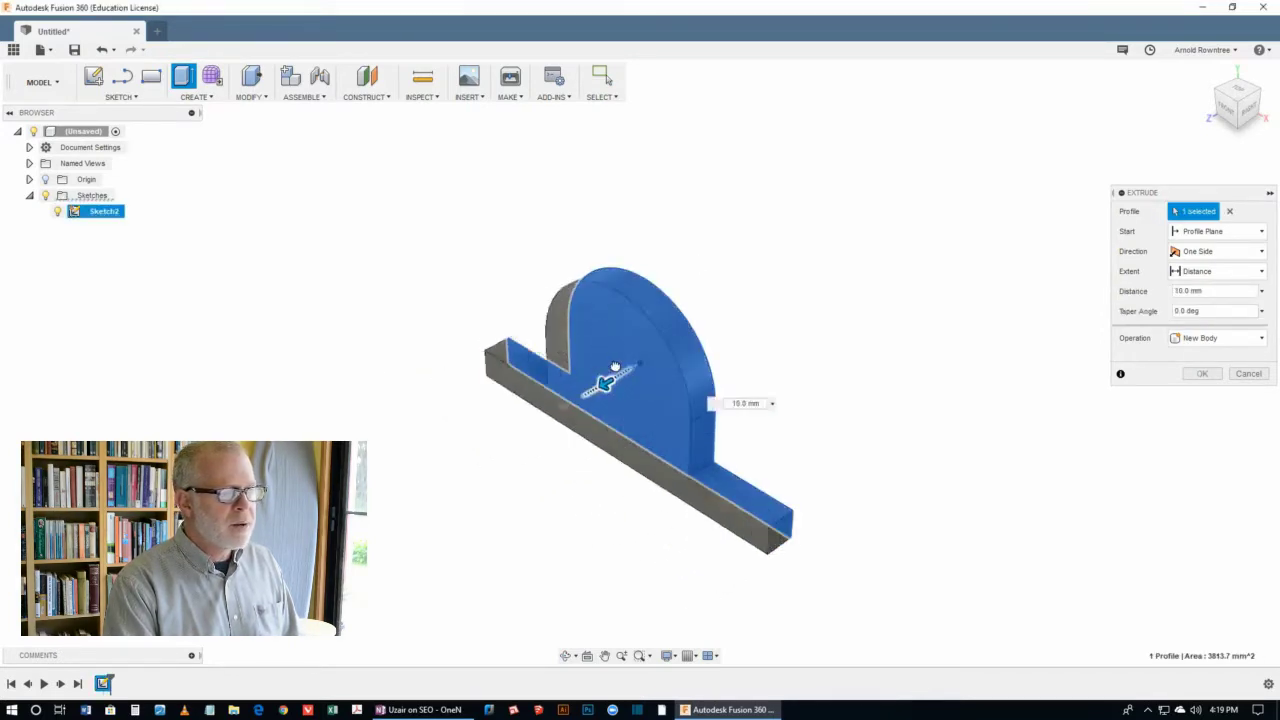
drag(605, 380, 470, 460)
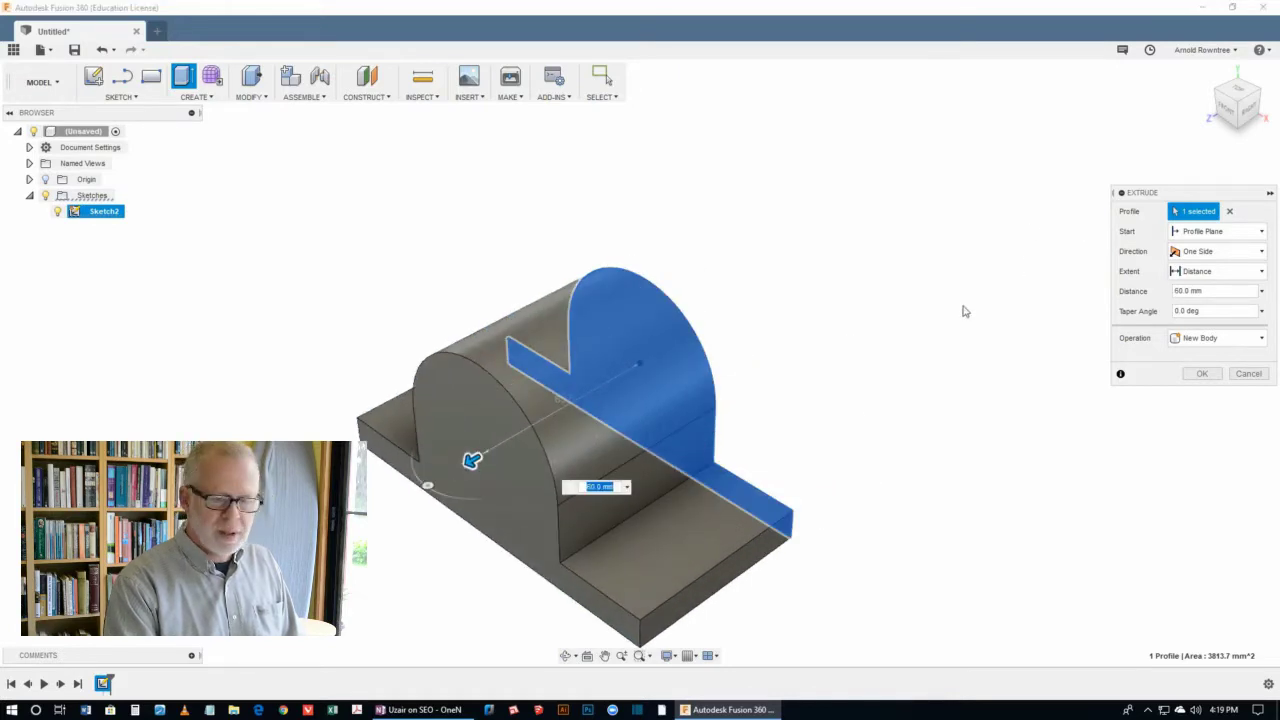
mouse_move(628, 519)
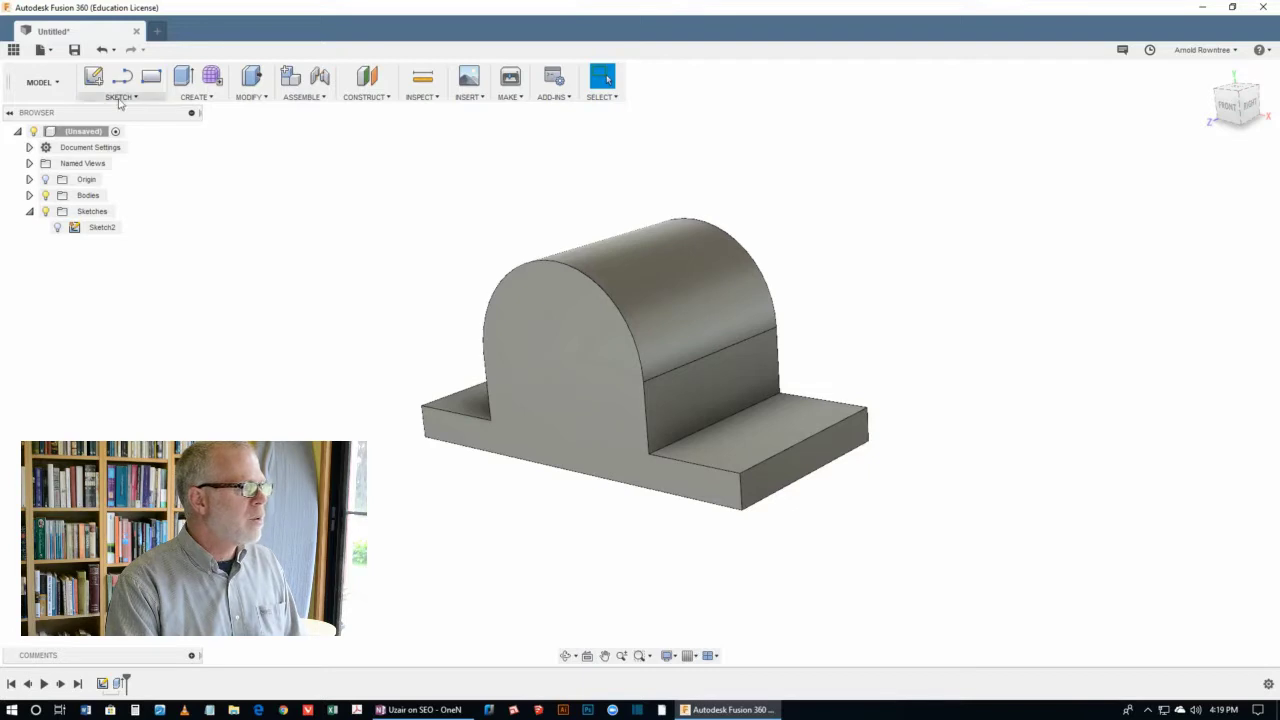
mouse_move(93, 78)
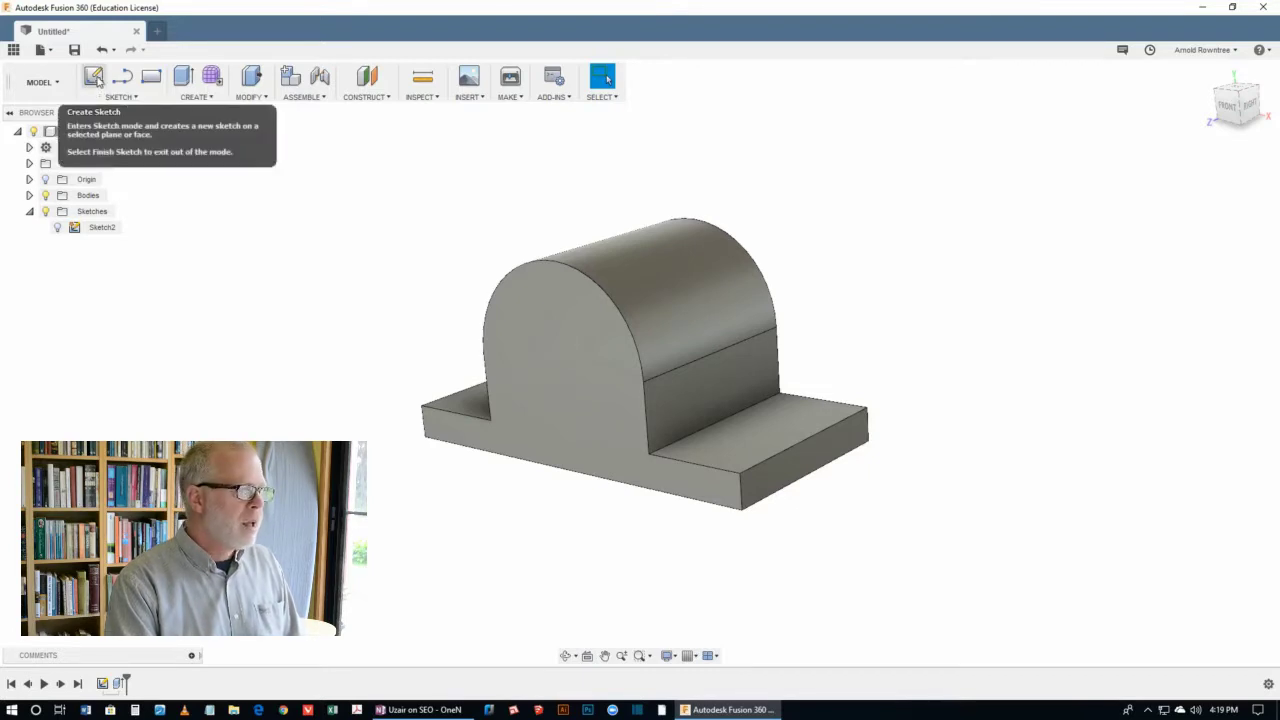
Step: Sketch a 30-diameter centre circle at the arch centre on the part's front face
click(93, 76)
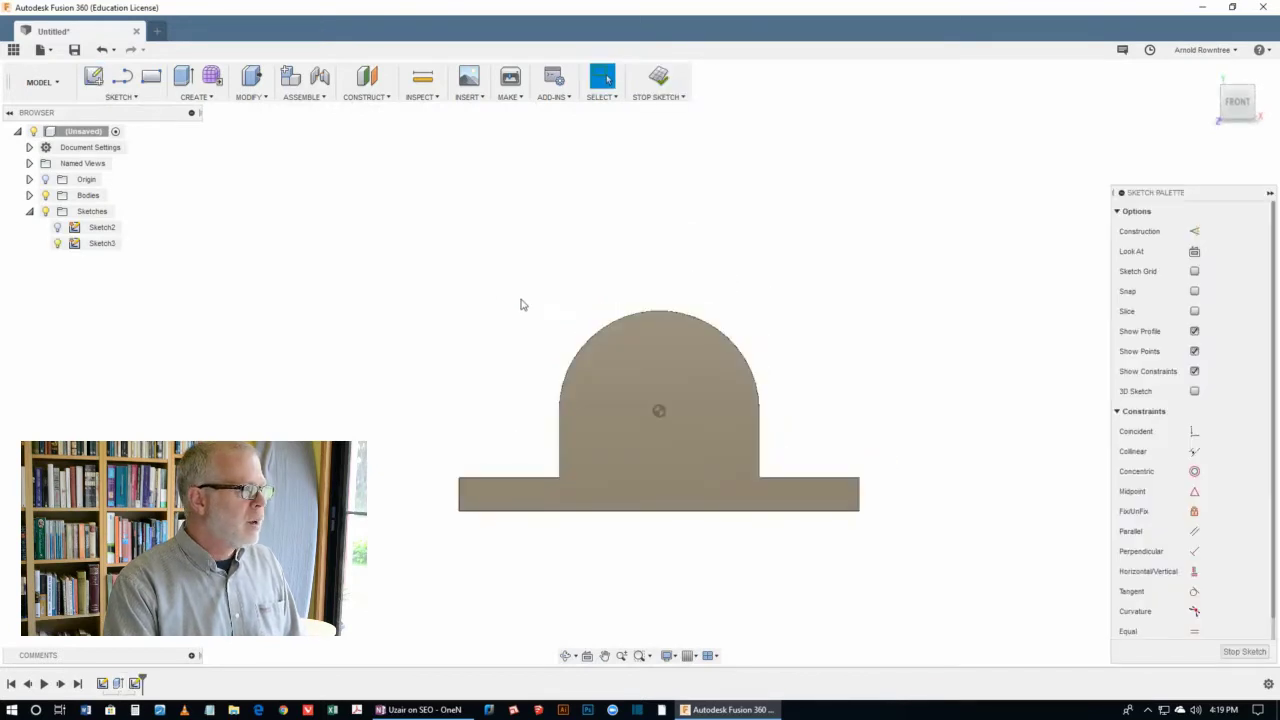
click(120, 82)
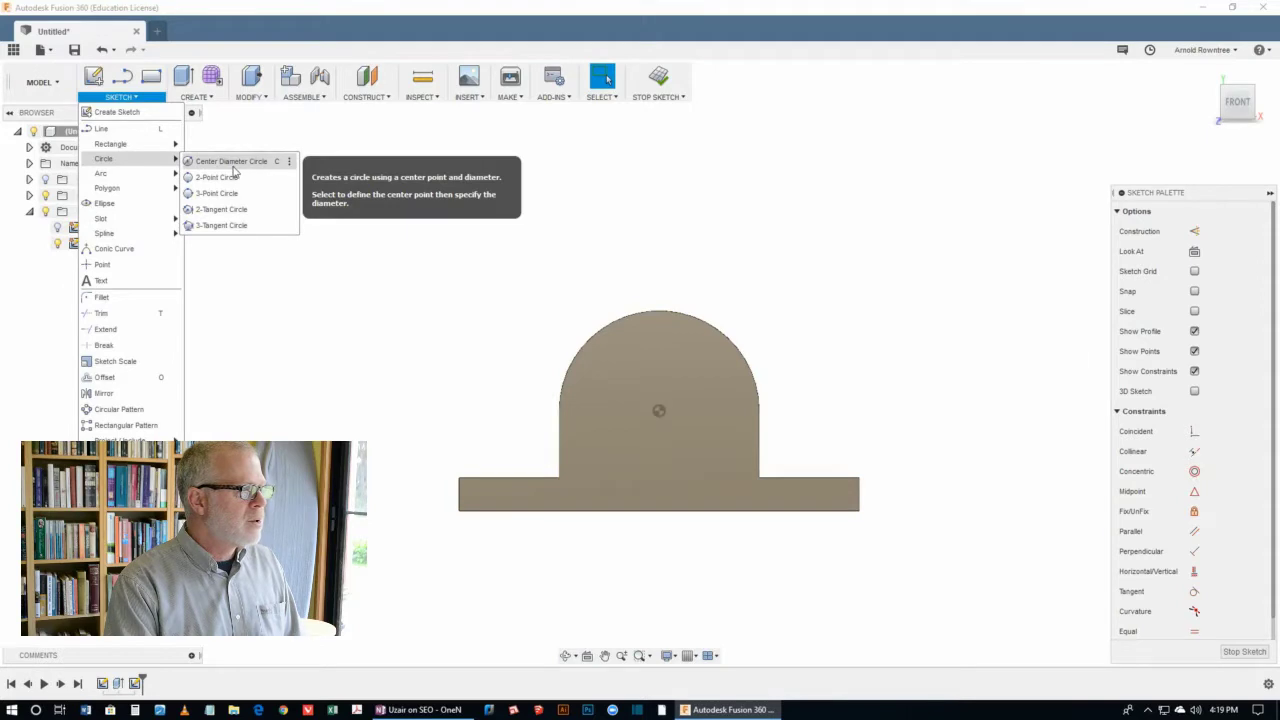
click(231, 161)
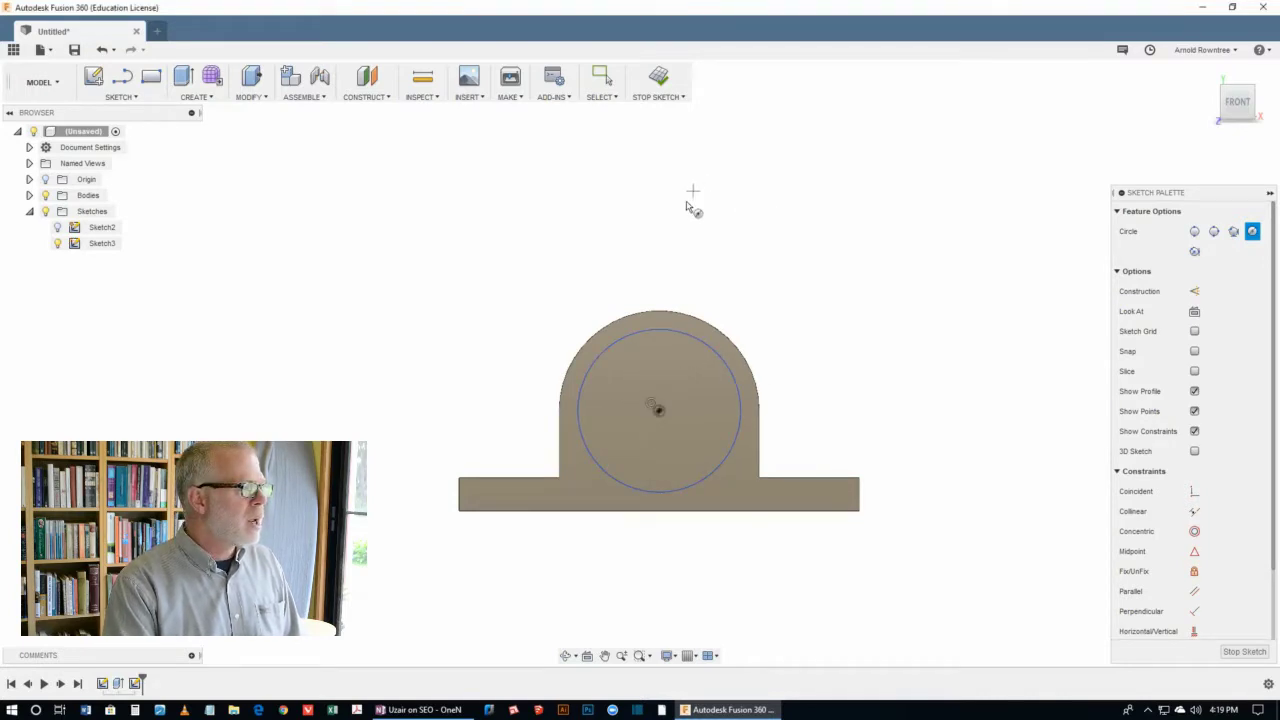
click(120, 96)
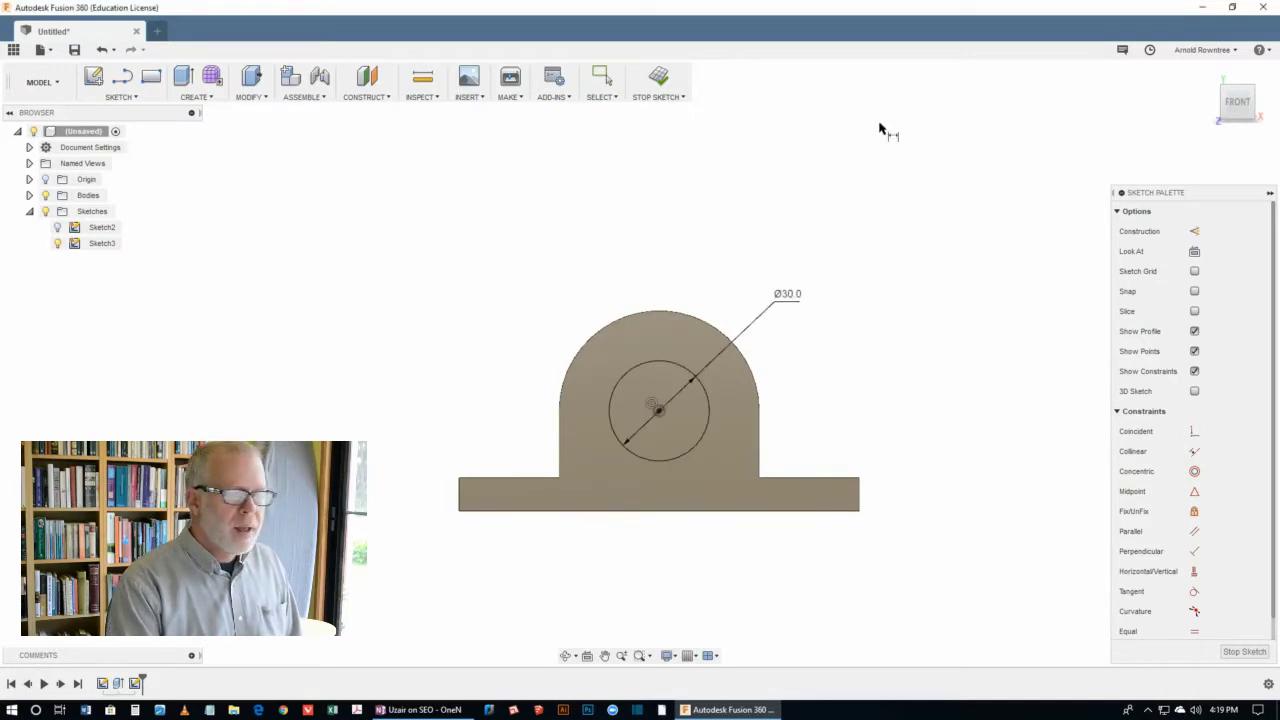
mouse_move(884, 135)
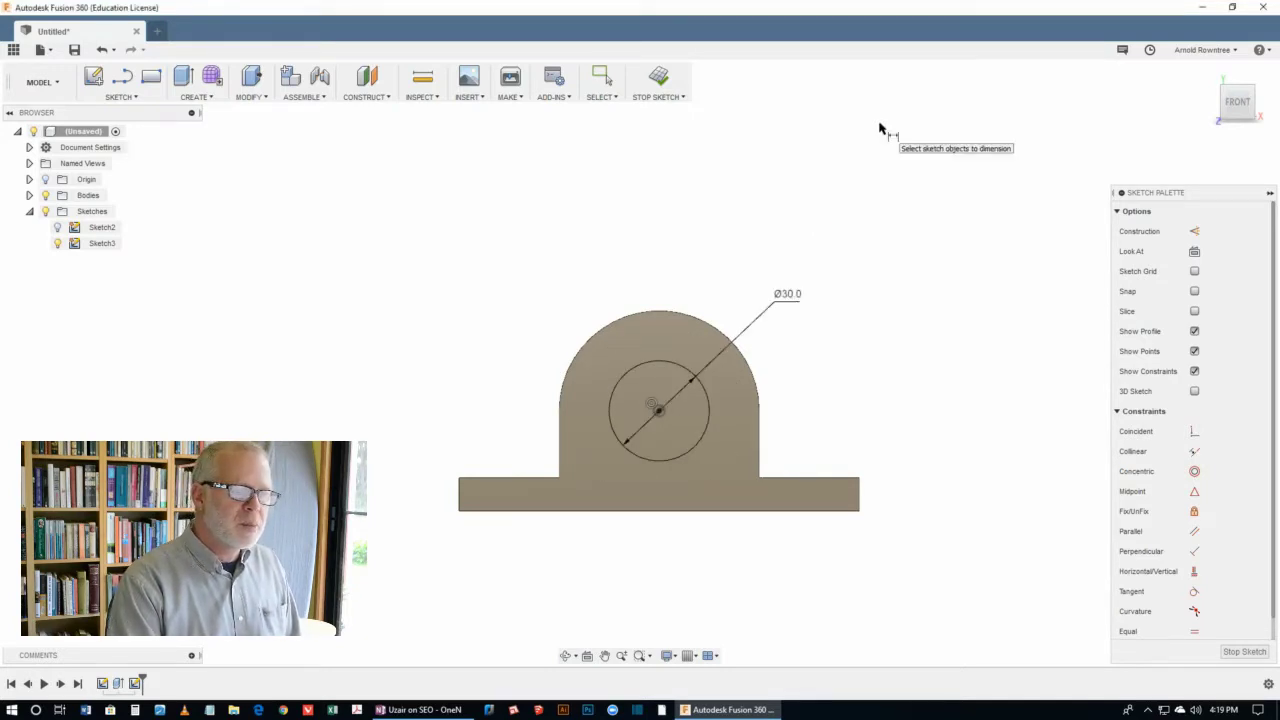
mouse_move(770, 218)
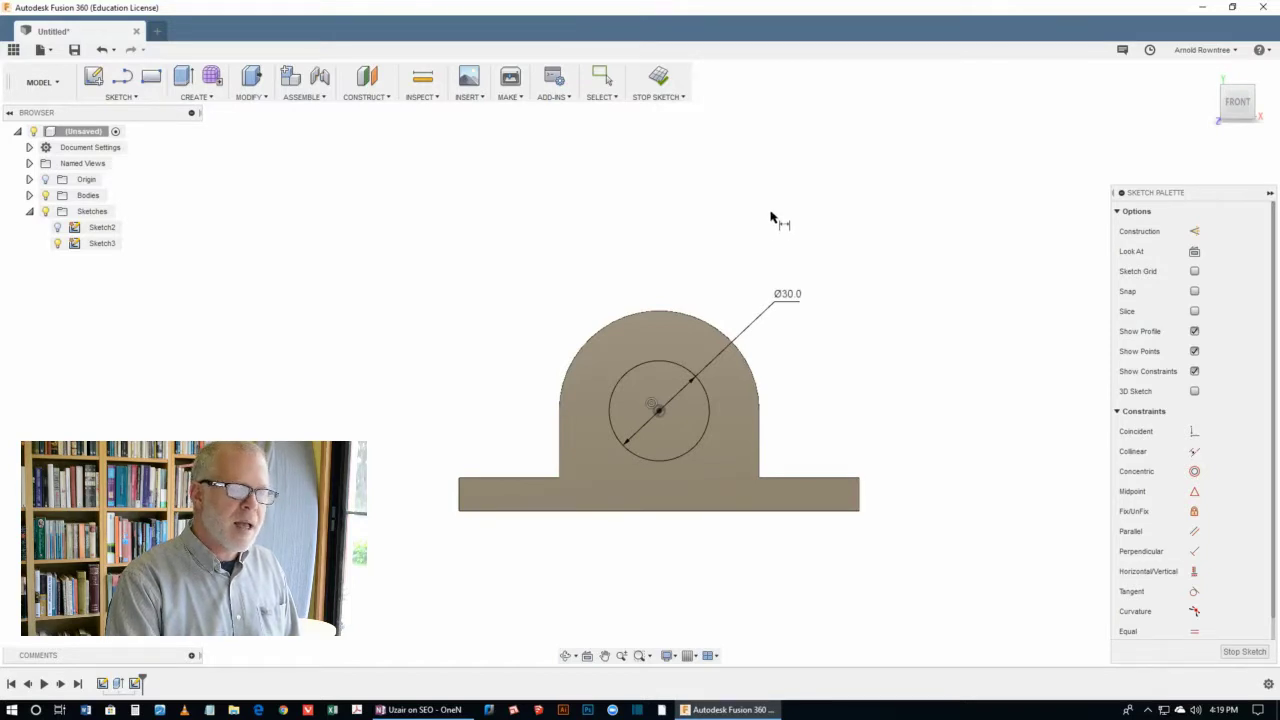
mouse_move(783, 213)
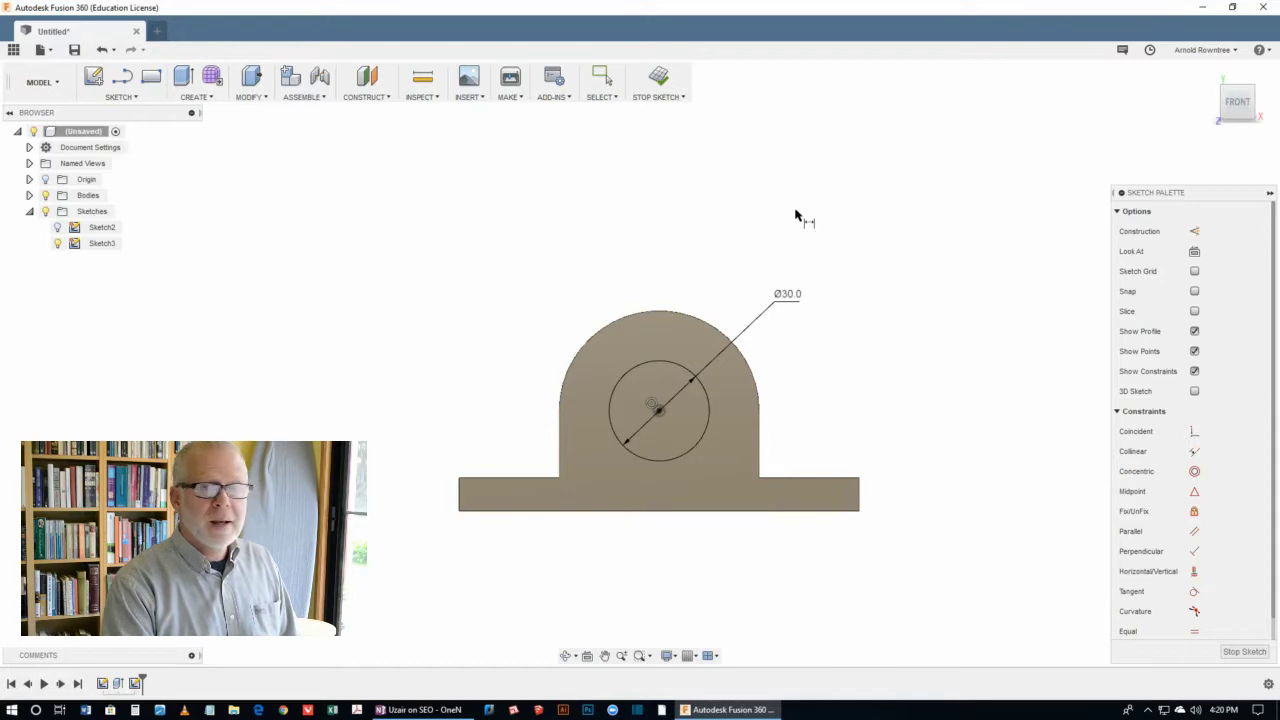
mouse_move(607, 400)
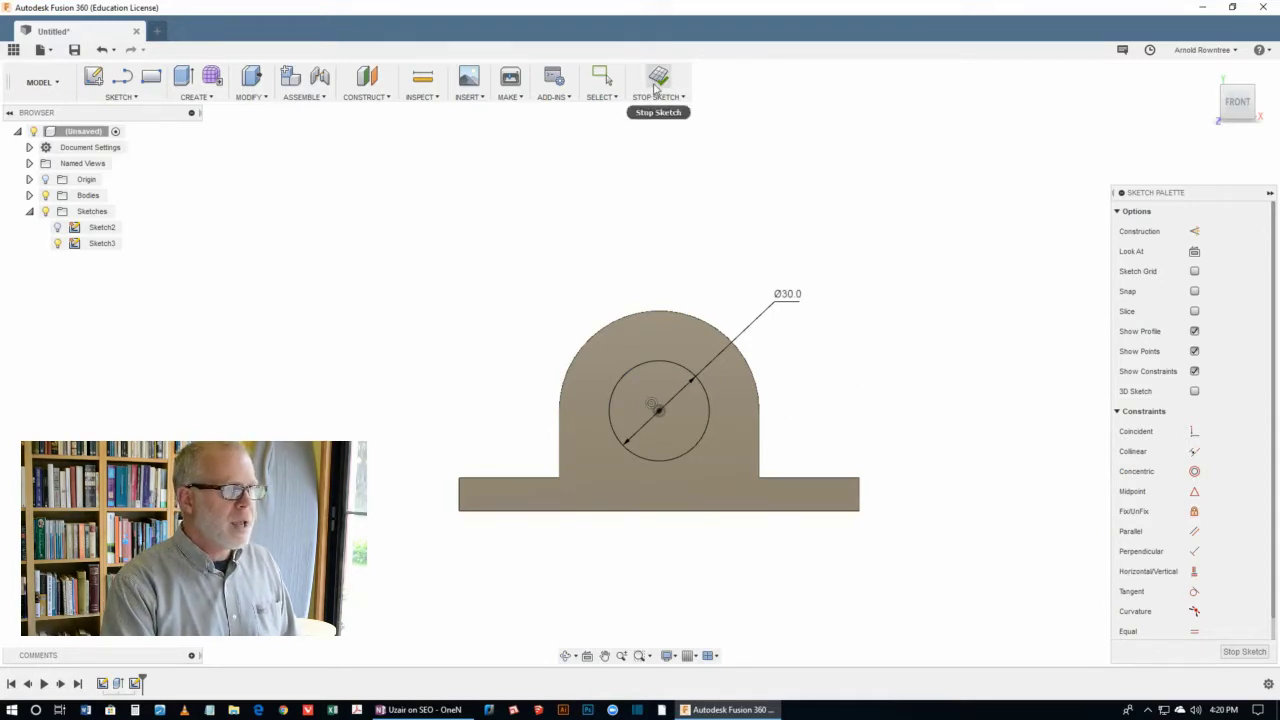
Step: Extrude the 30 mm circle profile as a Cut with extent All, direction flipped into the boss
click(658, 77)
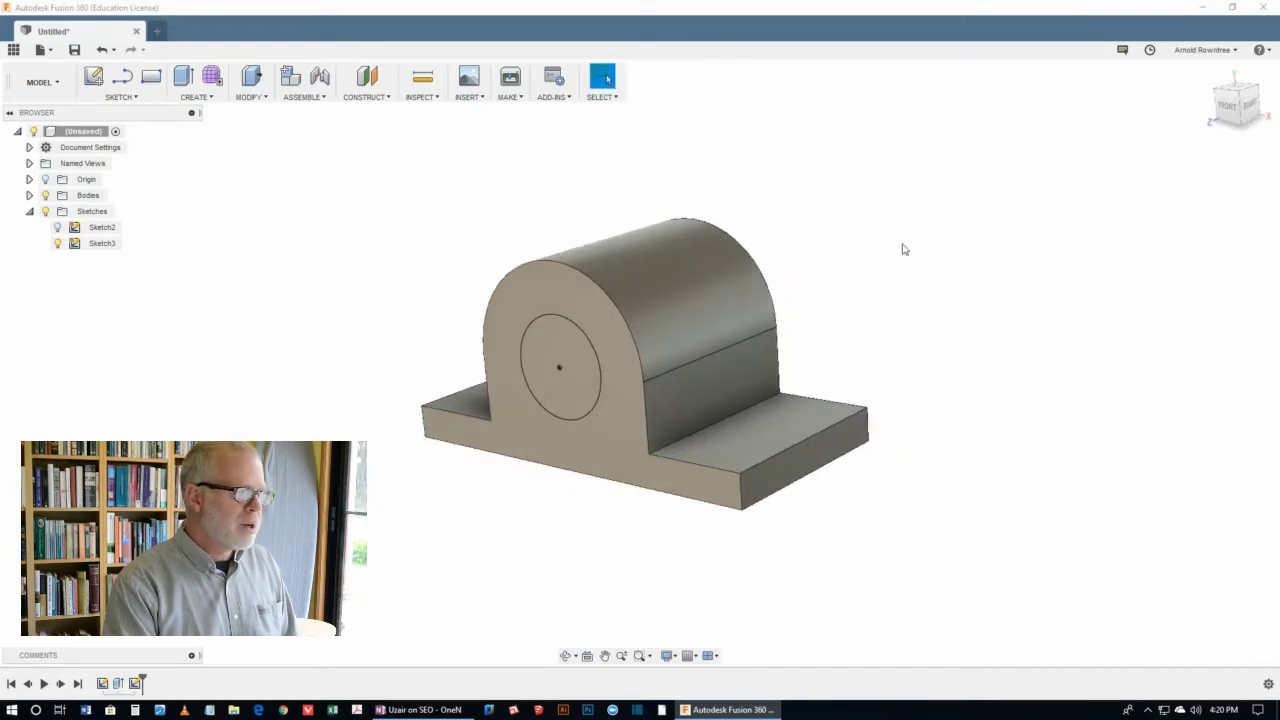
mouse_move(932, 305)
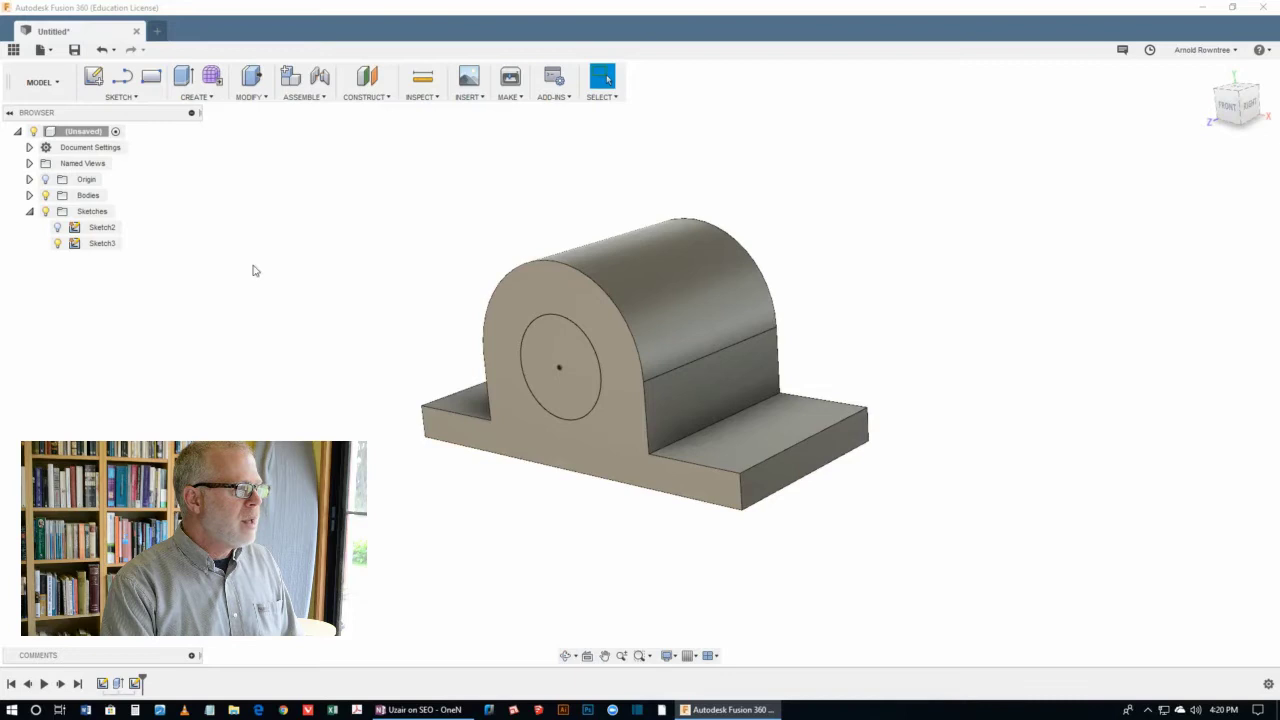
mouse_move(183, 77)
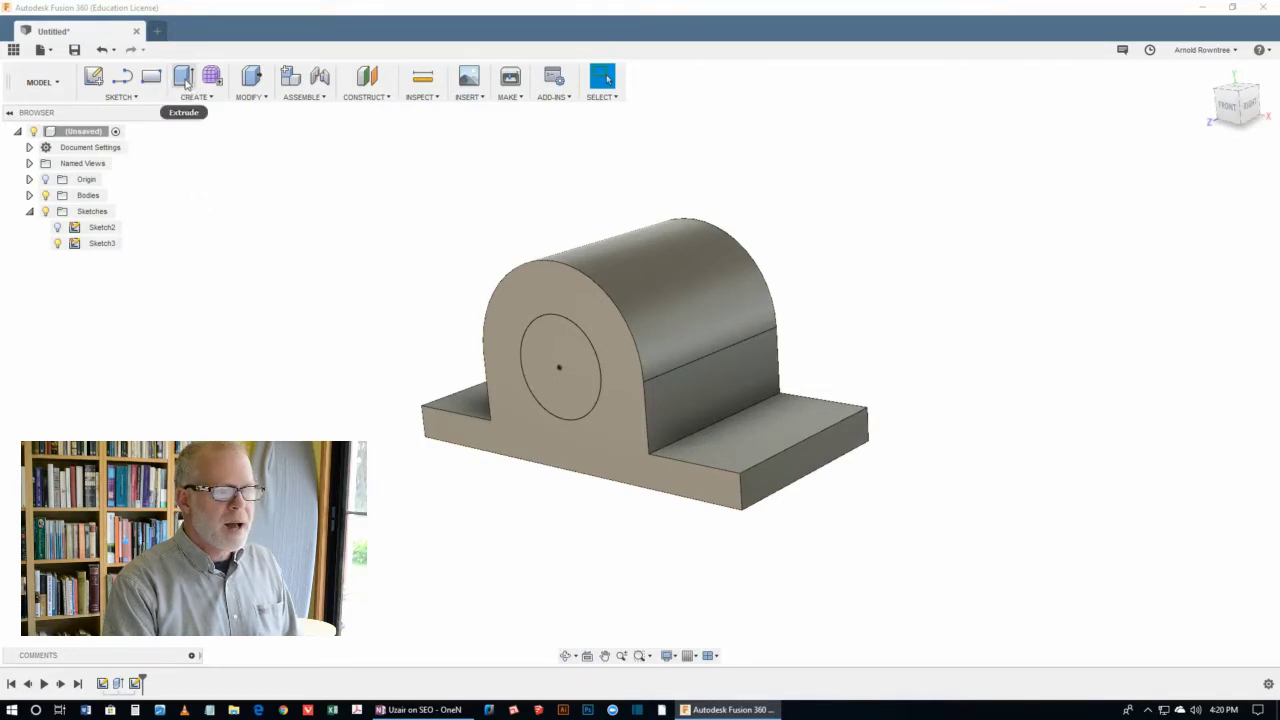
click(183, 77)
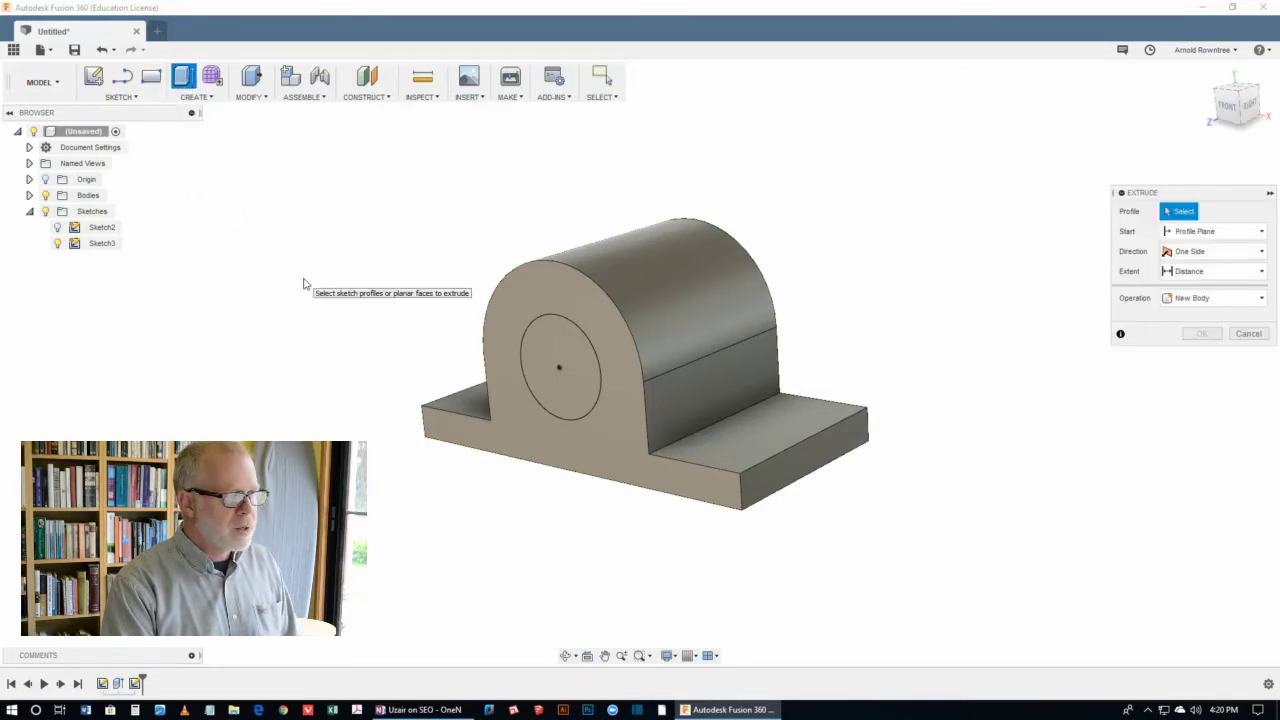
click(558, 365)
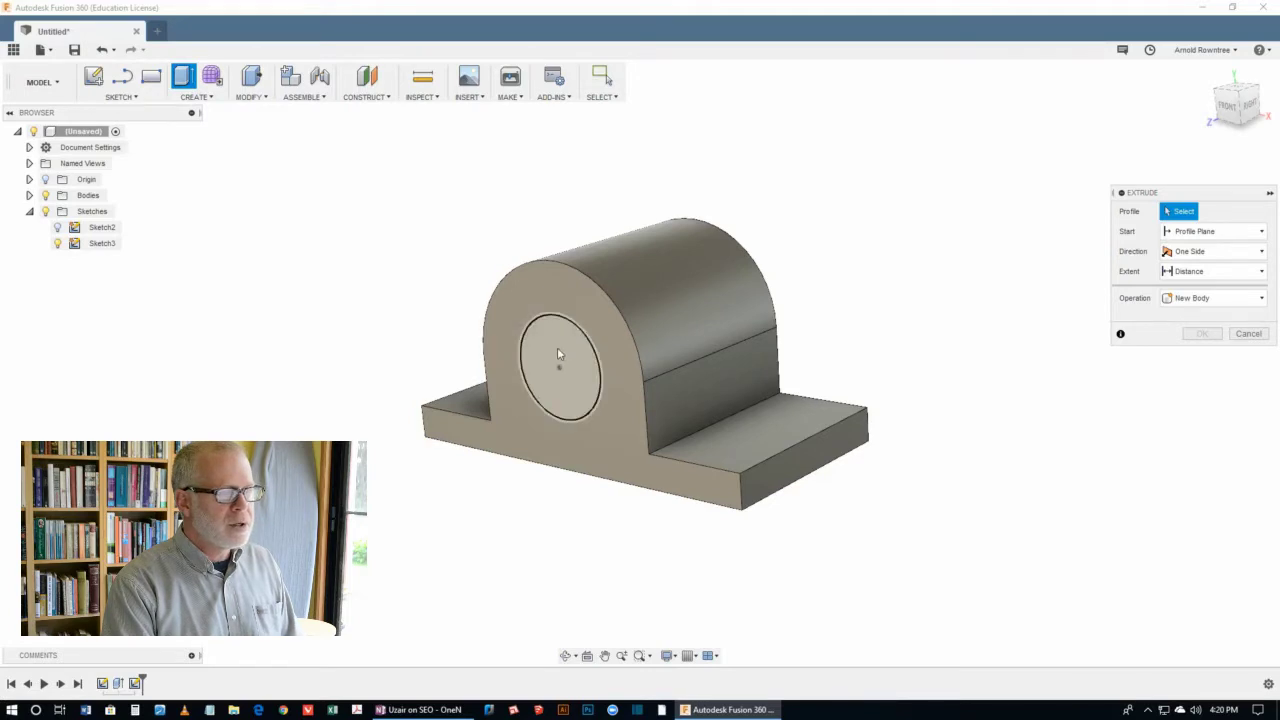
click(558, 367)
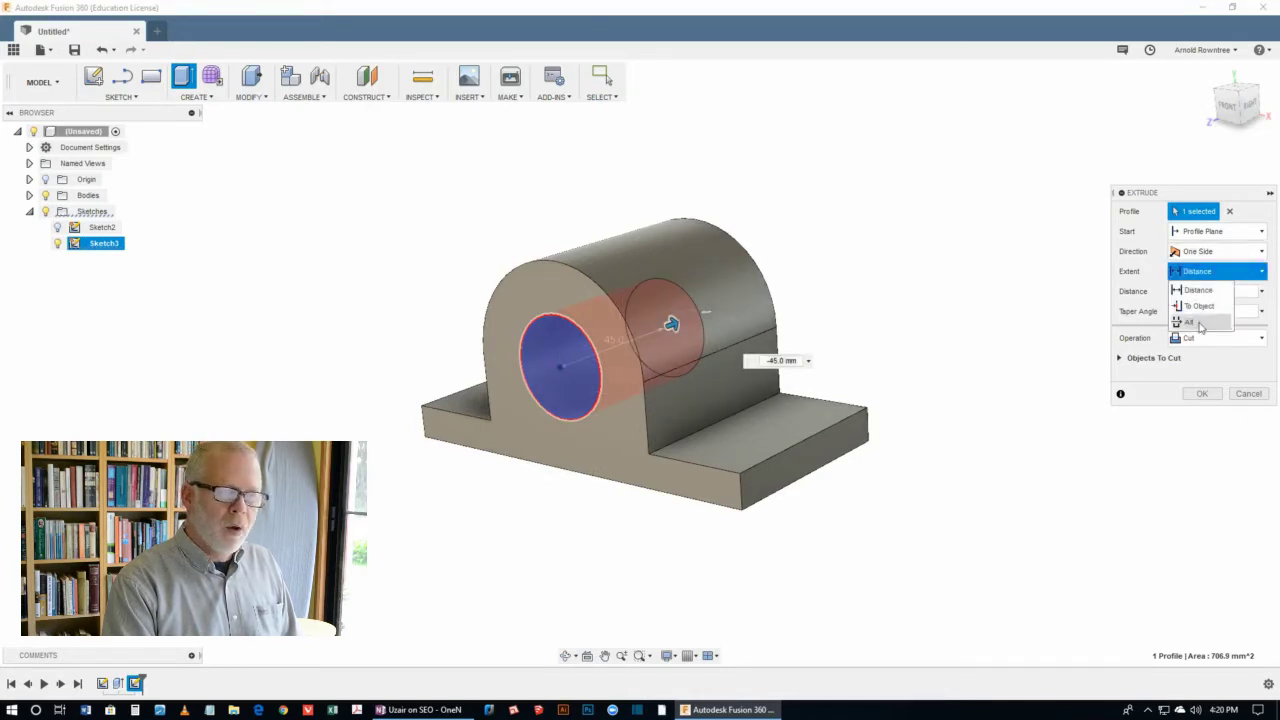
click(1189, 321)
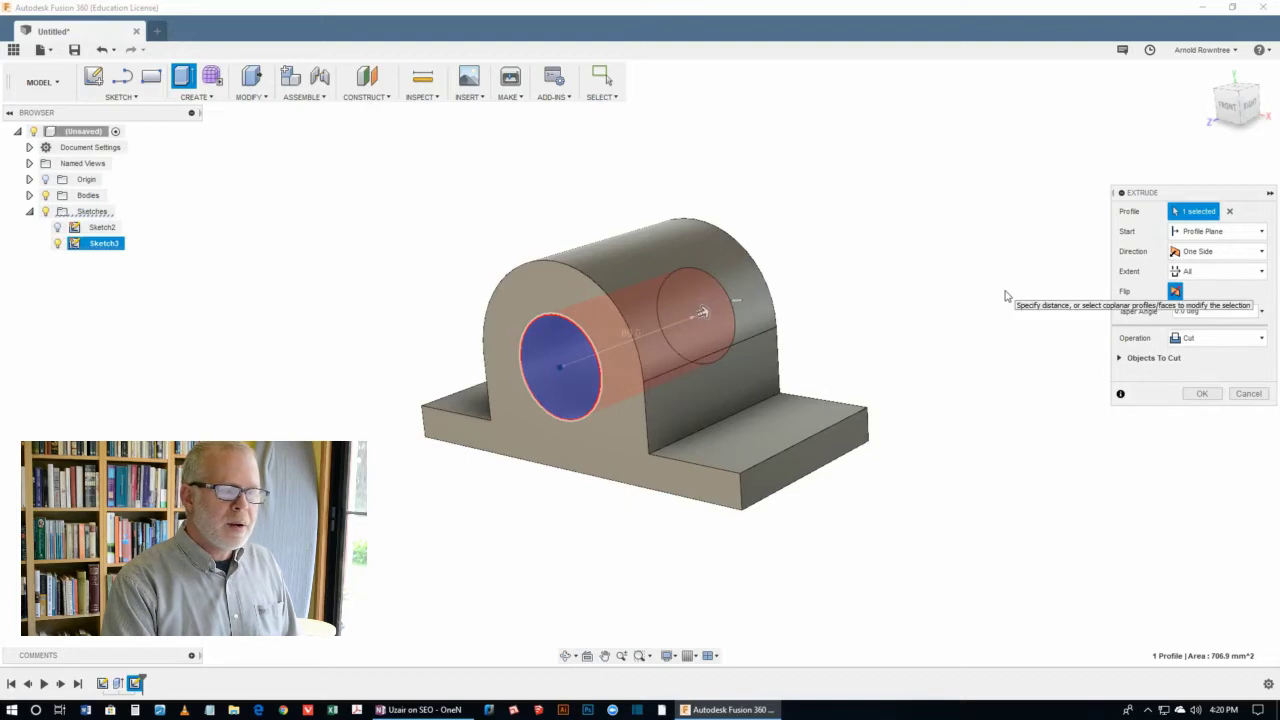
click(1258, 337)
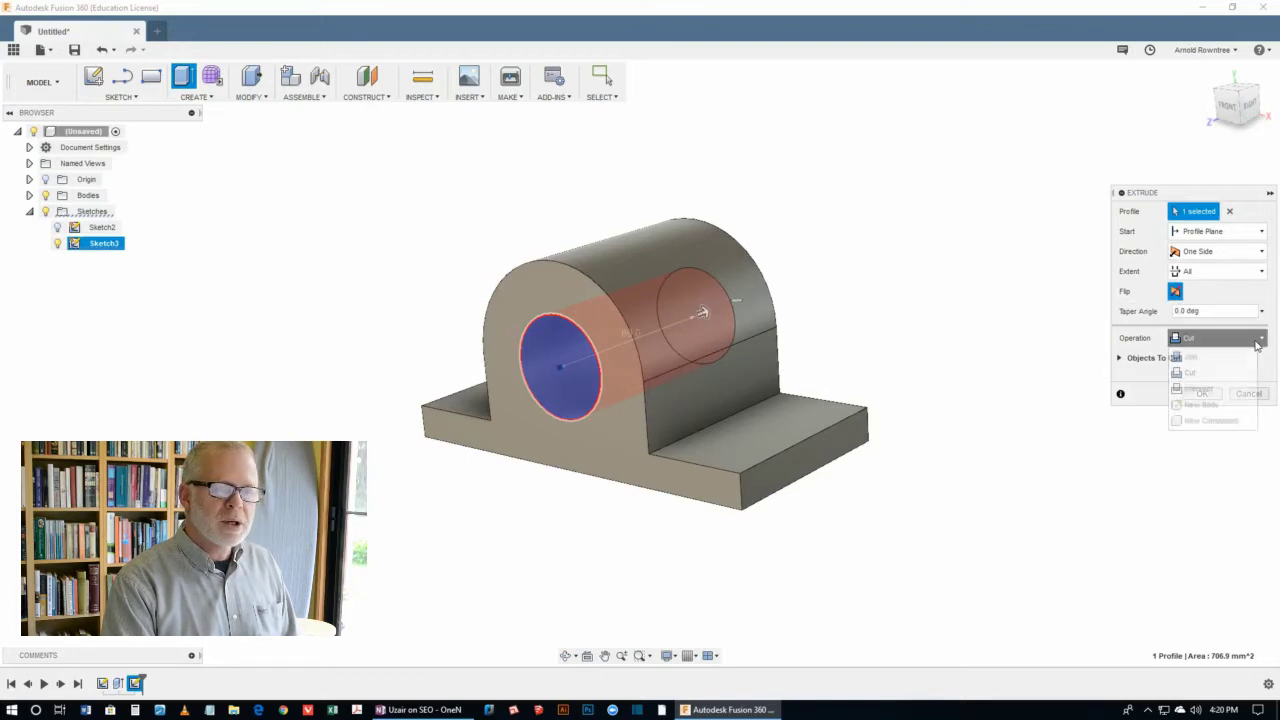
click(1190, 372)
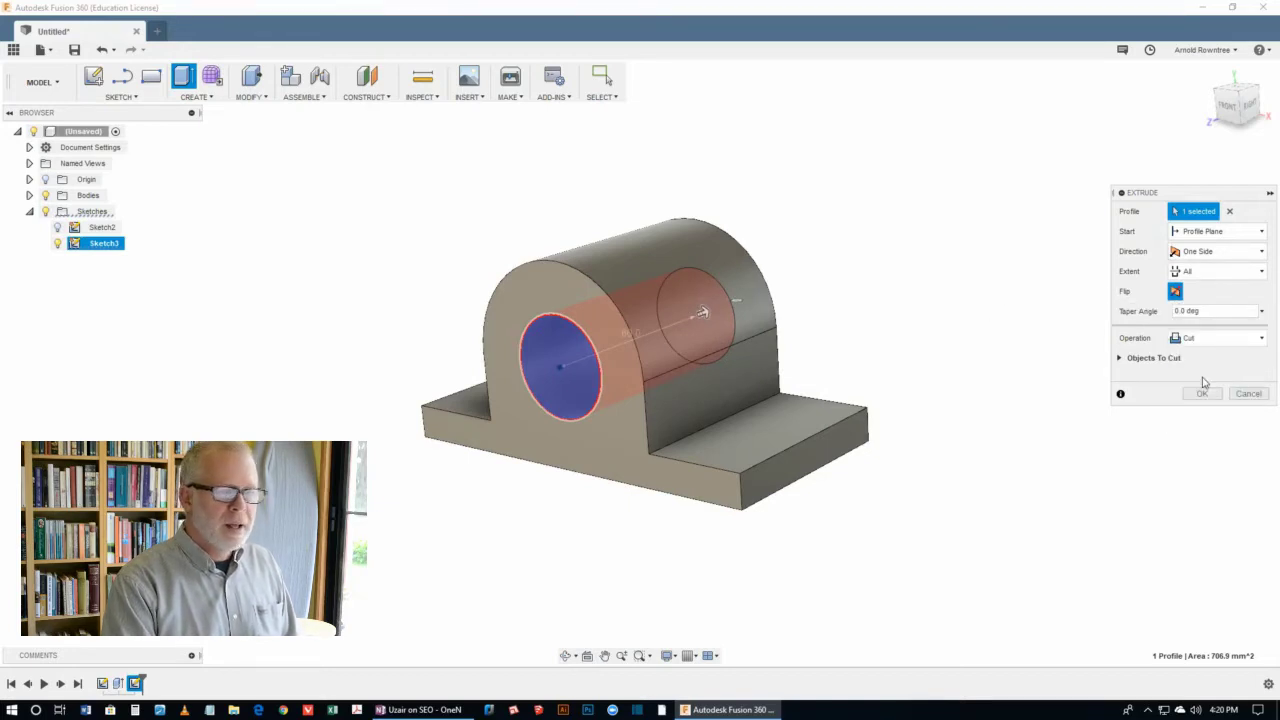
click(1202, 393)
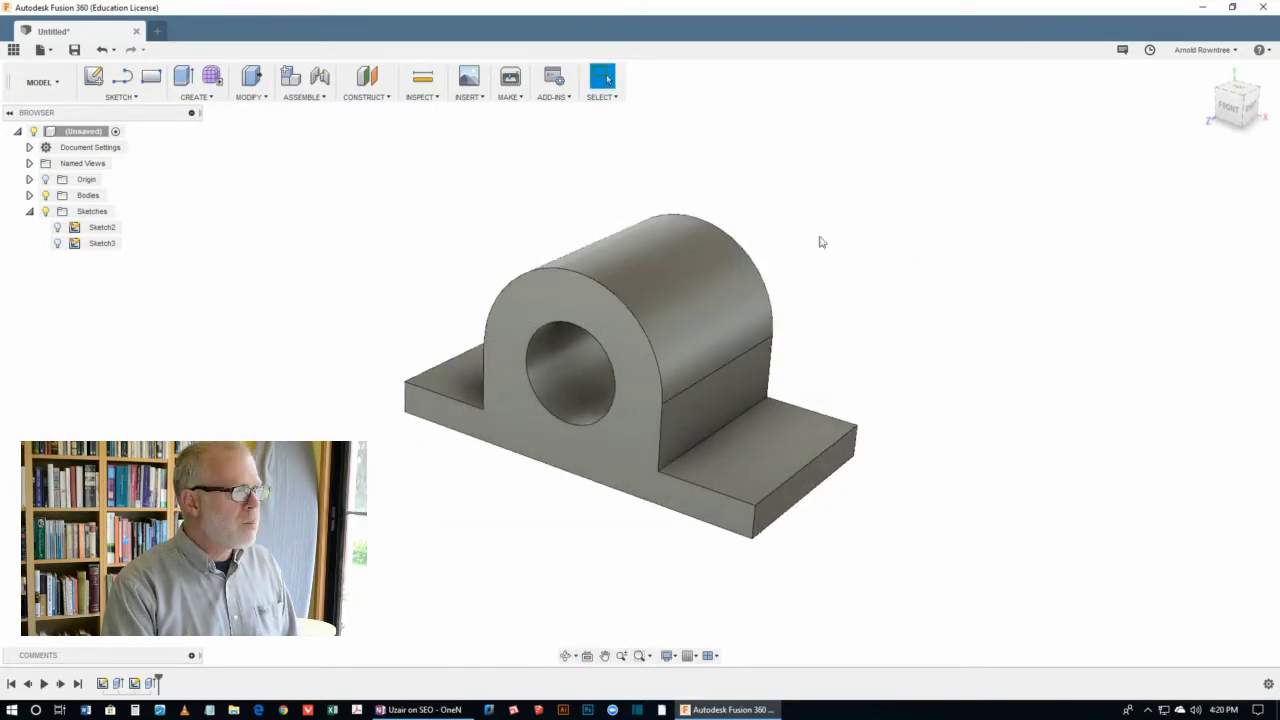
mouse_move(208, 120)
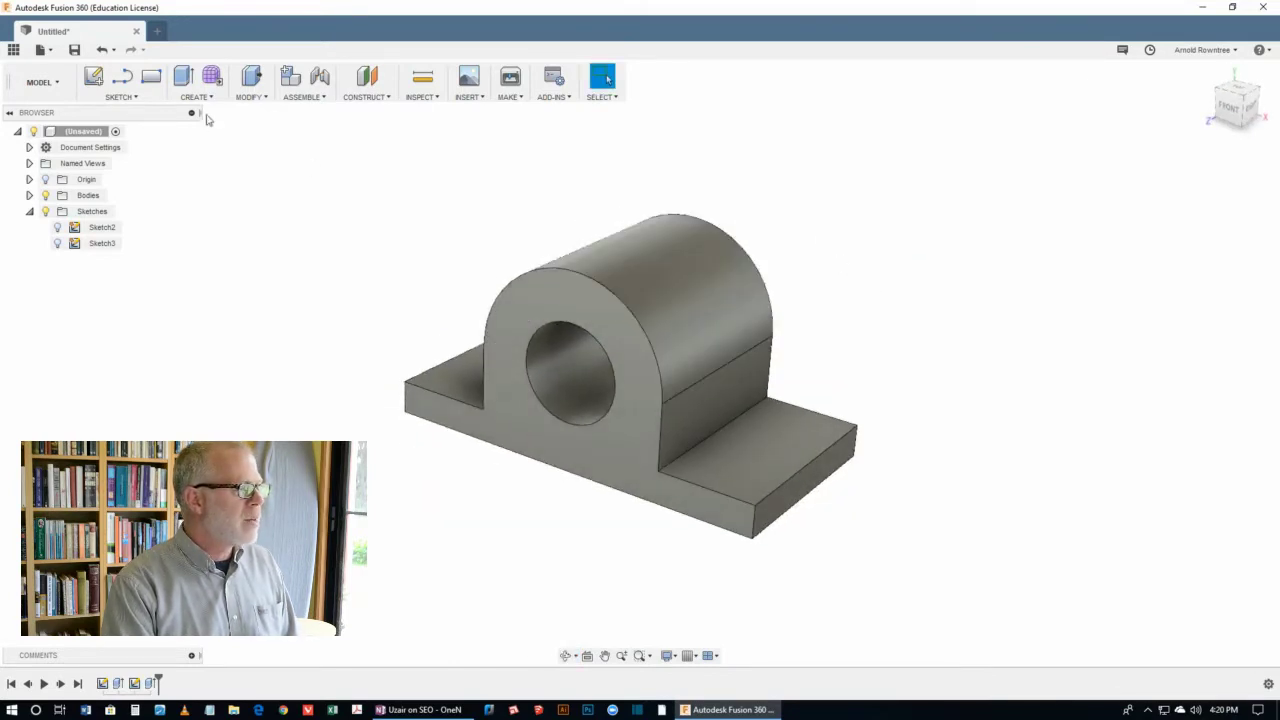
Step: Fillet the two inner base-boss edges at 4 mm radius and orbit to inspect them
click(196, 82)
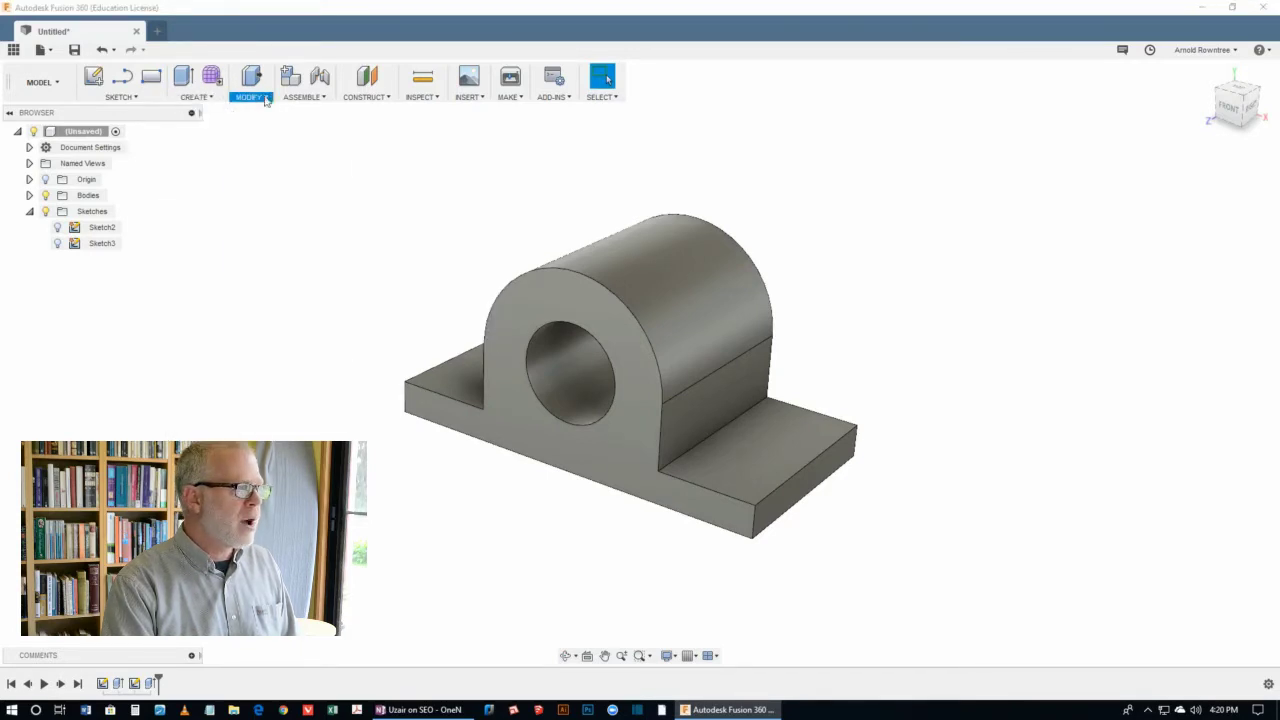
click(248, 82)
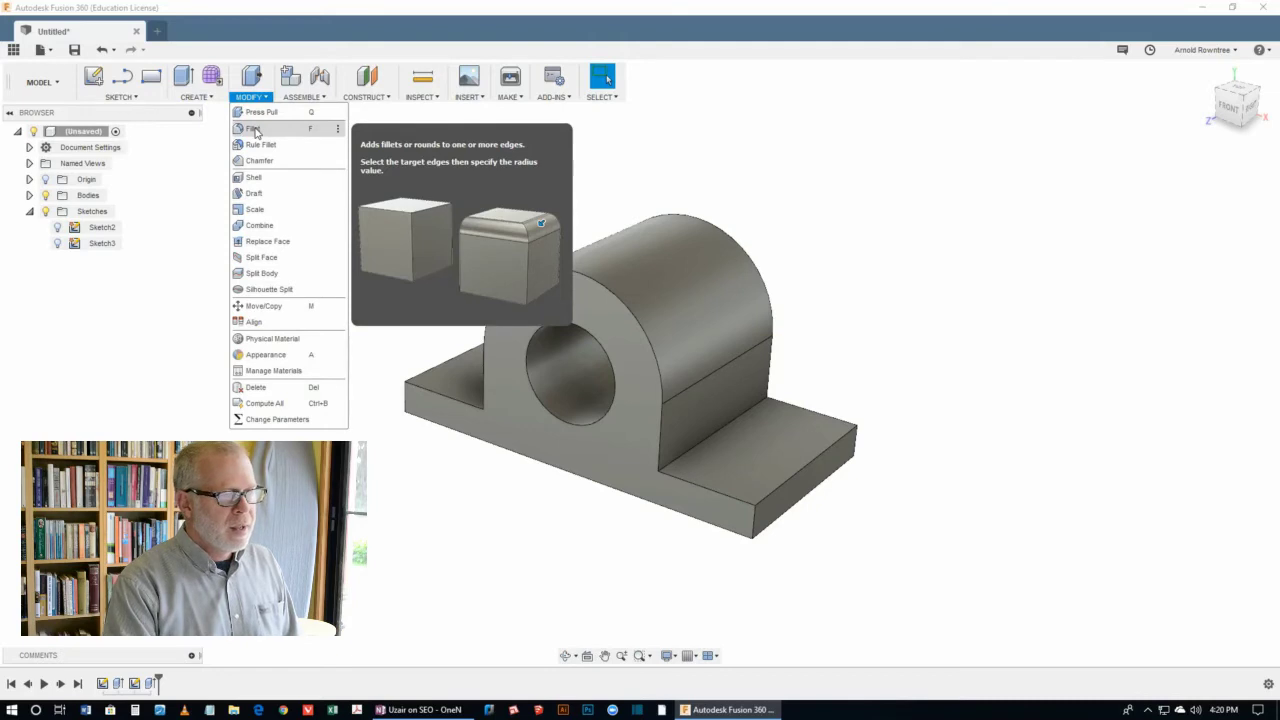
click(252, 128)
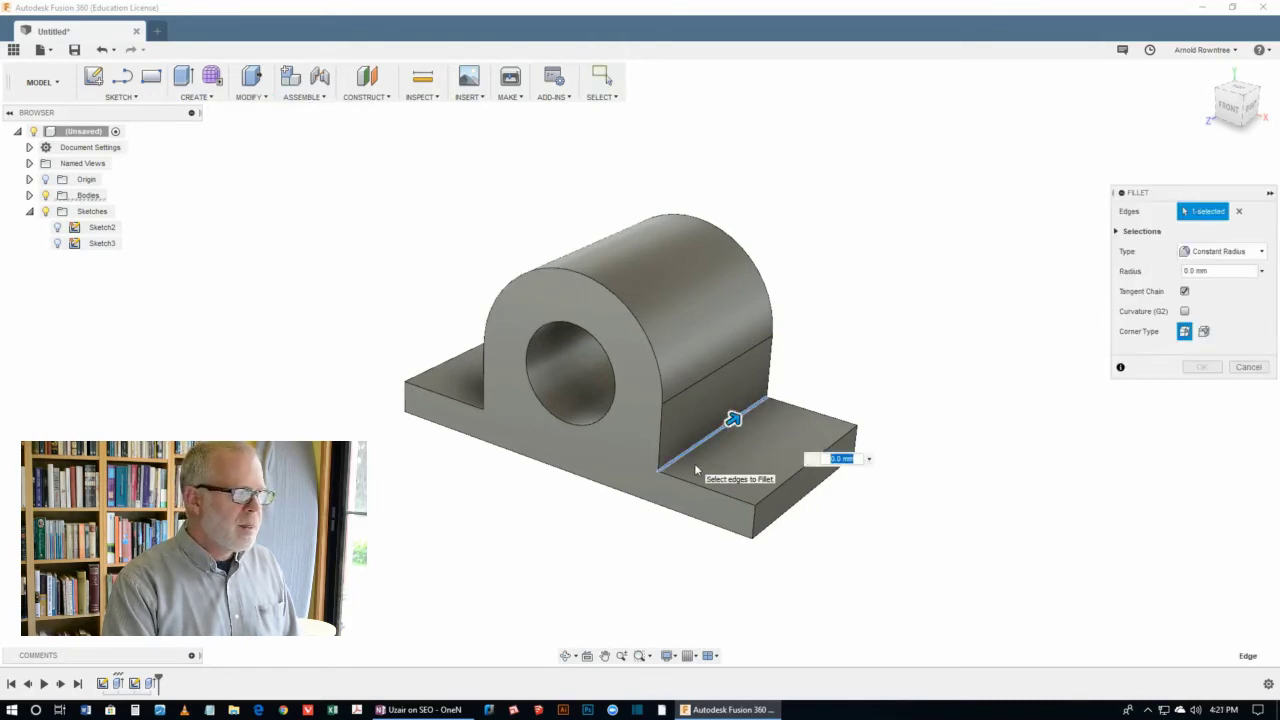
mouse_move(507, 407)
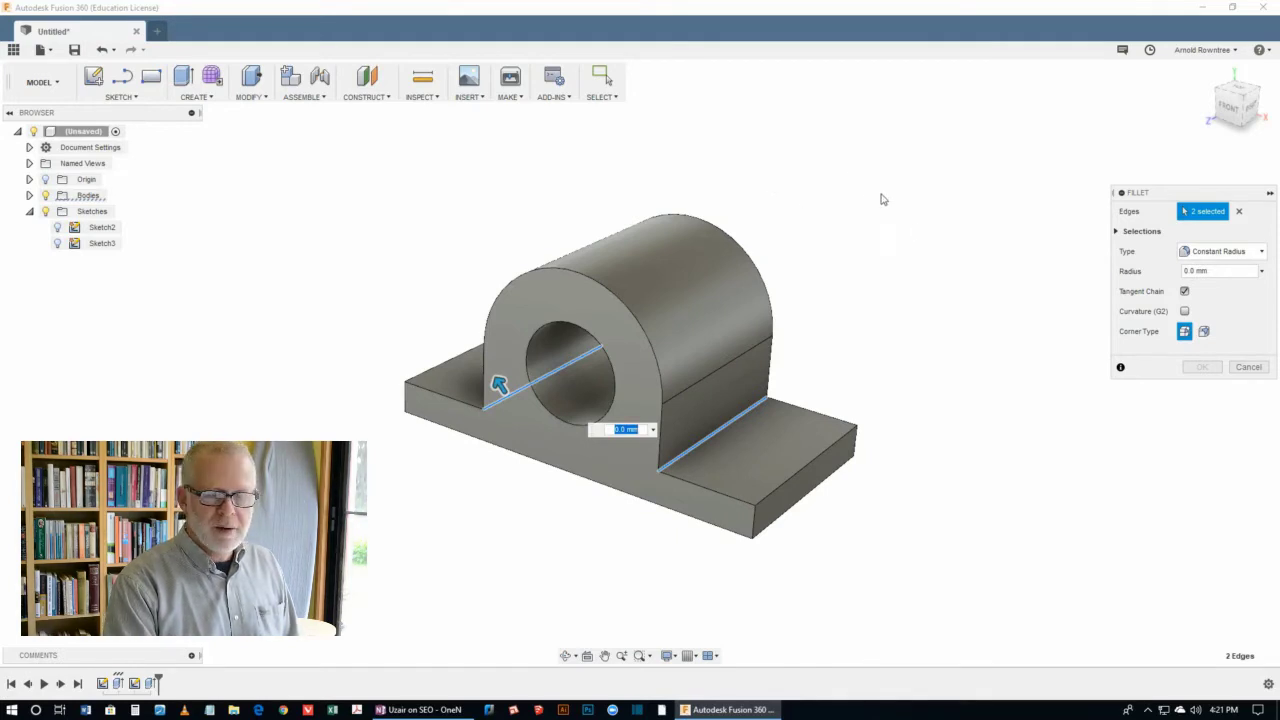
mouse_move(856, 359)
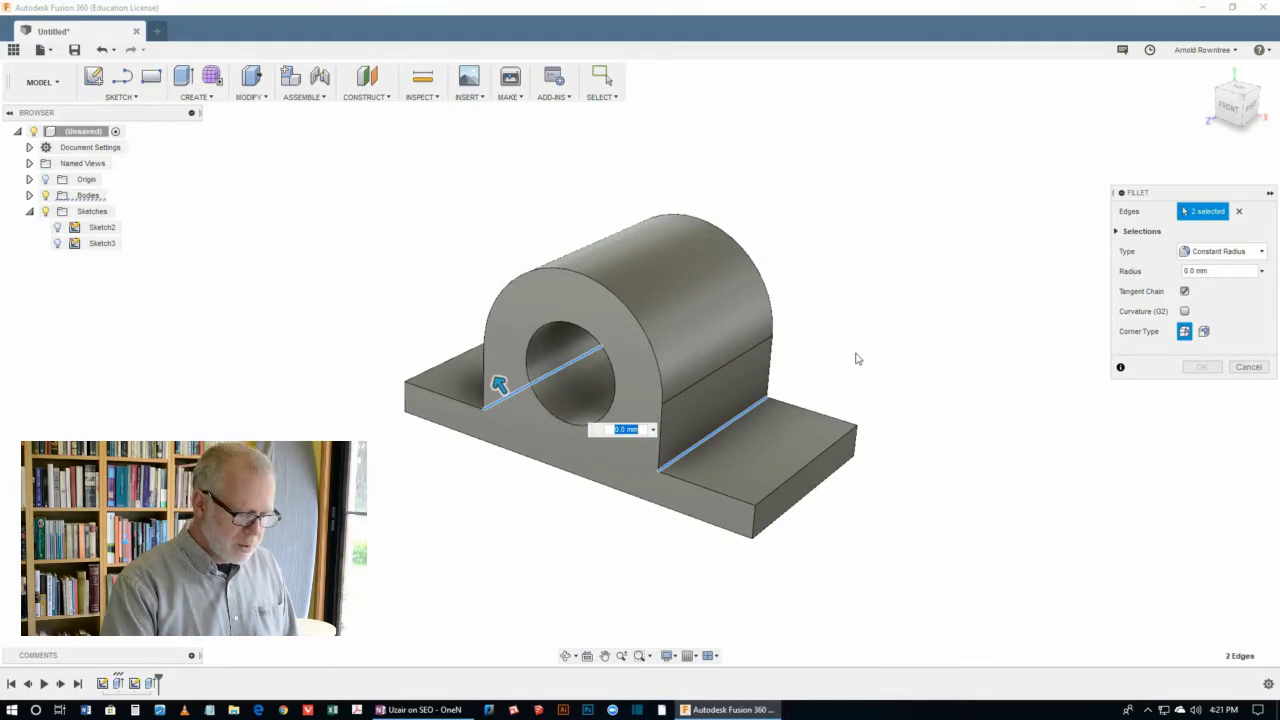
text(4)
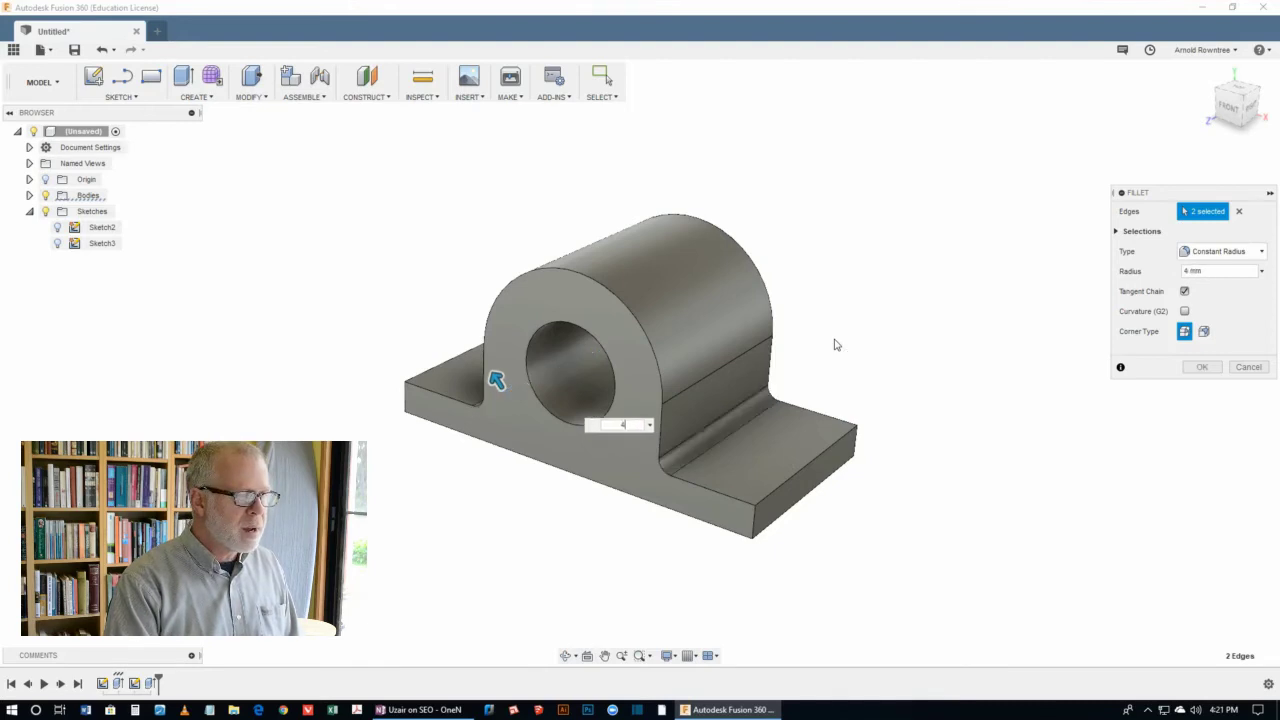
click(1201, 366)
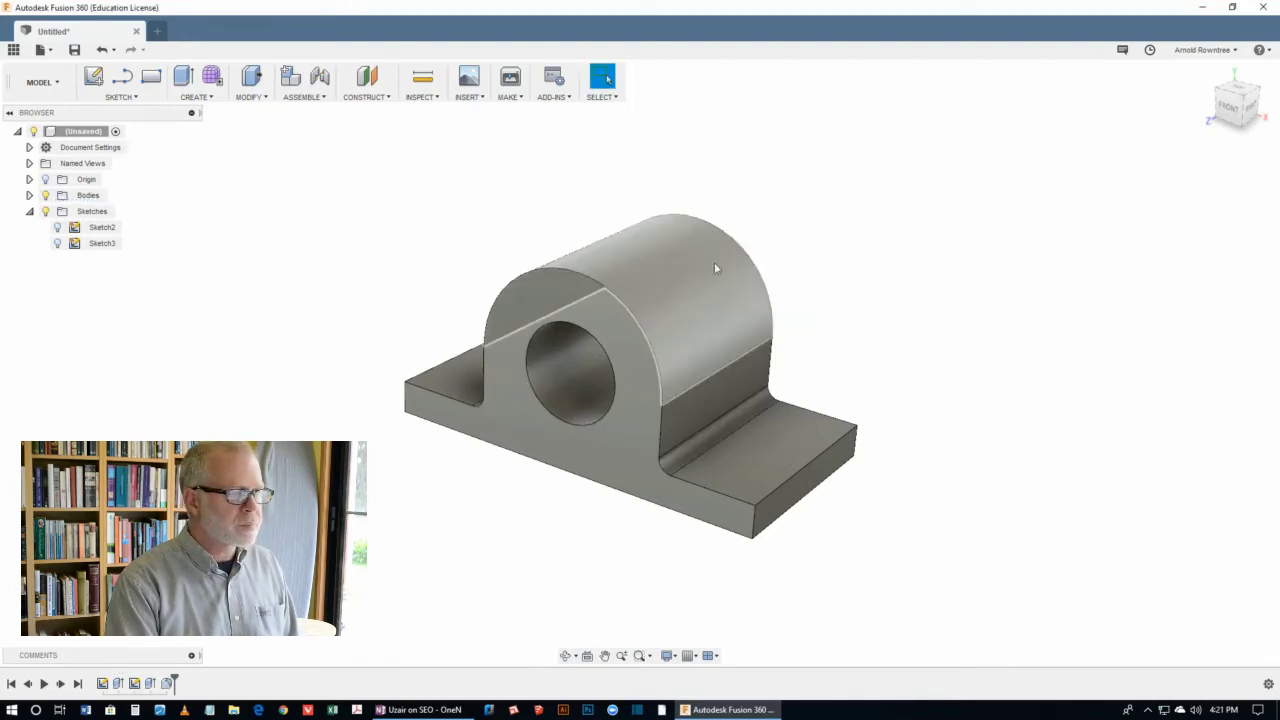
drag(715, 268, 800, 184)
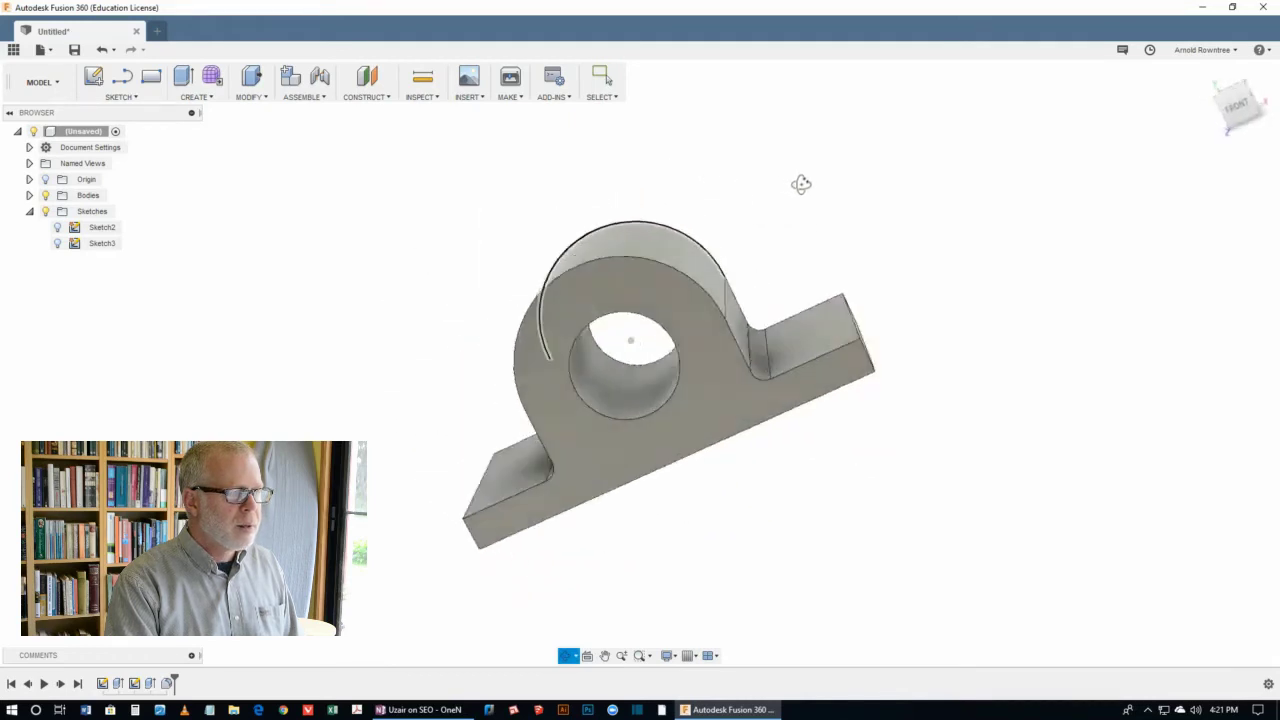